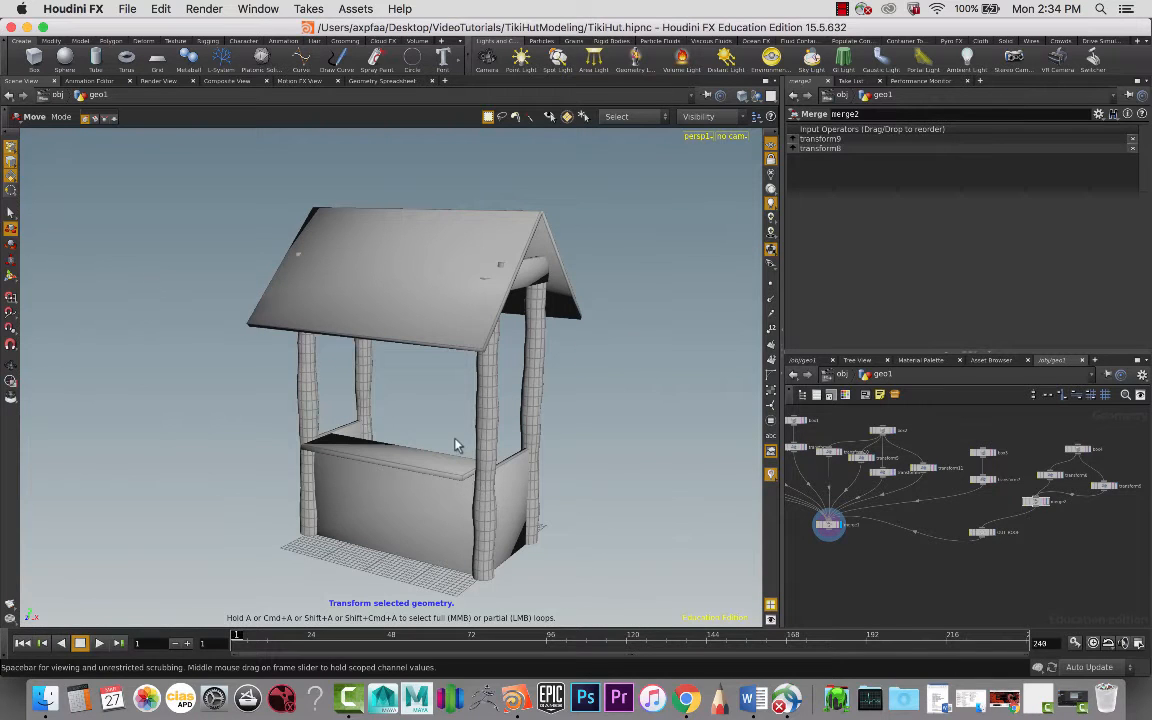
mouse_move(454, 452)
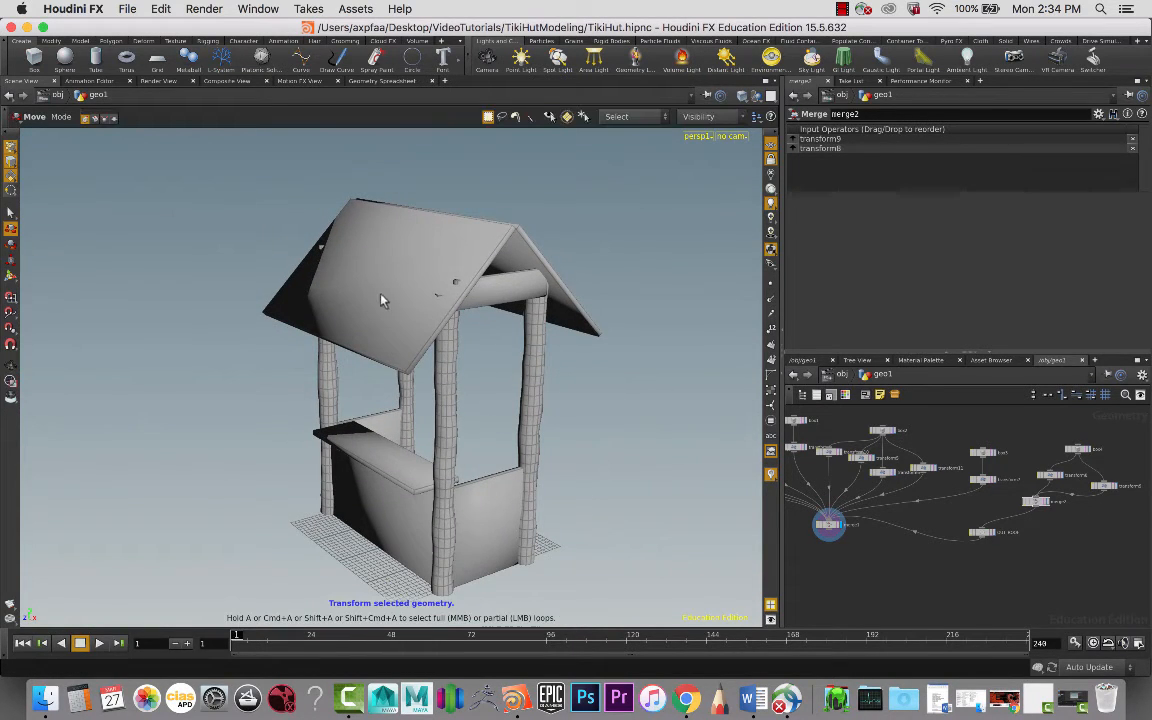
mouse_move(360, 292)
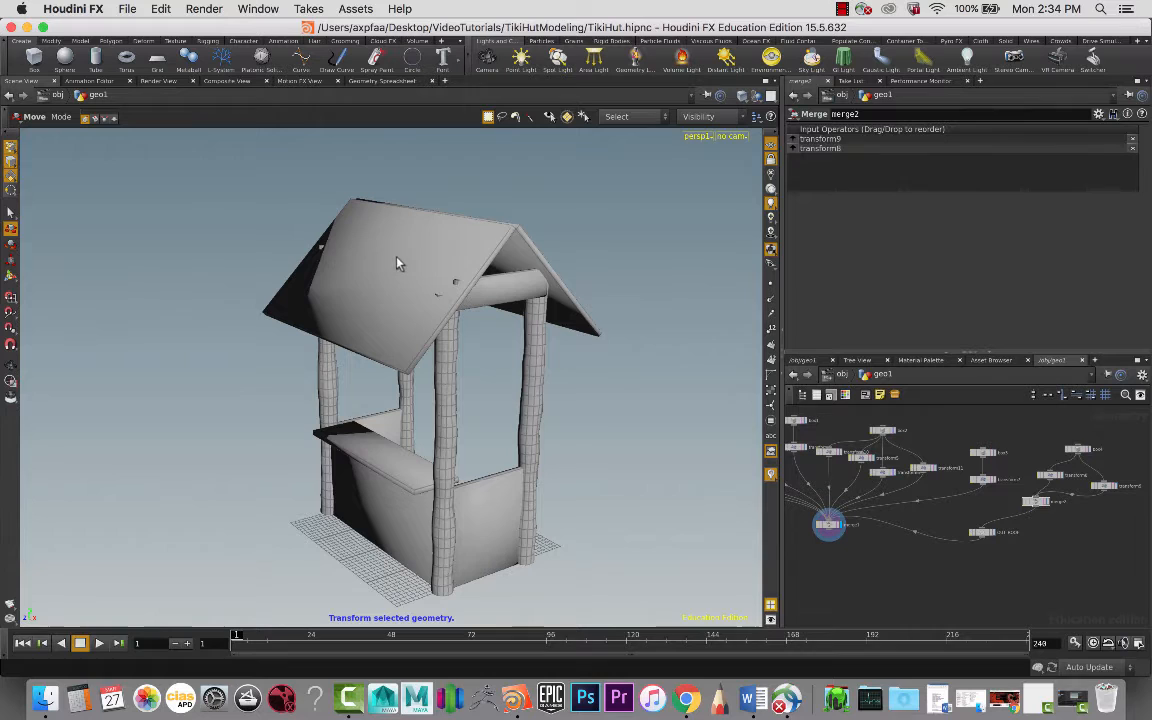
mouse_move(358, 266)
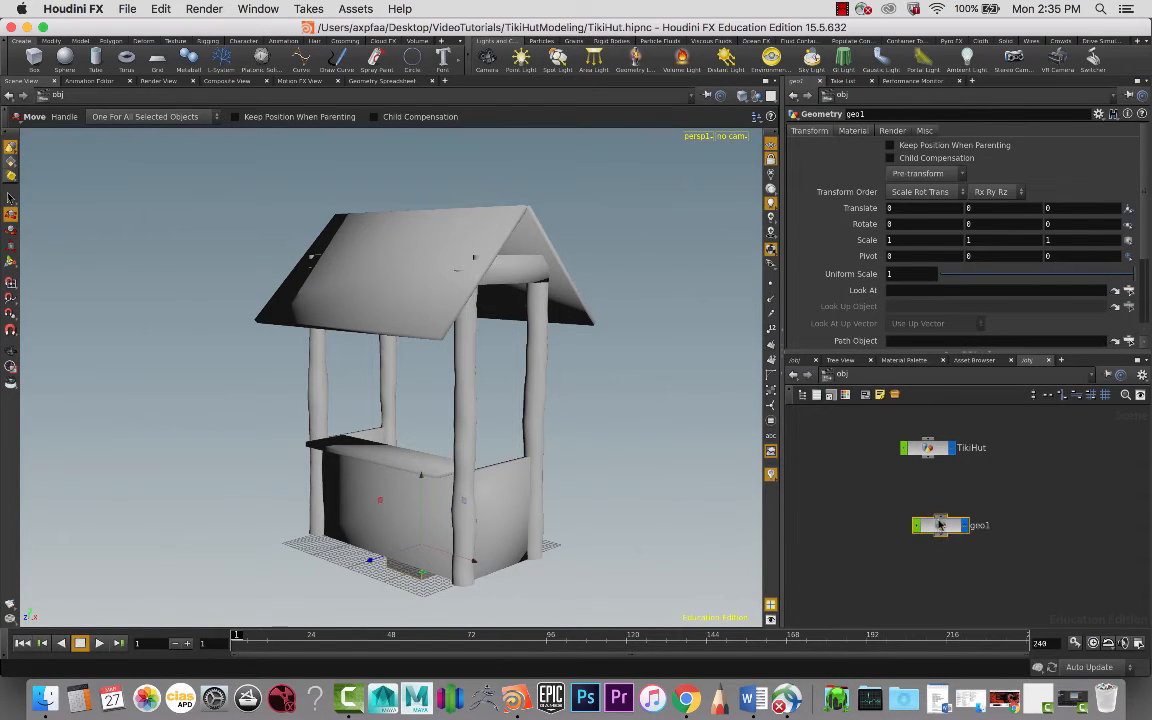
Step: Rename geo1 to RoofGrassGeo and dive into the empty object network
double_click(976, 524)
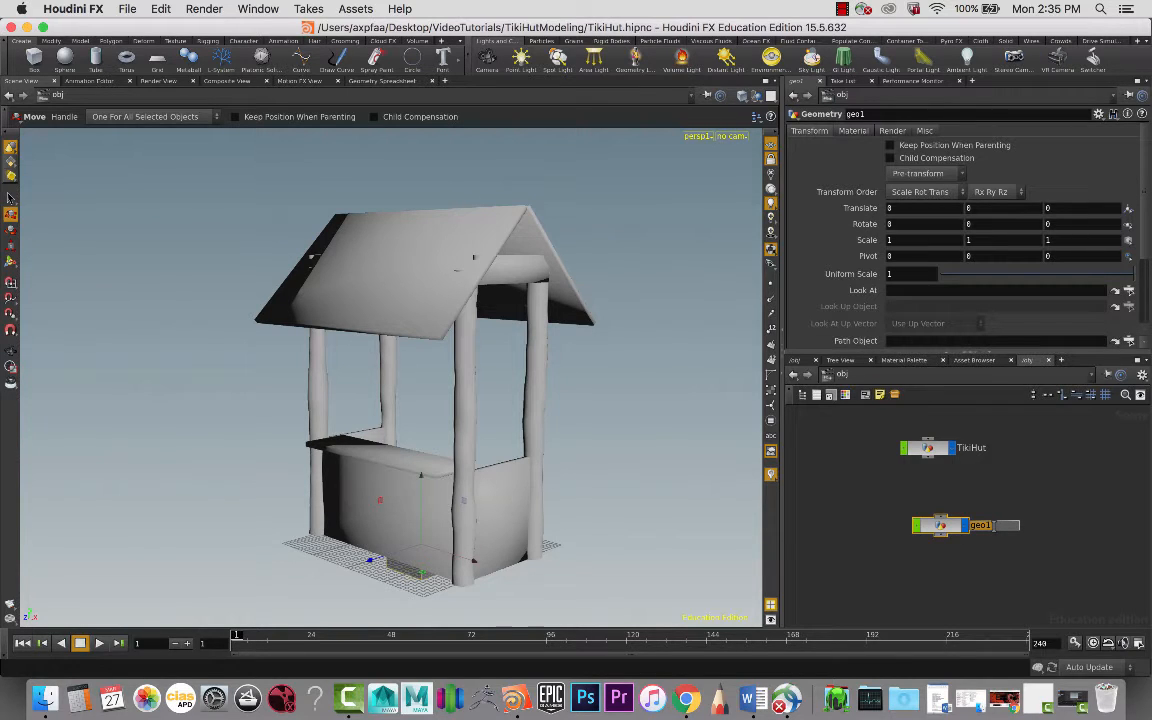
double_click(980, 524)
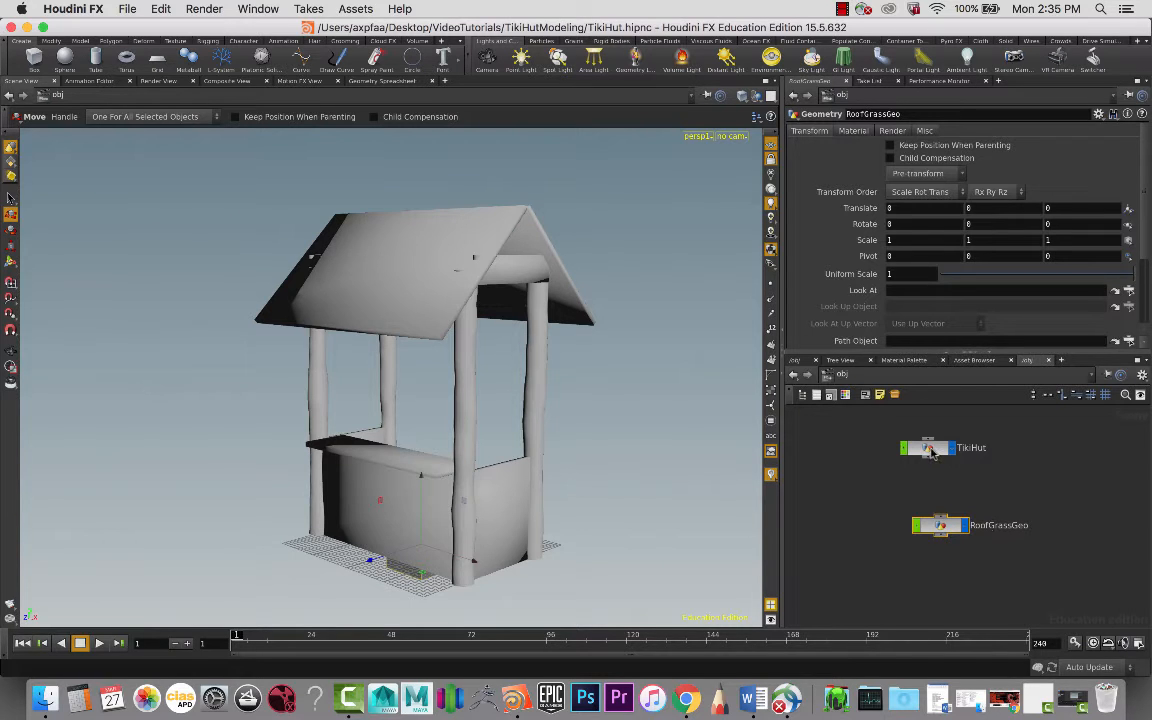
double_click(944, 448)
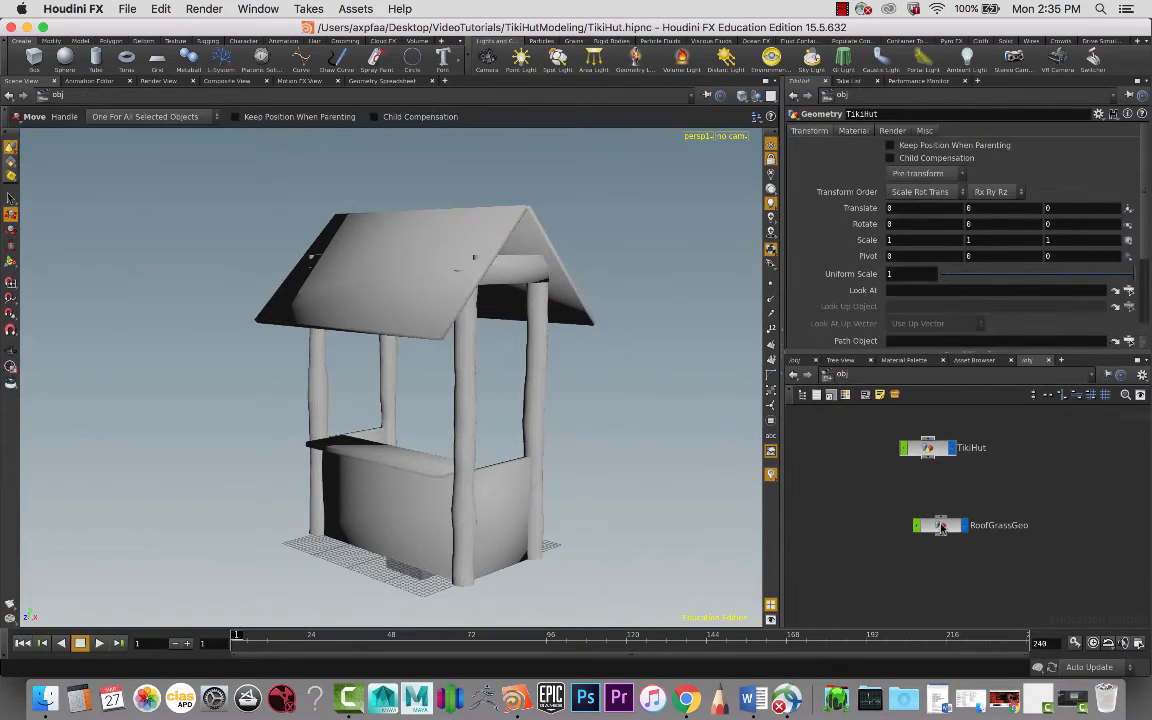
double_click(970, 524)
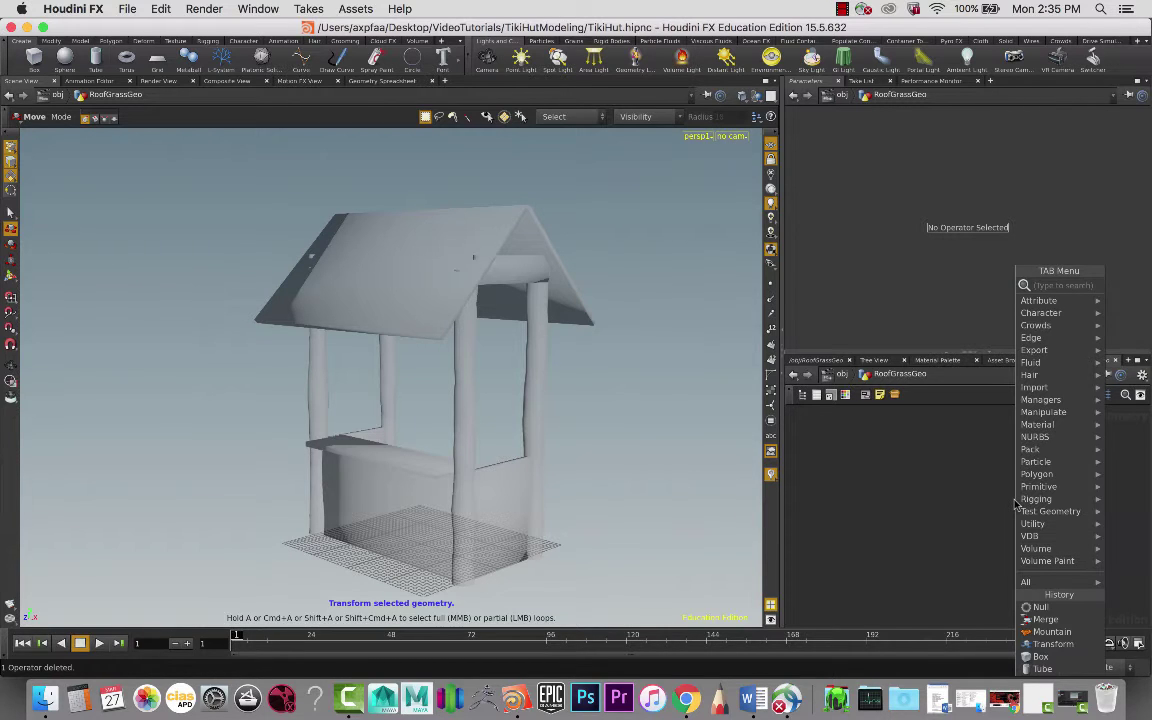
Step: Add an Object Merge node referencing the TikiHut's OUT_ROOF geometry
type("m")
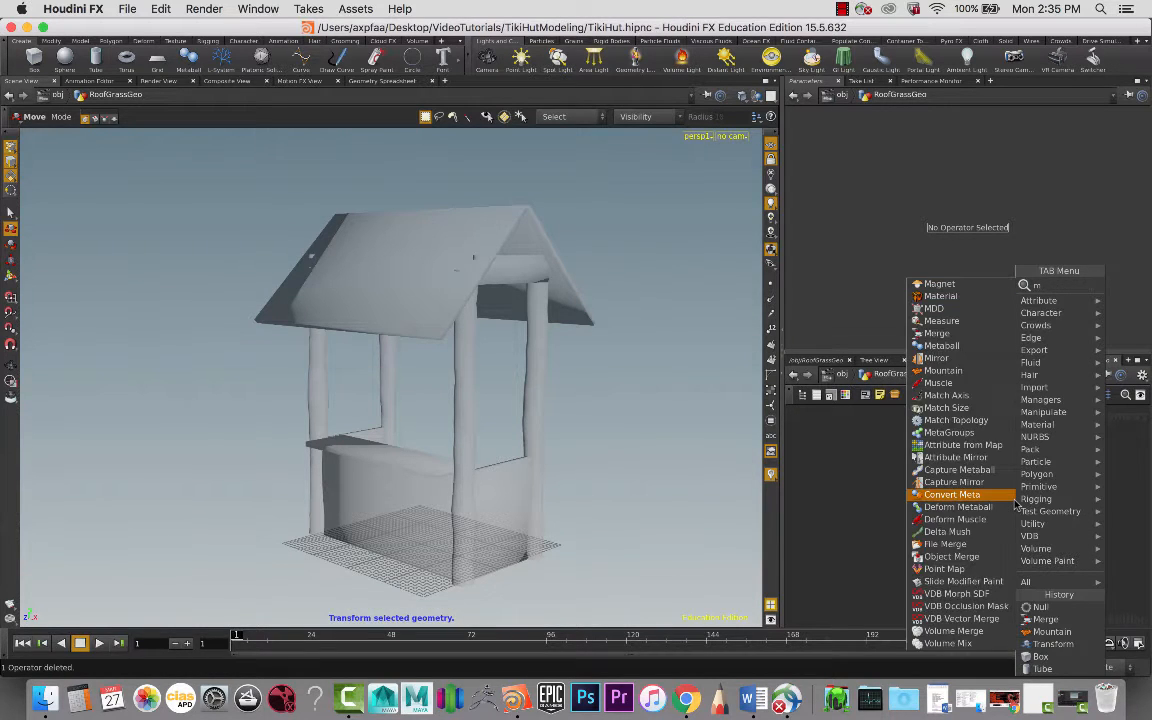
type("erg")
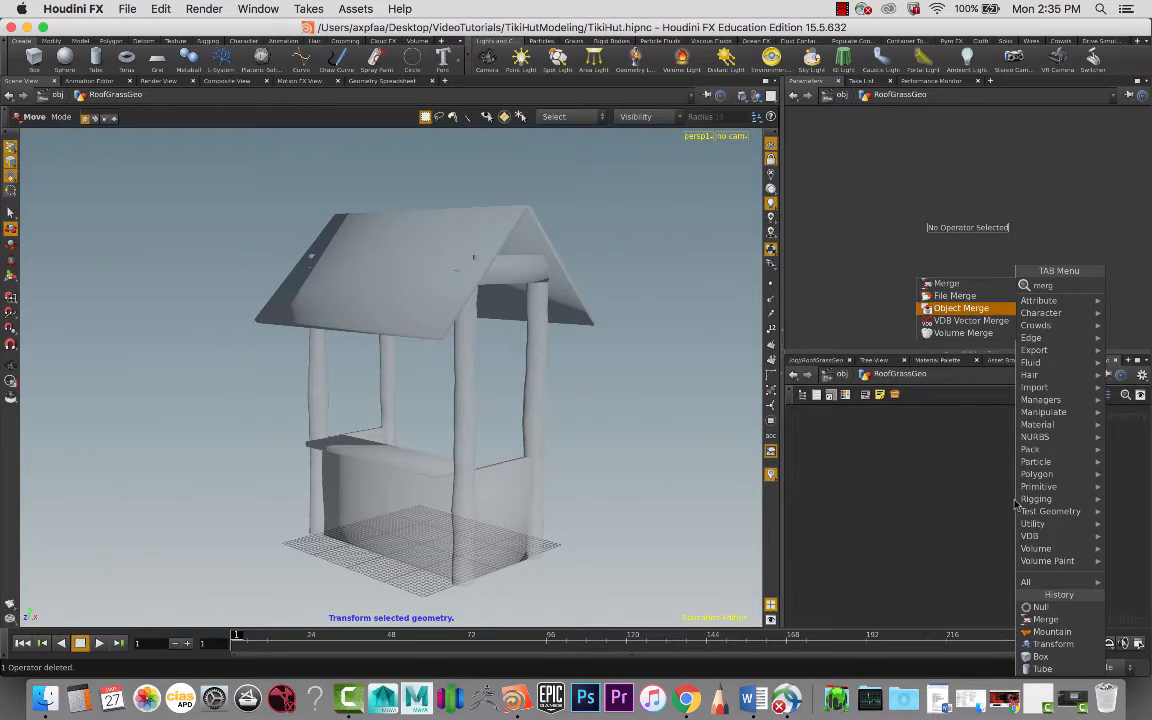
left_click(962, 308)
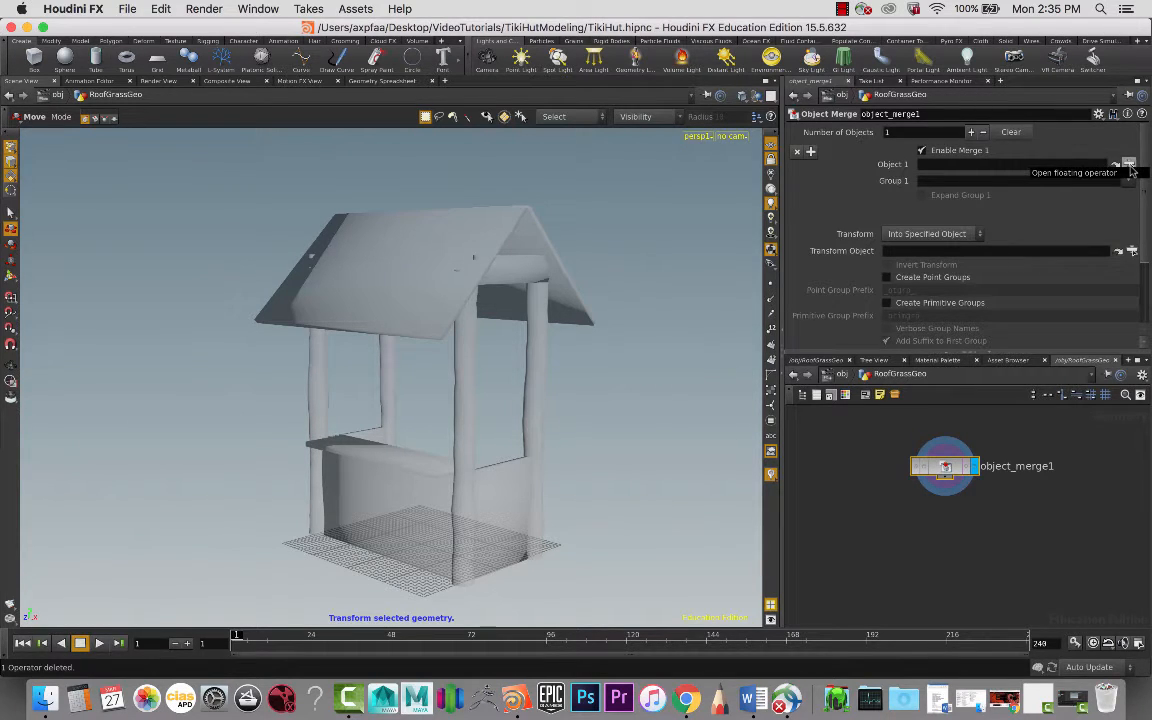
left_click(1128, 164)
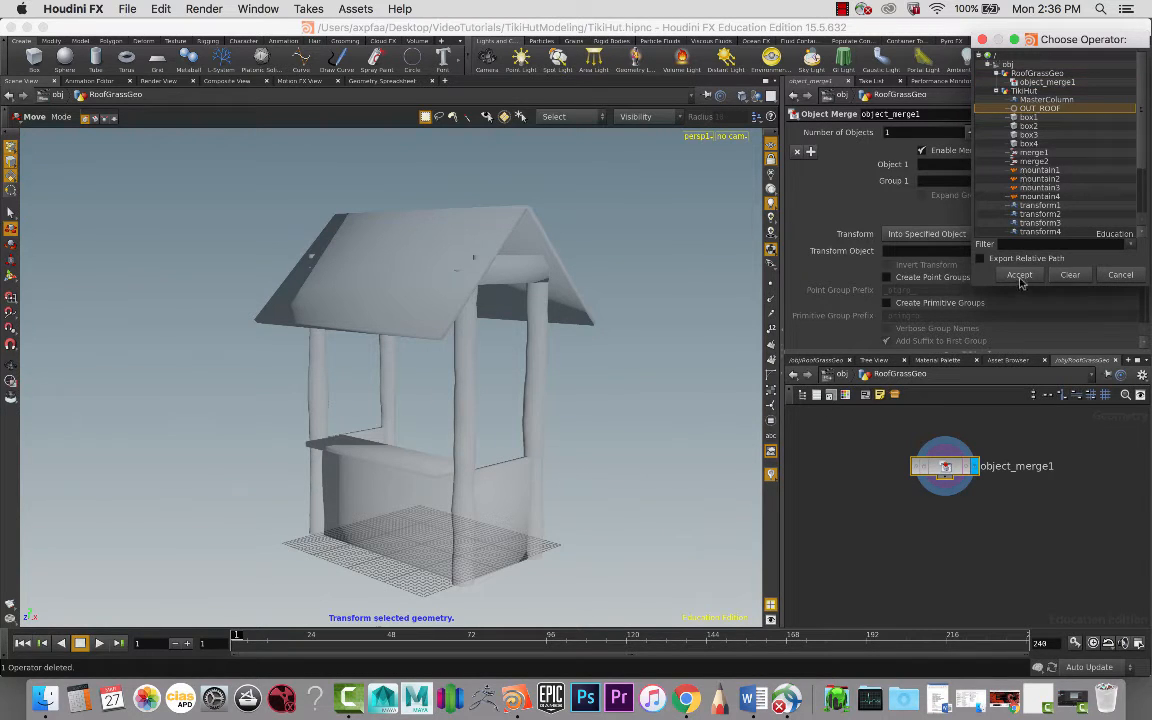
left_click(1020, 274)
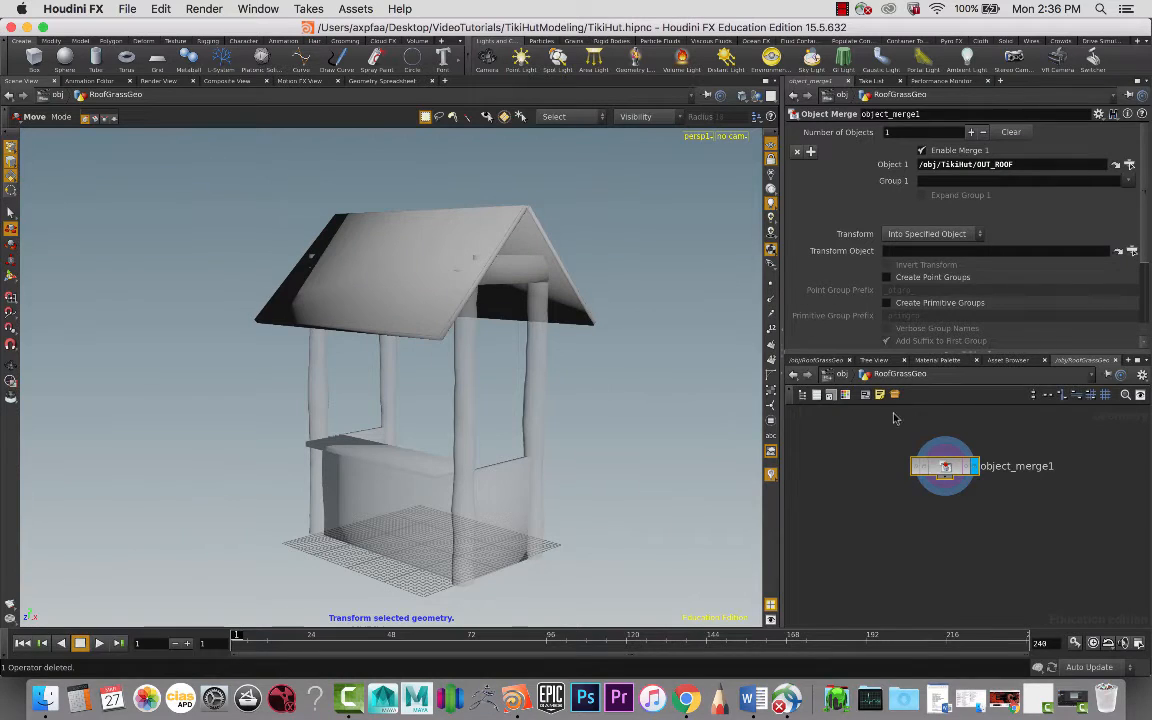
mouse_move(940, 508)
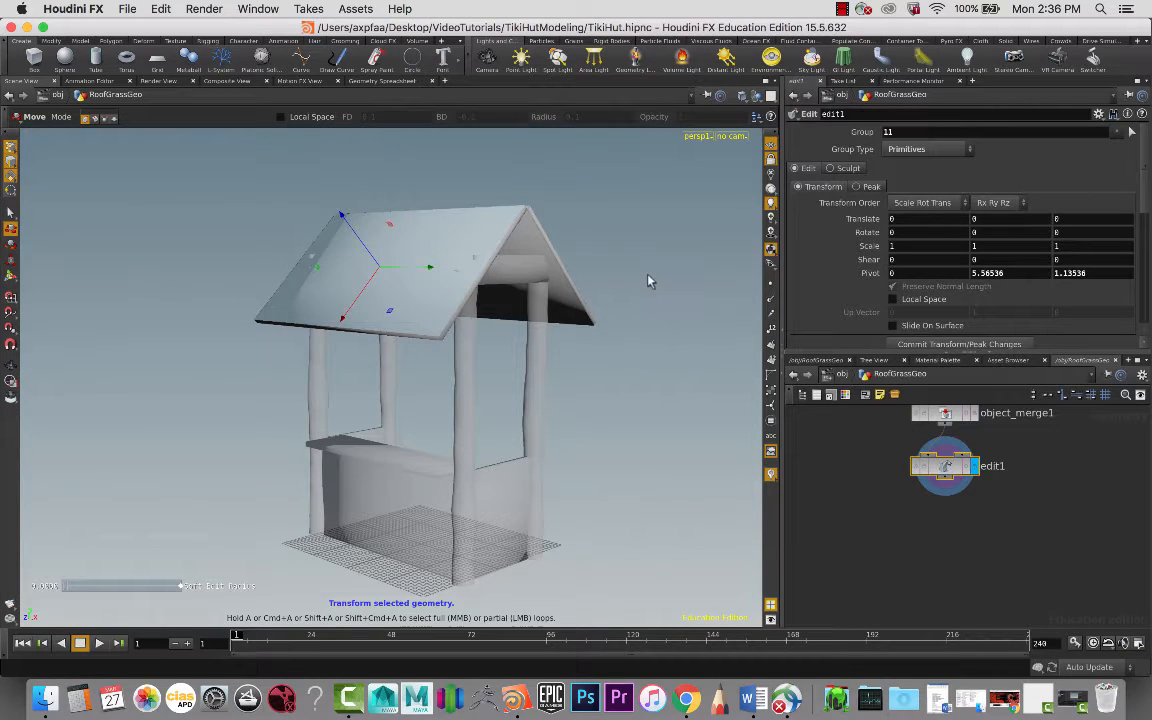
Step: Select roof primitives 11 and 5 as the Edit node's group on both slopes
left_click(420, 284)
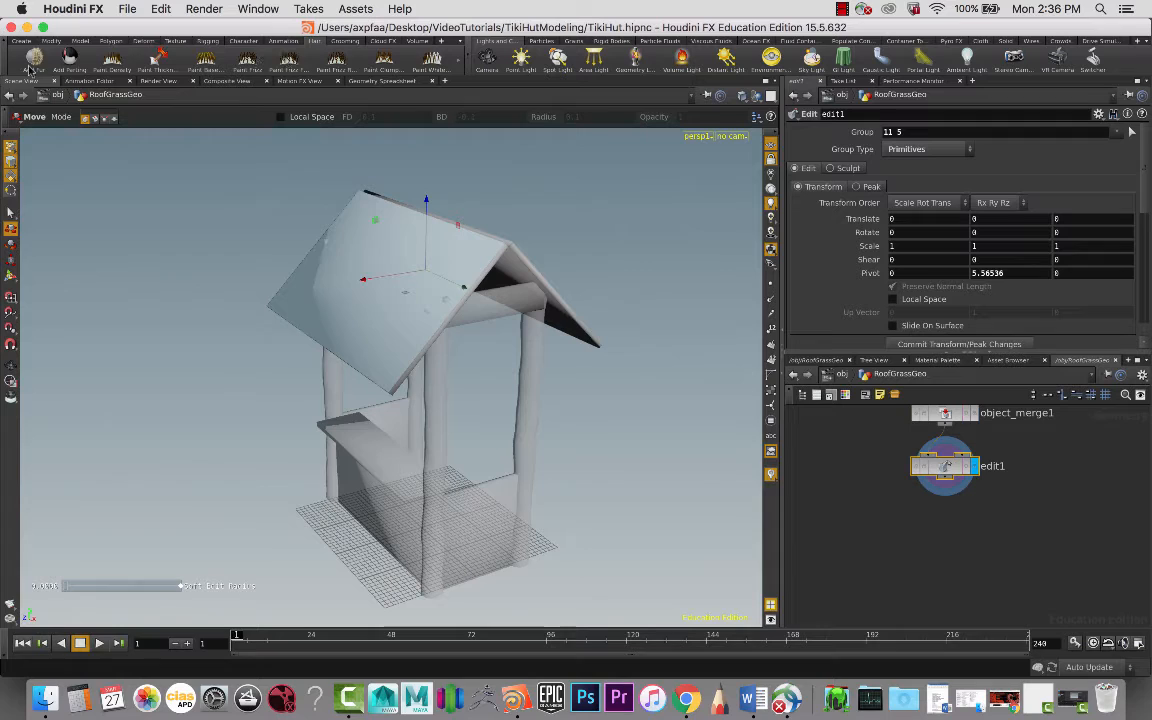
mouse_move(32, 62)
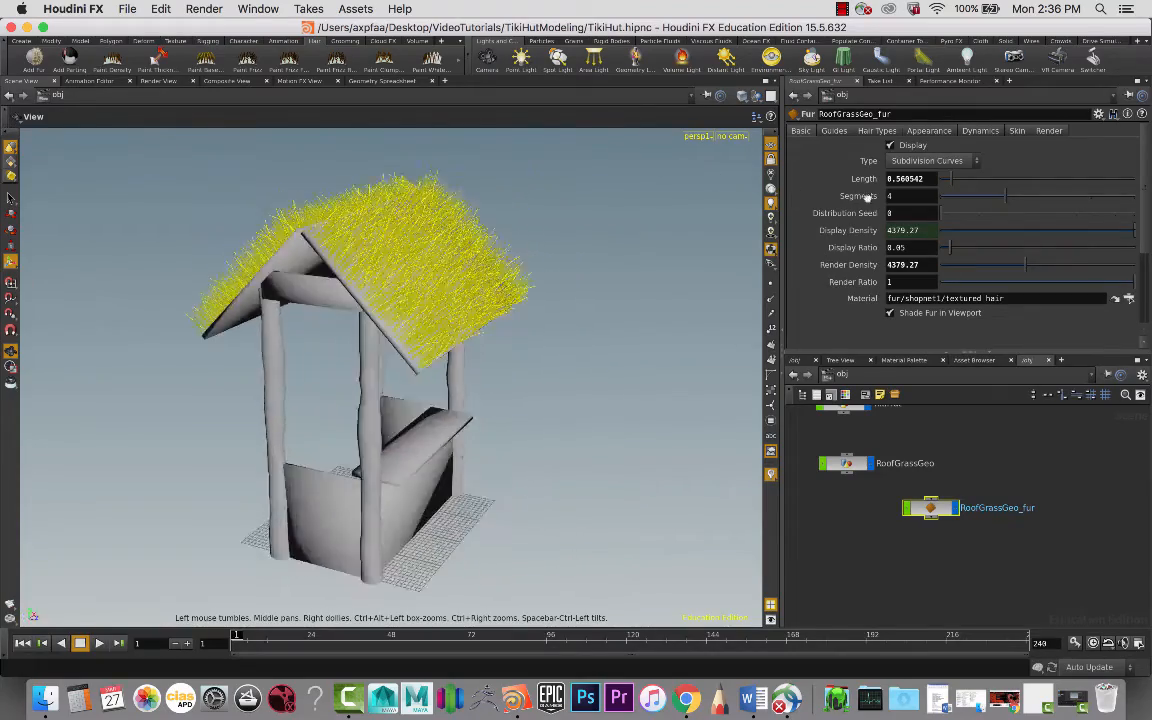
Step: Orbit around the hut to check the yellow fur grass coverage on the roof slopes and edges
left_click_drag(400, 350, 380, 300)
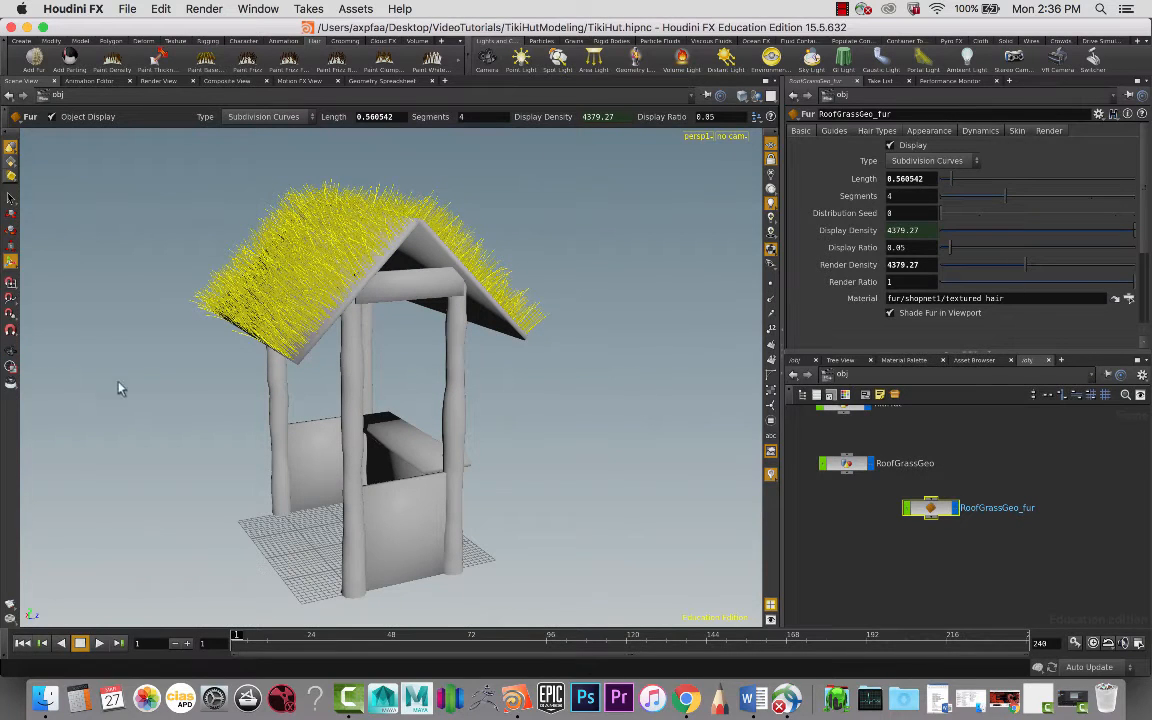
mouse_move(418, 304)
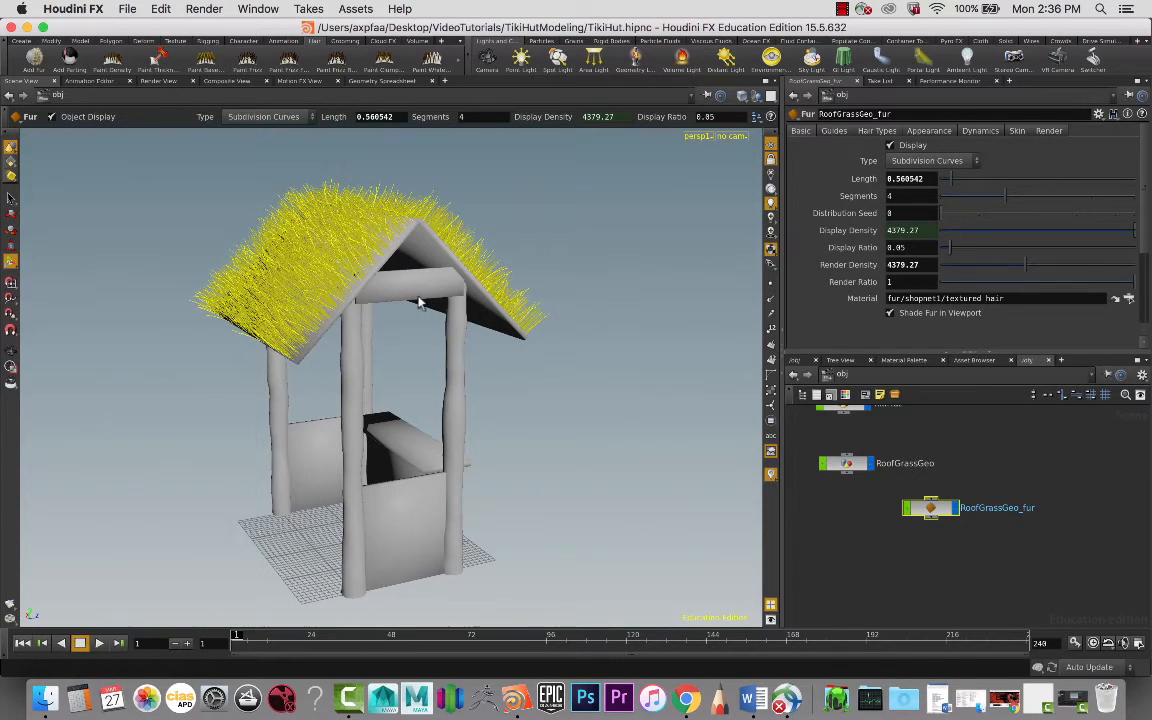
left_click_drag(420, 300, 562, 244)
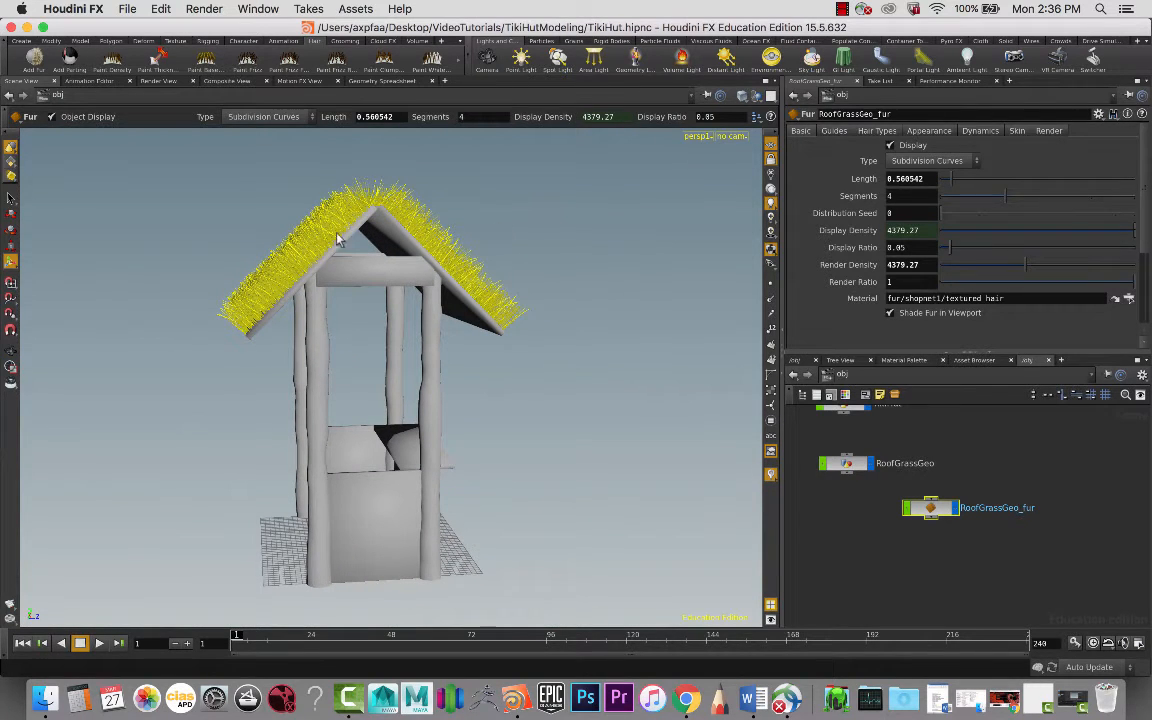
left_click_drag(336, 240, 344, 248)
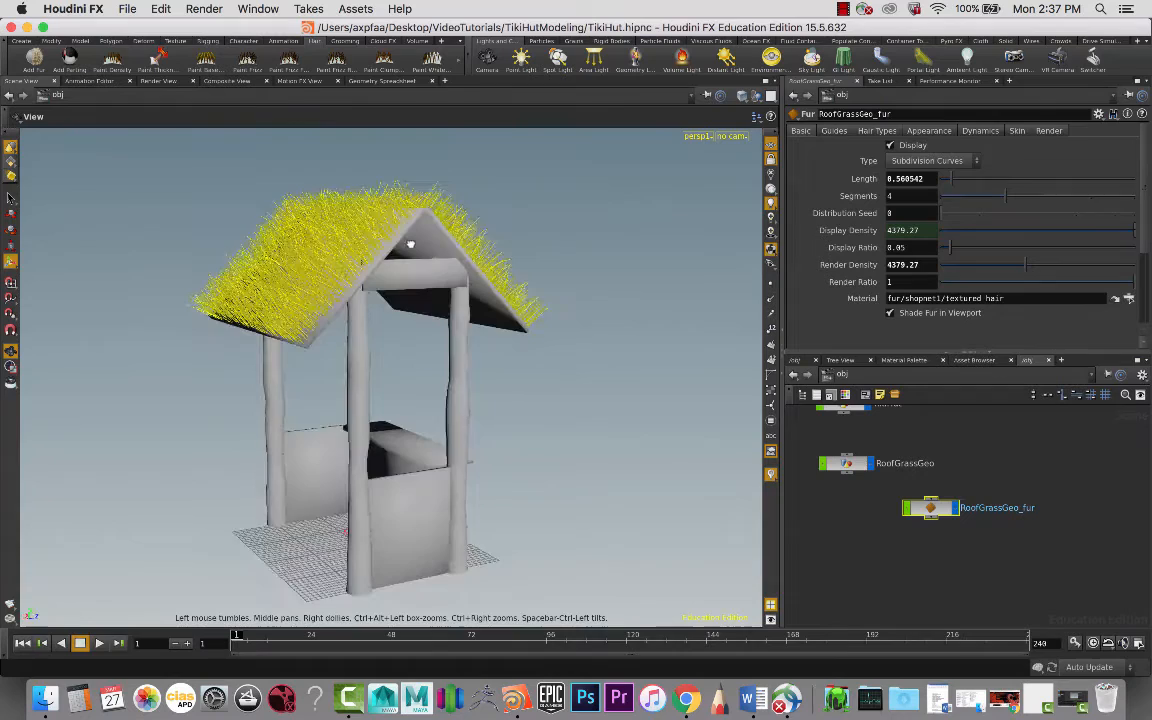
left_click_drag(410, 244, 380, 324)
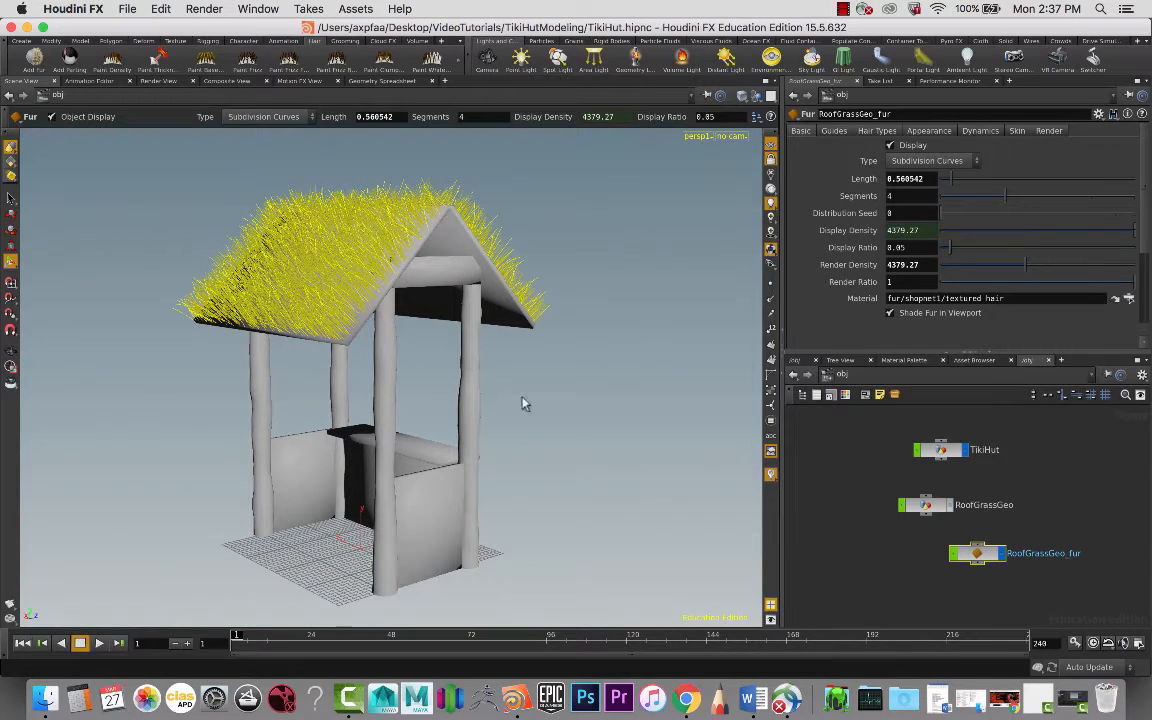
mouse_move(864, 472)
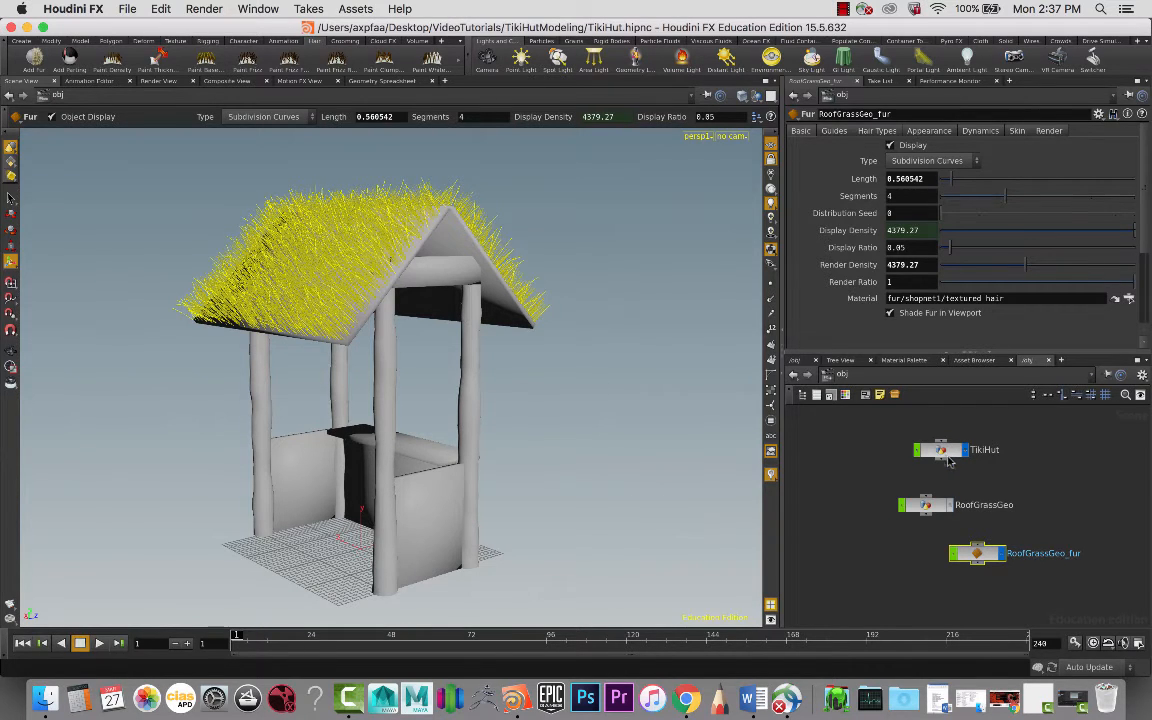
mouse_move(556, 292)
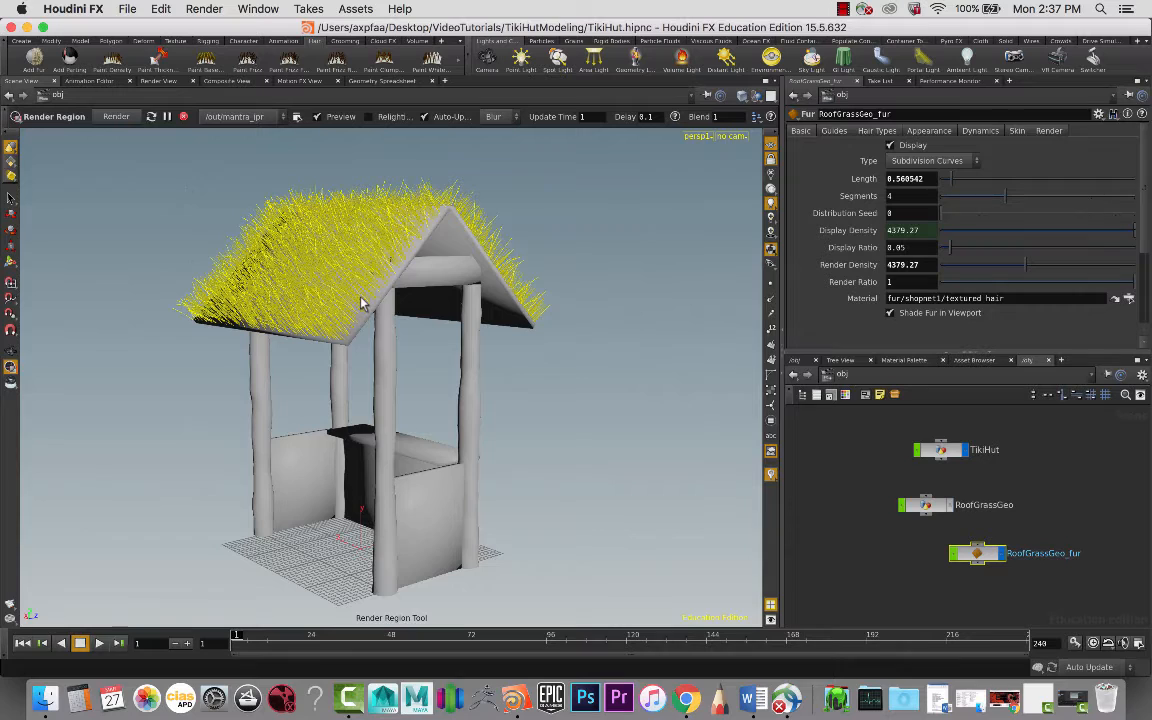
Step: Set RoofGrassGeo_fur's Display and Render Density to 722 for sparser strands
left_click_drag(184, 184, 360, 300)
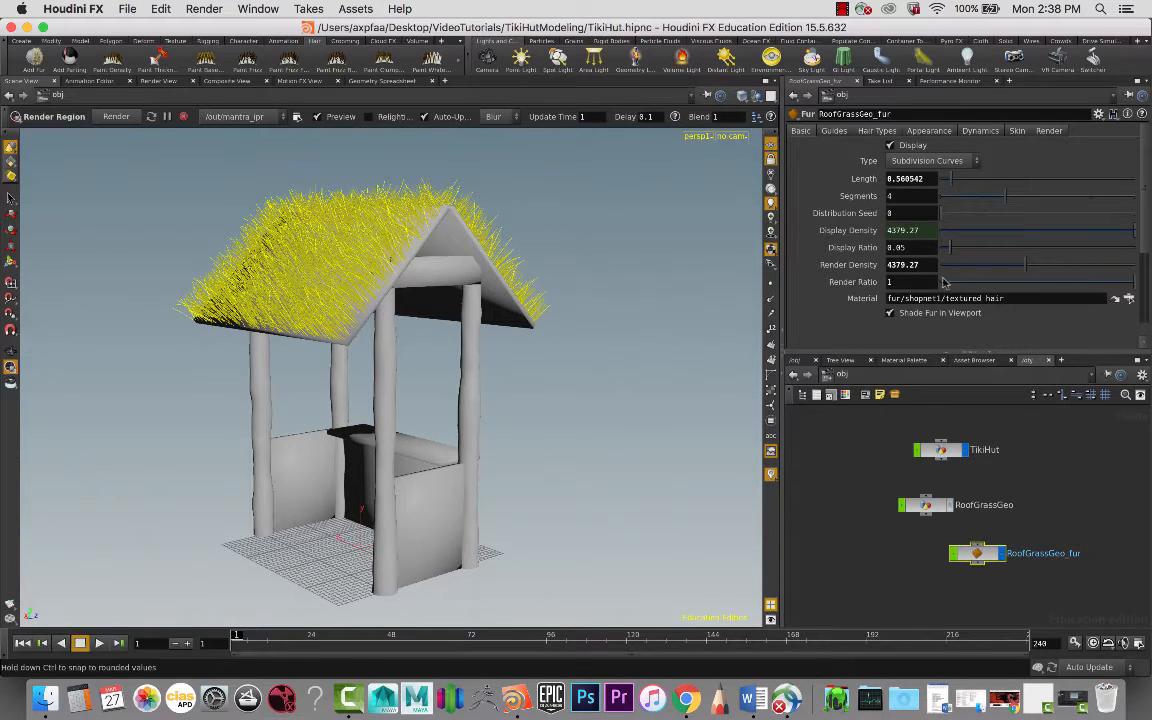
left_click(1128, 298)
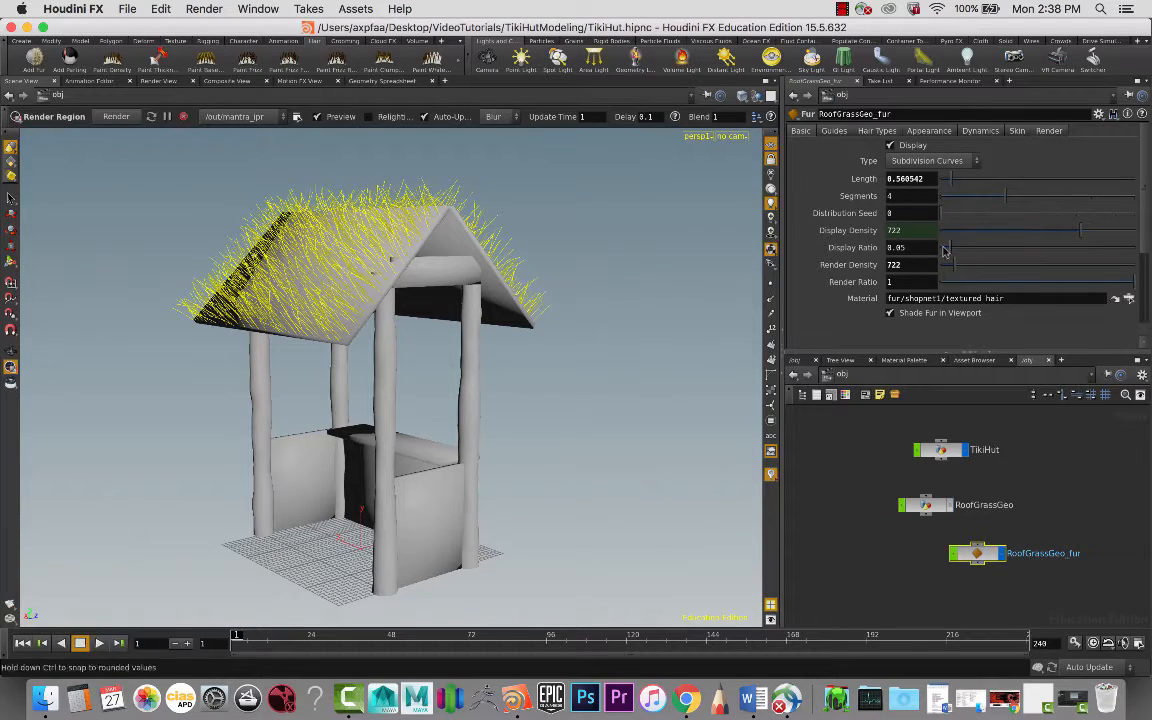
mouse_move(678, 296)
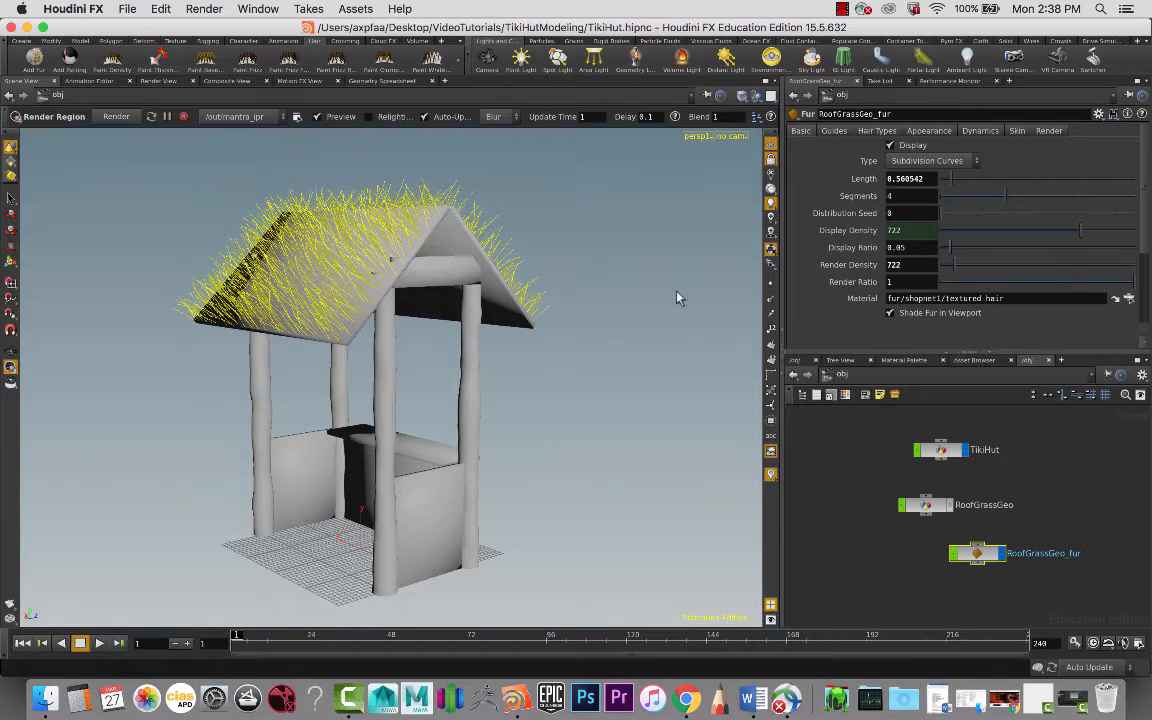
mouse_move(180, 212)
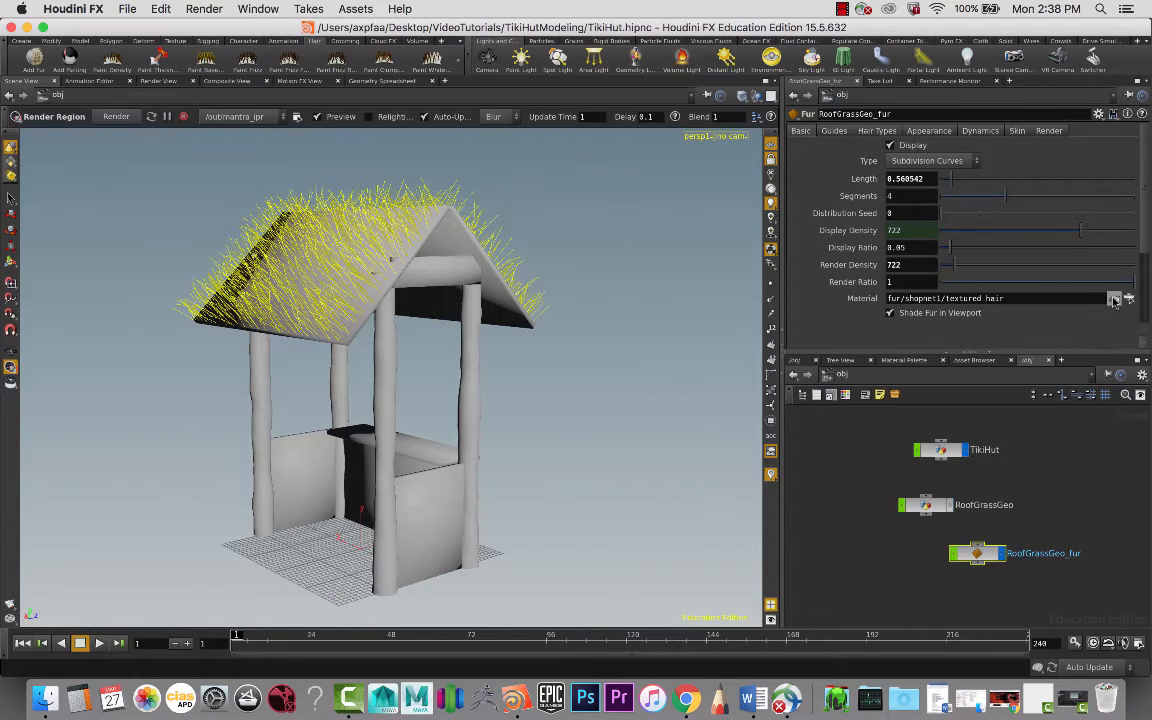
Step: In the textured_hair shader, raise intensity to 0.627 and enable Randomize on Diffuse Intensity
left_click(1112, 298)
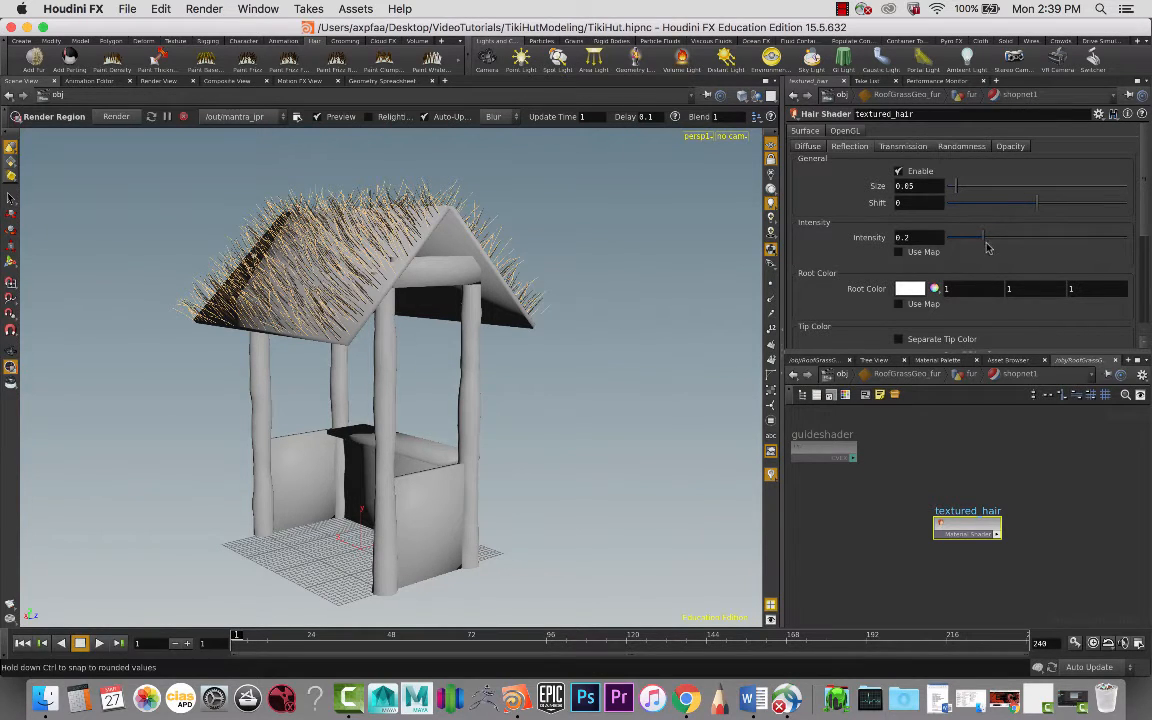
left_click_drag(970, 236, 950, 236)
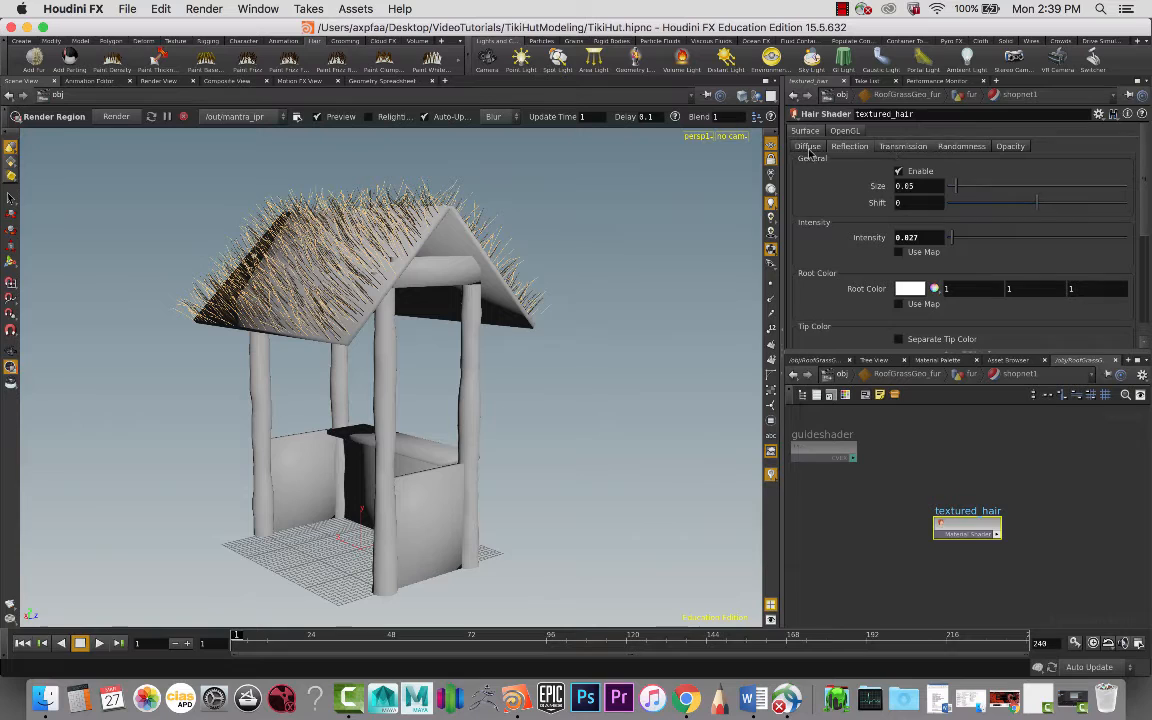
left_click(808, 146)
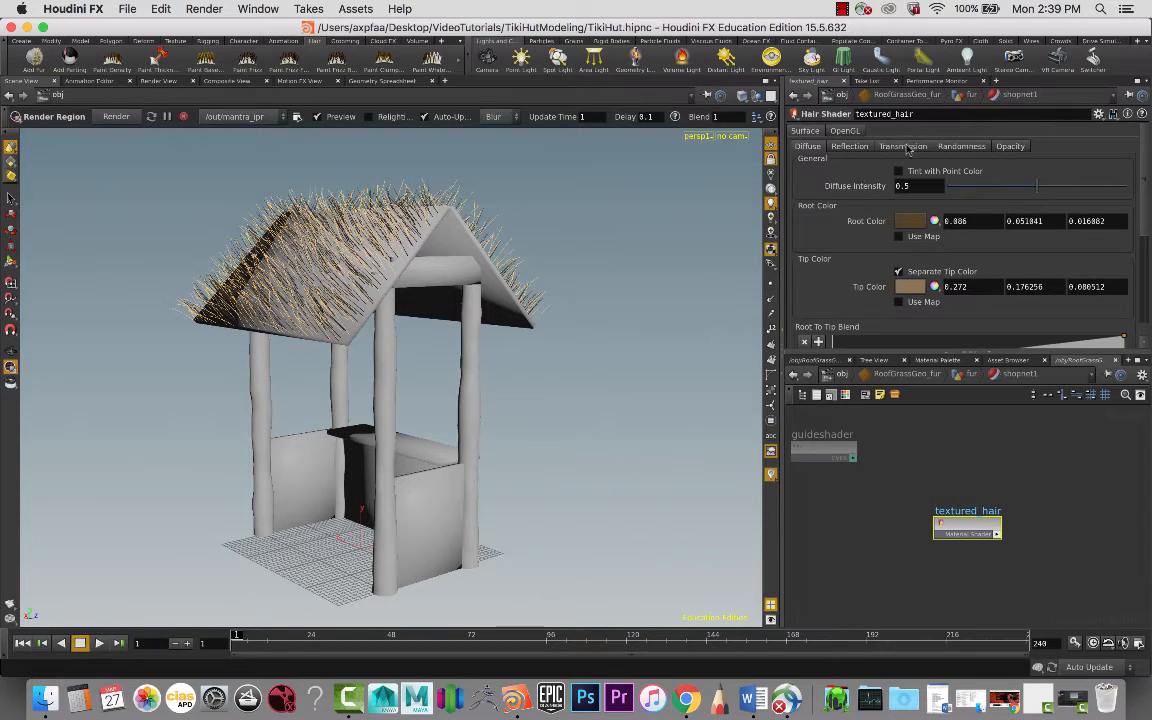
left_click(960, 146)
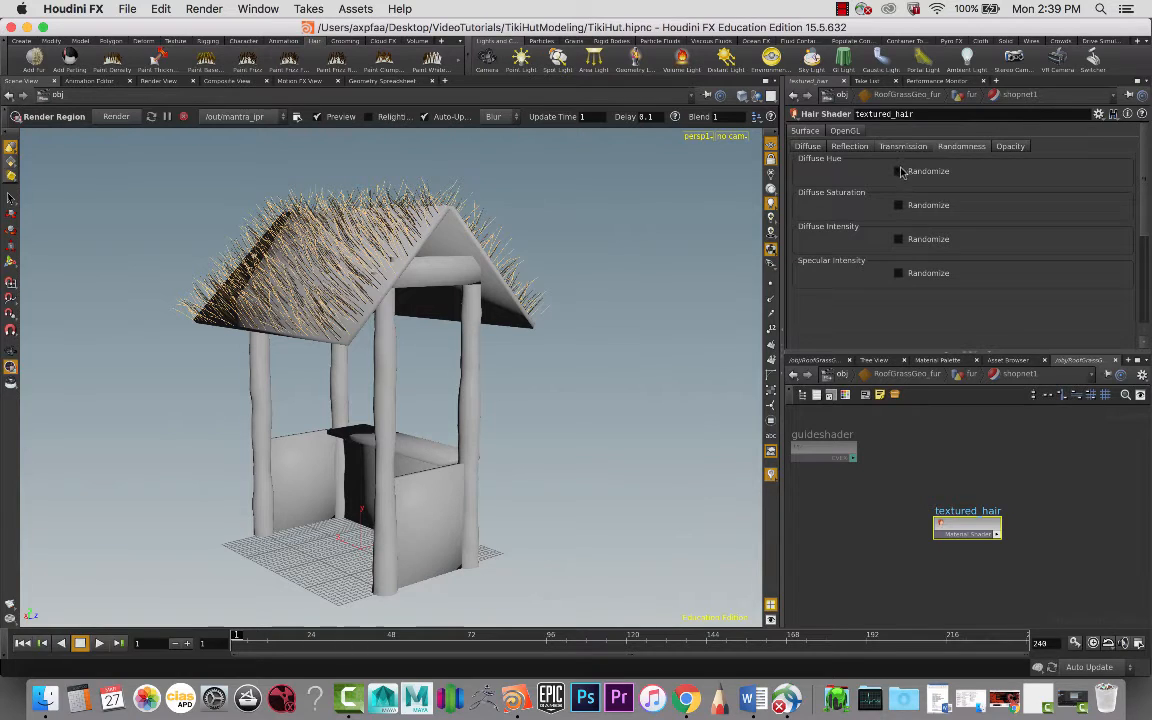
left_click(898, 204)
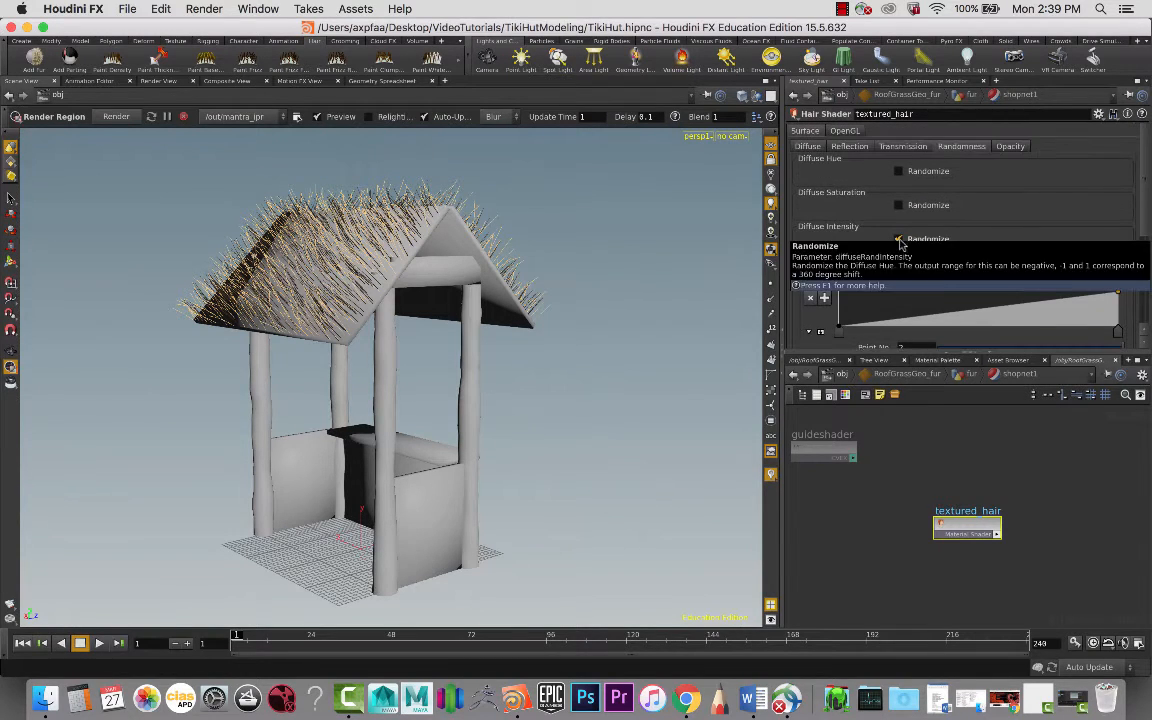
left_click(898, 240)
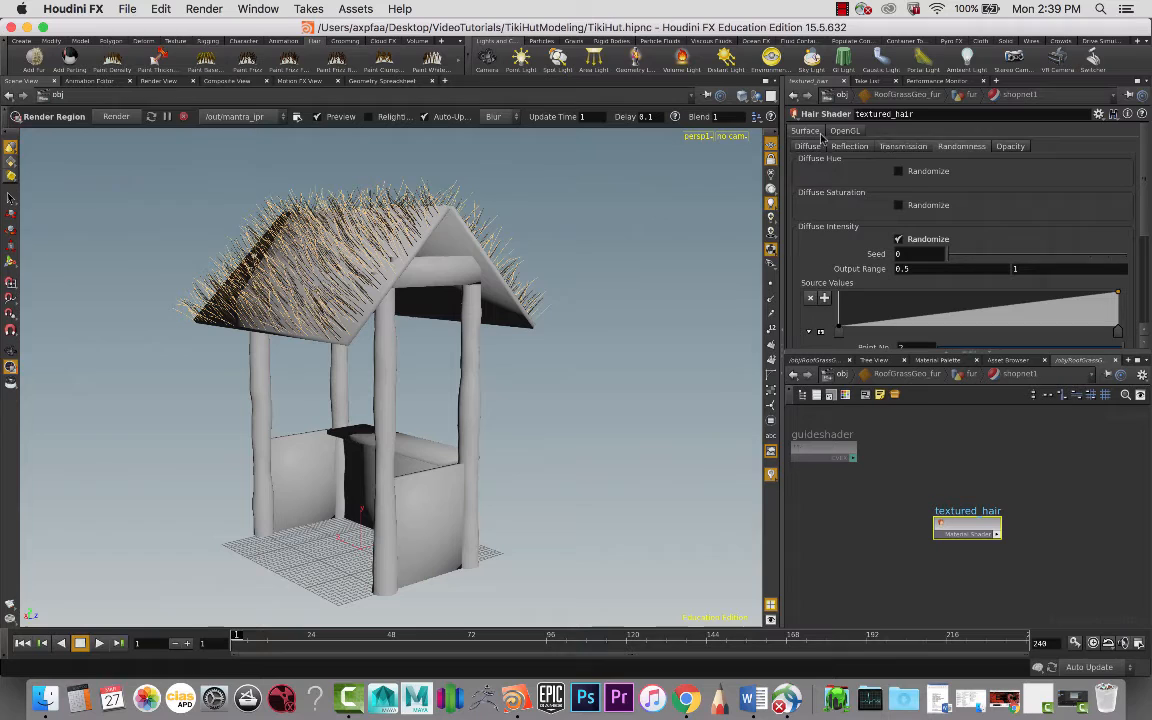
mouse_move(904, 398)
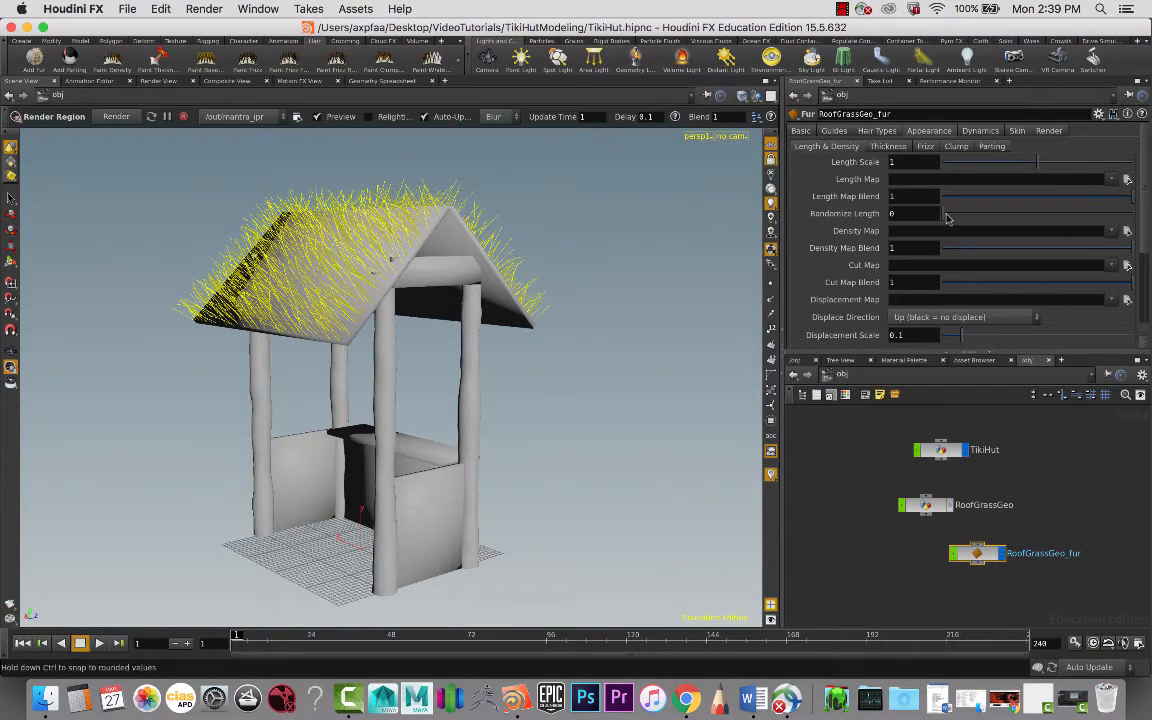
Step: Set Randomize Length to about 0.34 on the fur's Length & Density settings
left_click_drag(930, 212, 1004, 212)
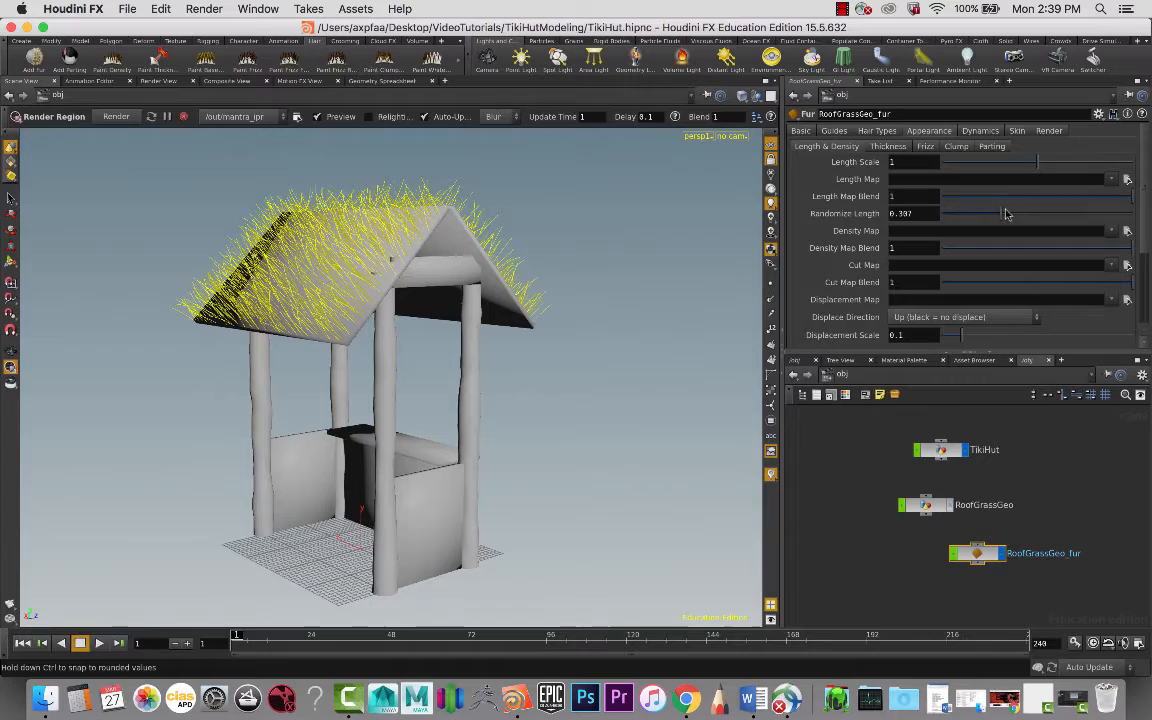
left_click_drag(1020, 212, 1004, 212)
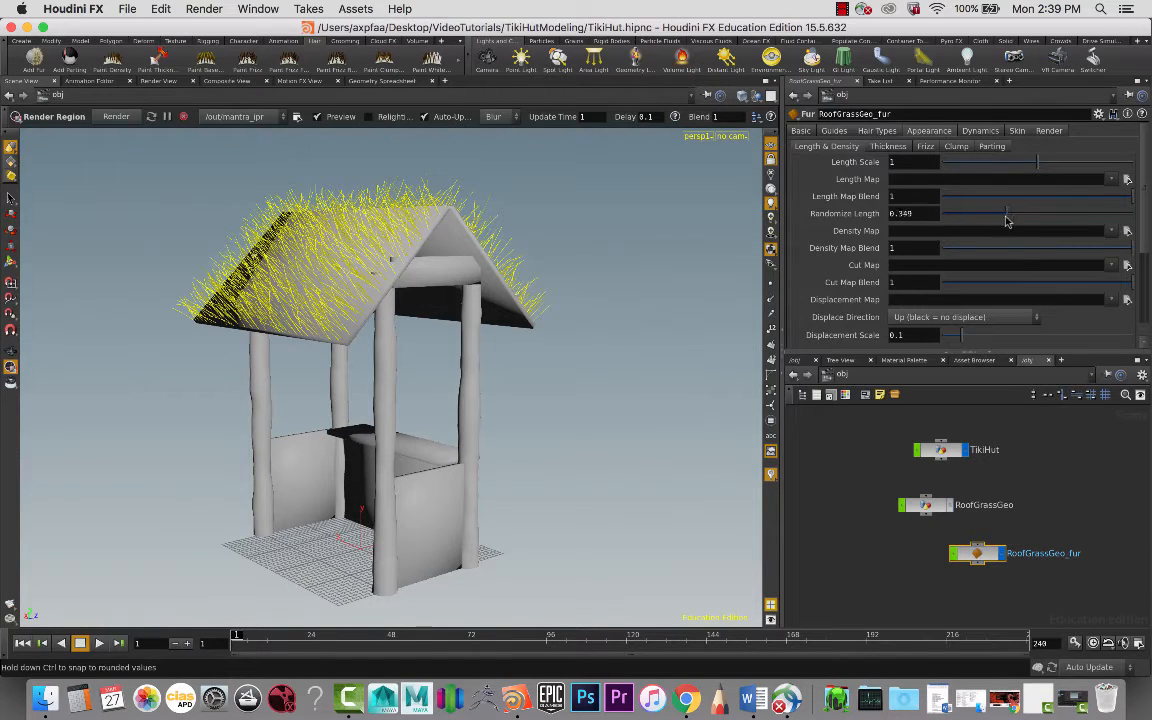
left_click_drag(1036, 212, 1004, 212)
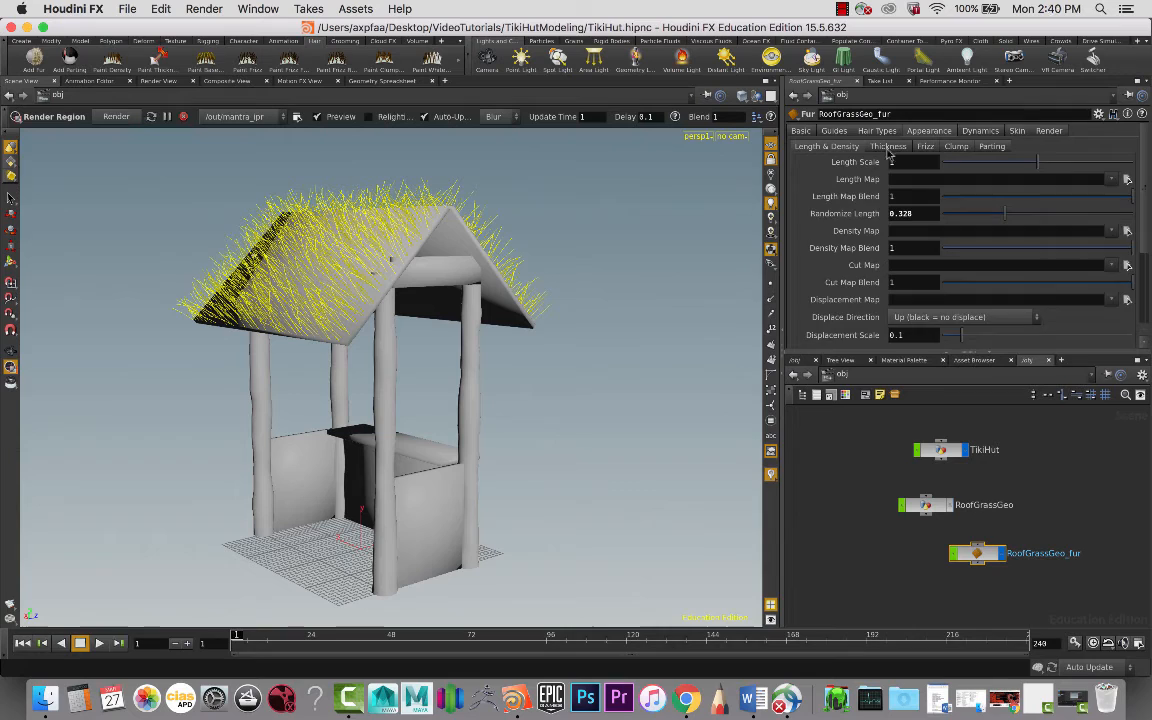
left_click(888, 146)
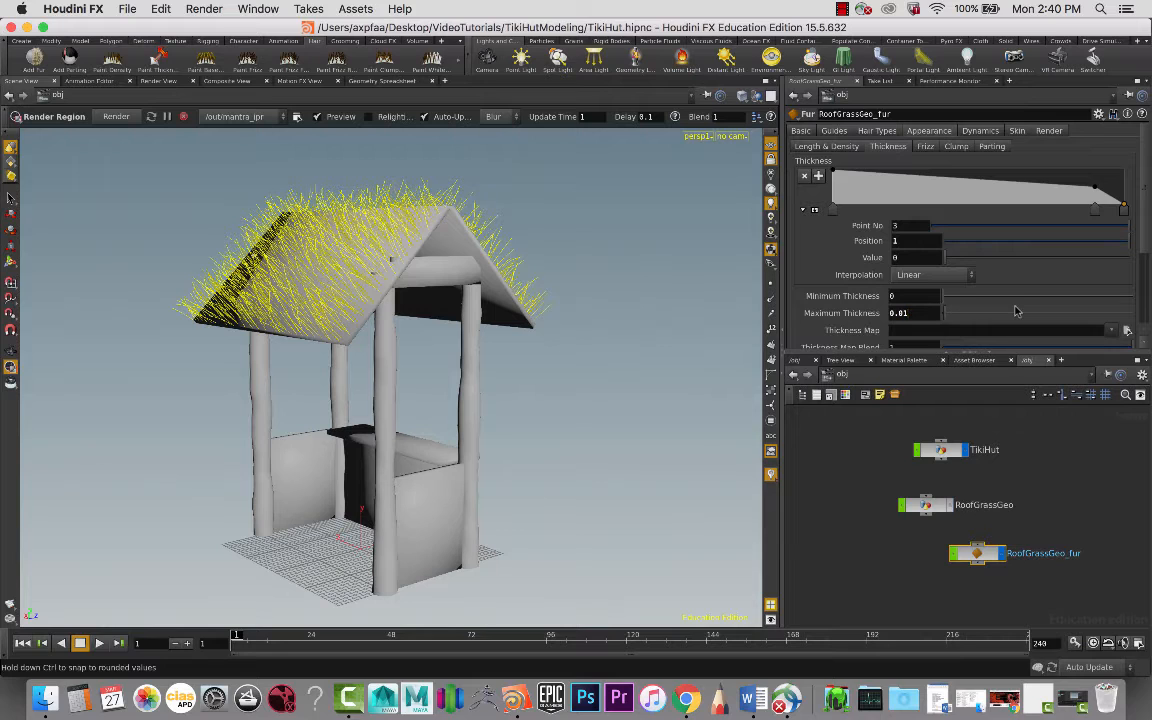
mouse_move(96, 224)
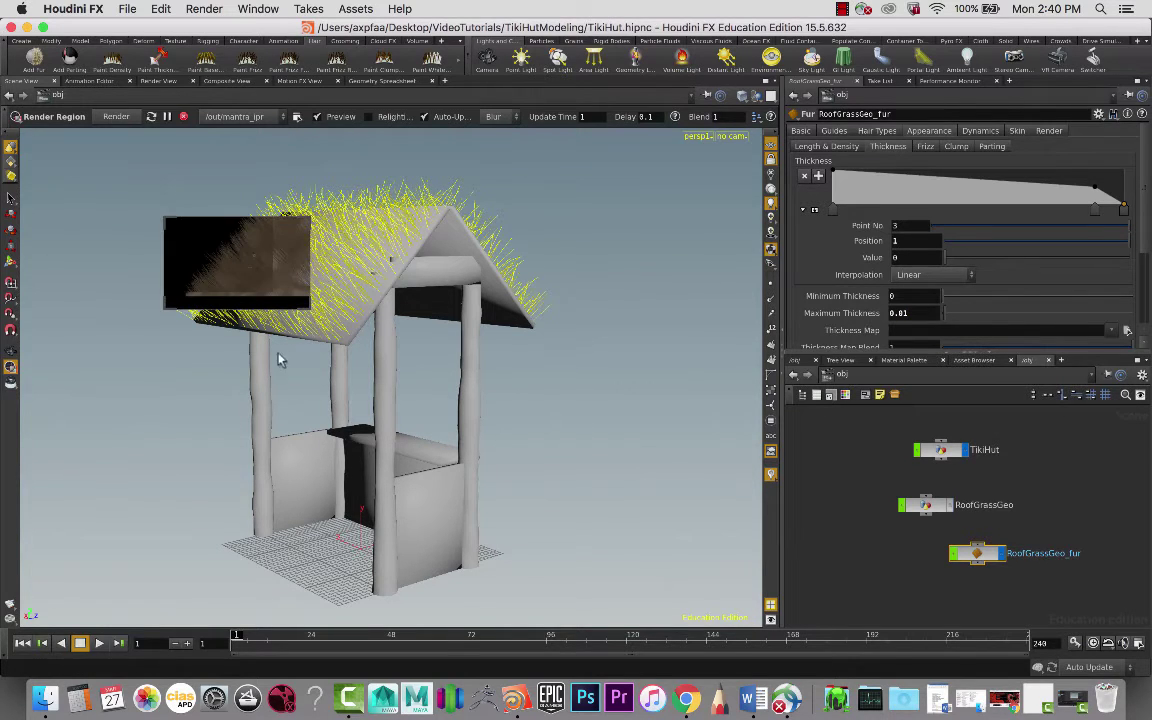
mouse_move(240, 376)
type("0.1")
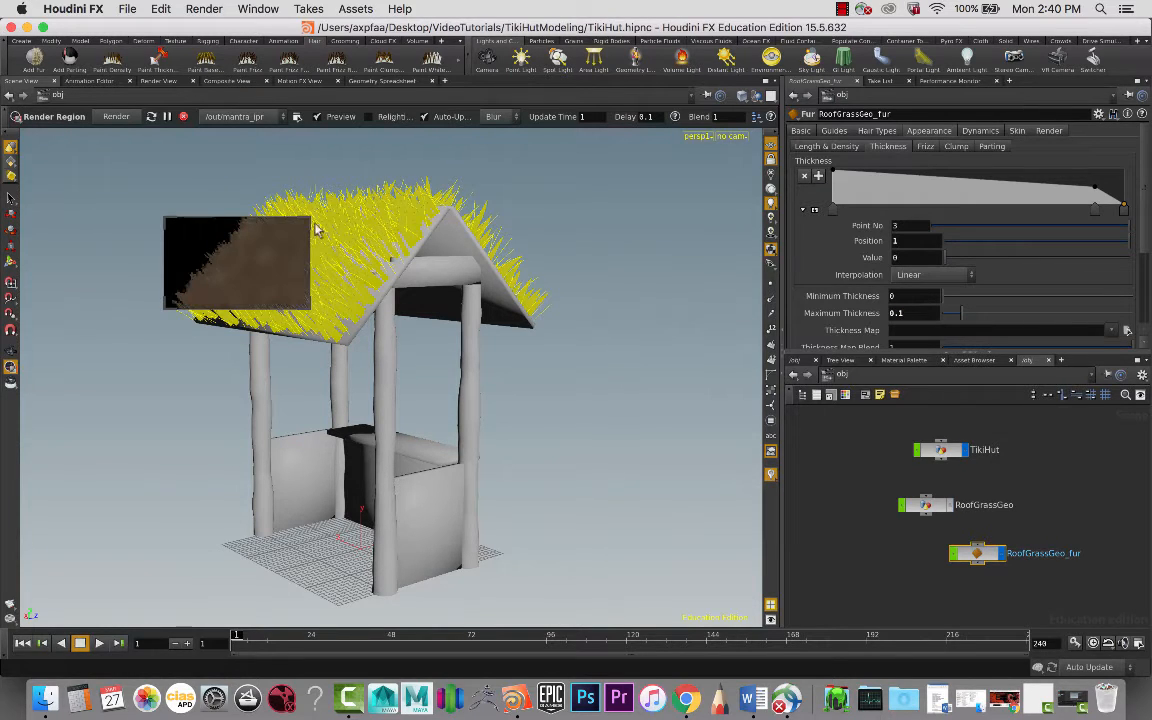
mouse_move(372, 264)
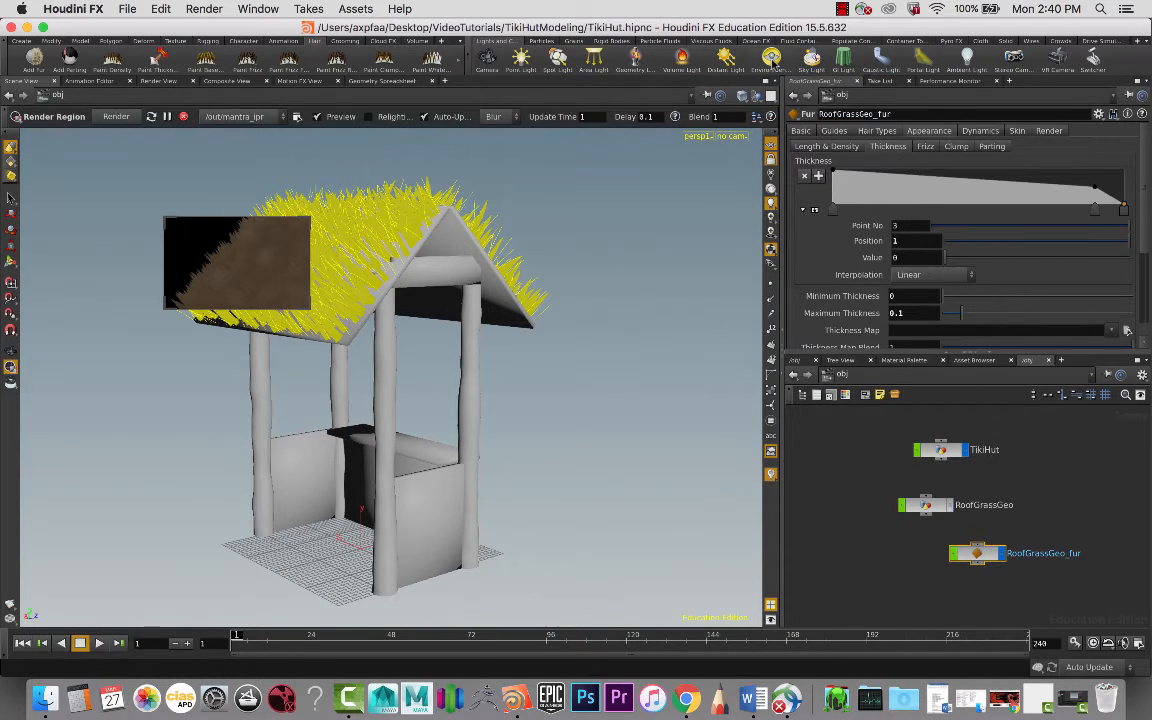
Step: Raise the fur's Maximum Thickness to 0.1 and check the render region preview
left_click(768, 62)
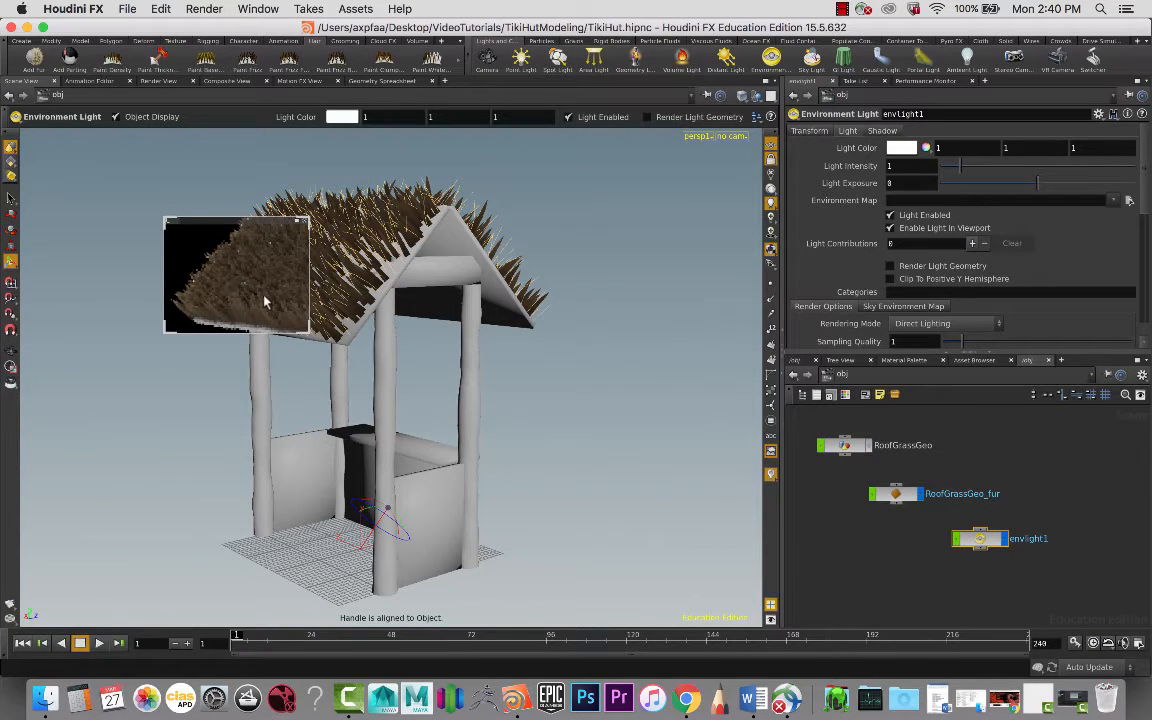
mouse_move(290, 322)
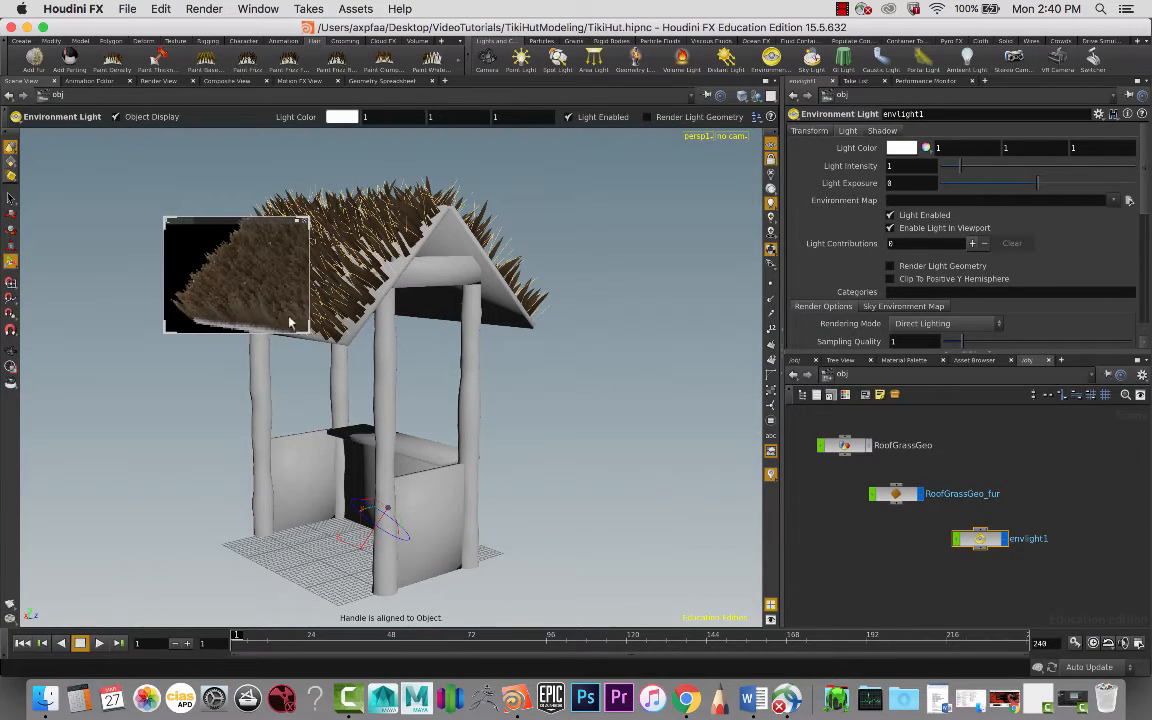
mouse_move(262, 260)
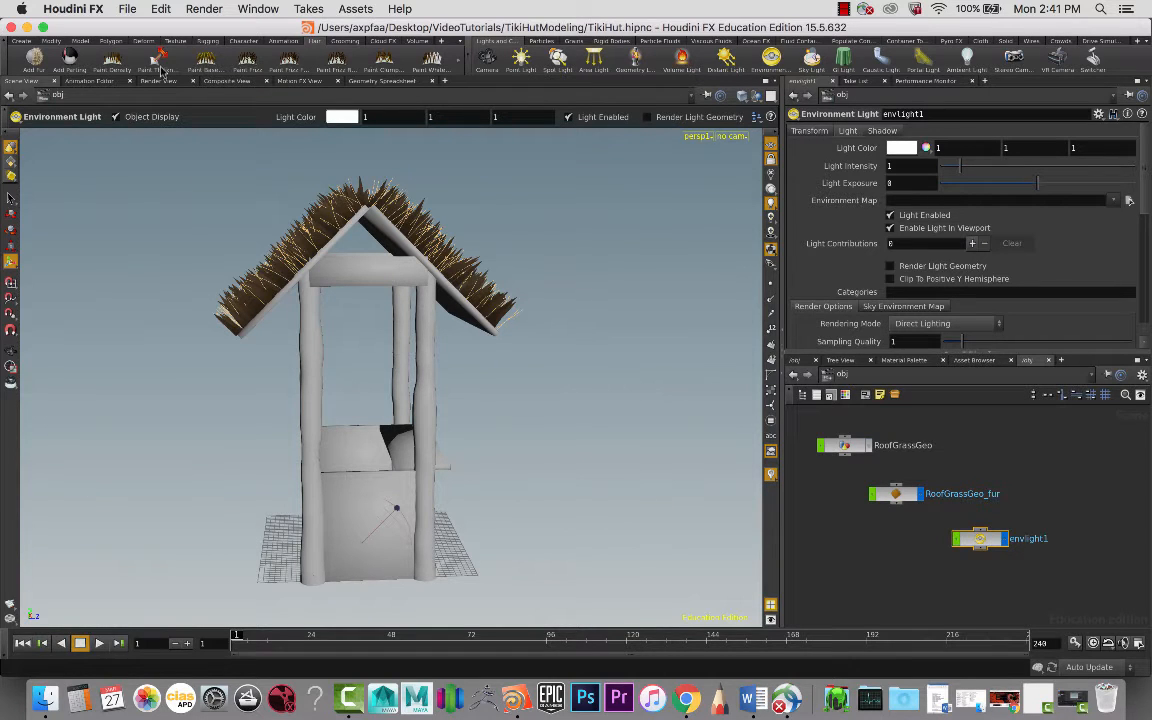
Step: With Curve Groom strength 0.909 and lift 0.41, comb guides down the roof slope and ridge
left_click_drag(400, 400, 488, 208)
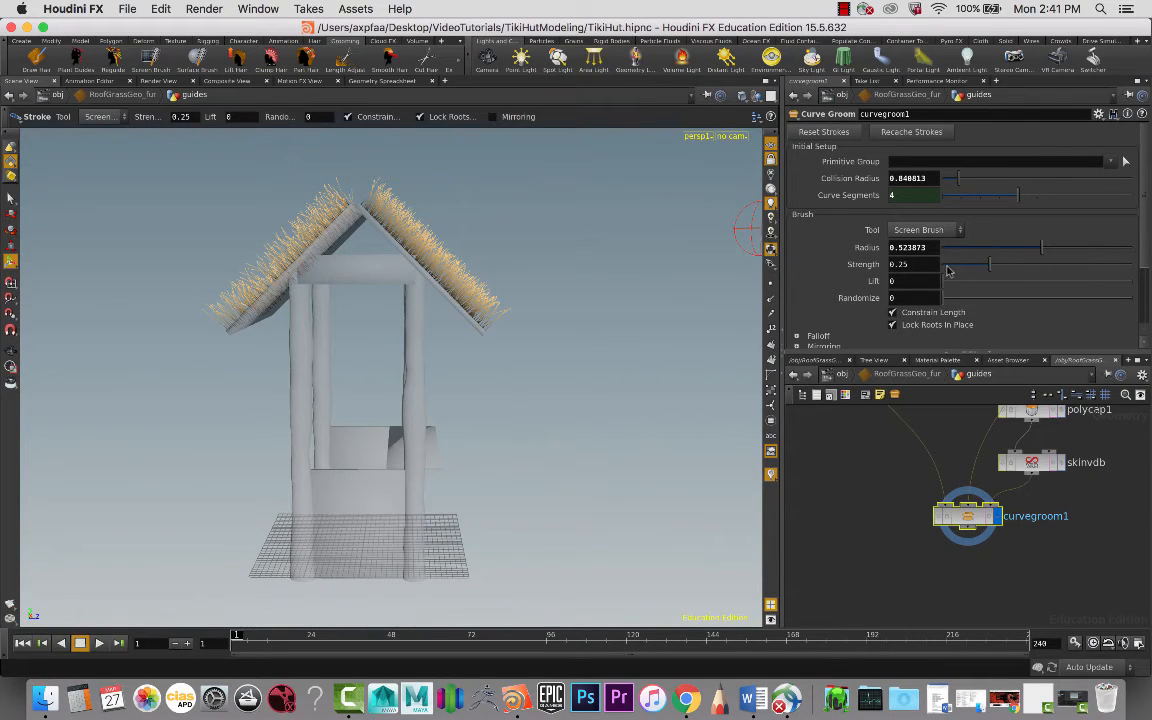
left_click_drag(990, 264, 1090, 264)
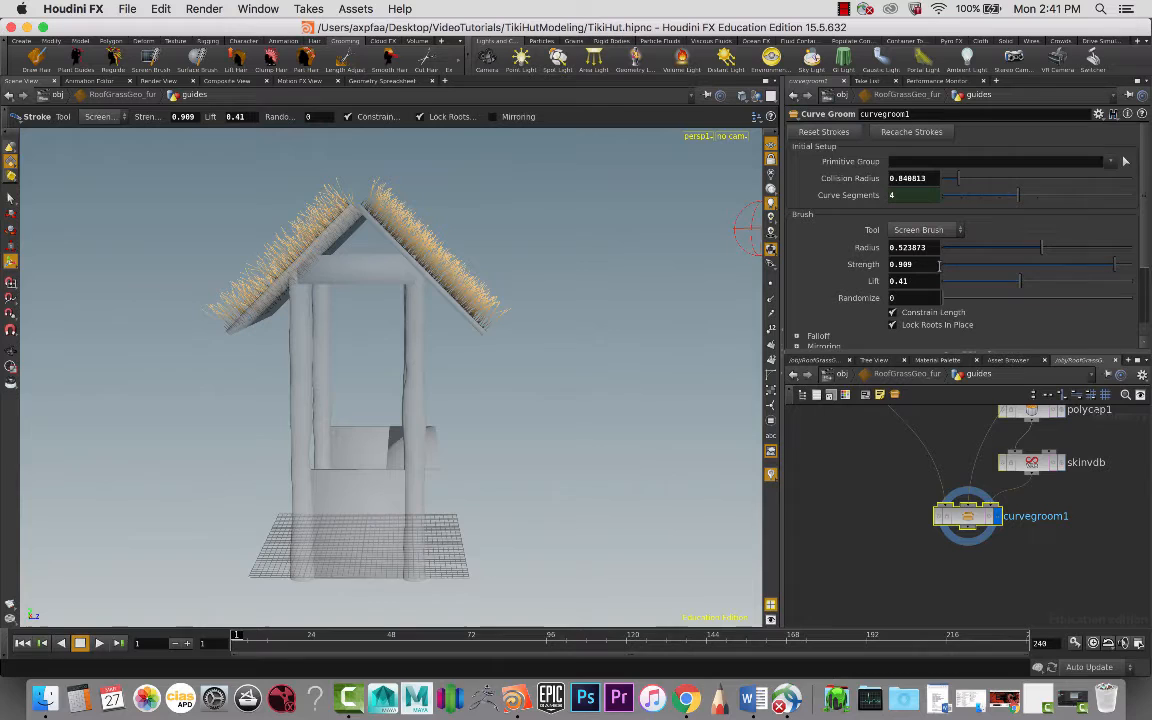
mouse_move(604, 264)
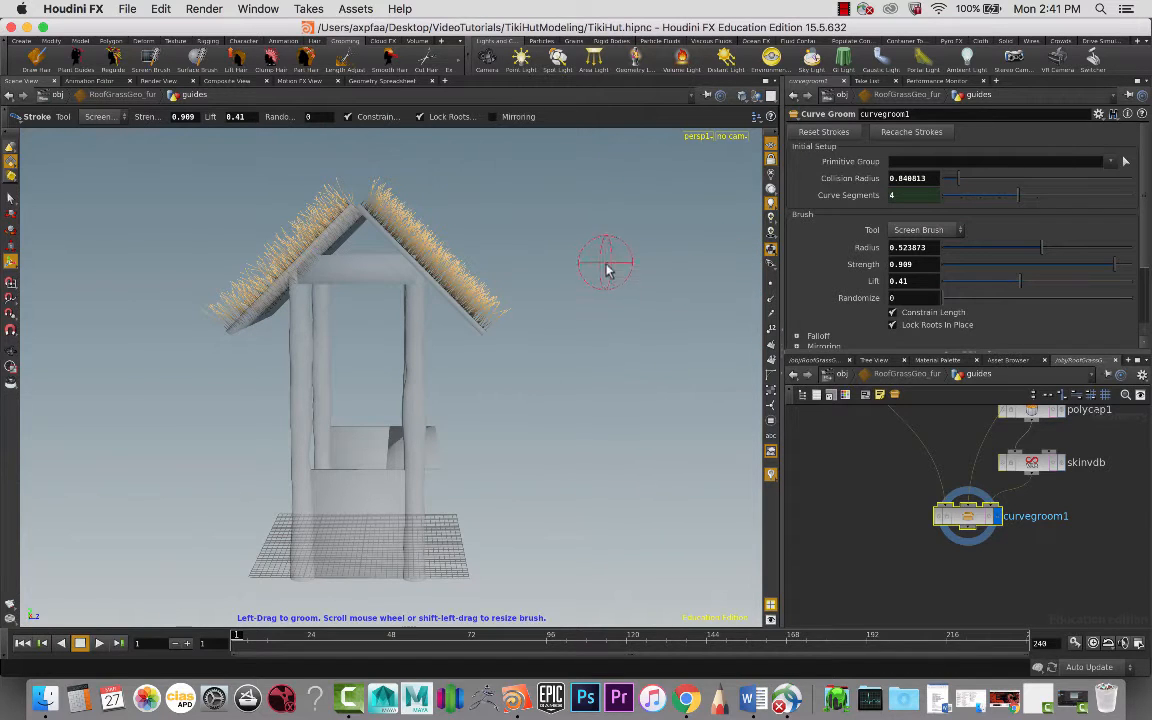
mouse_move(348, 260)
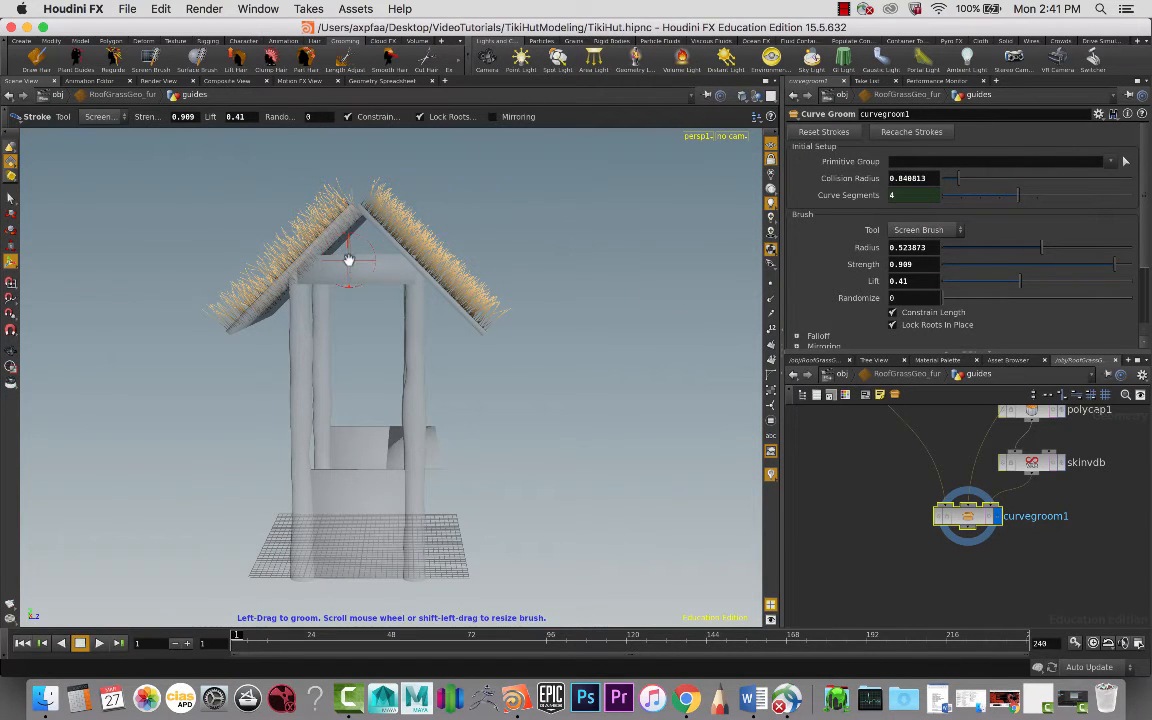
left_click_drag(350, 260, 400, 200)
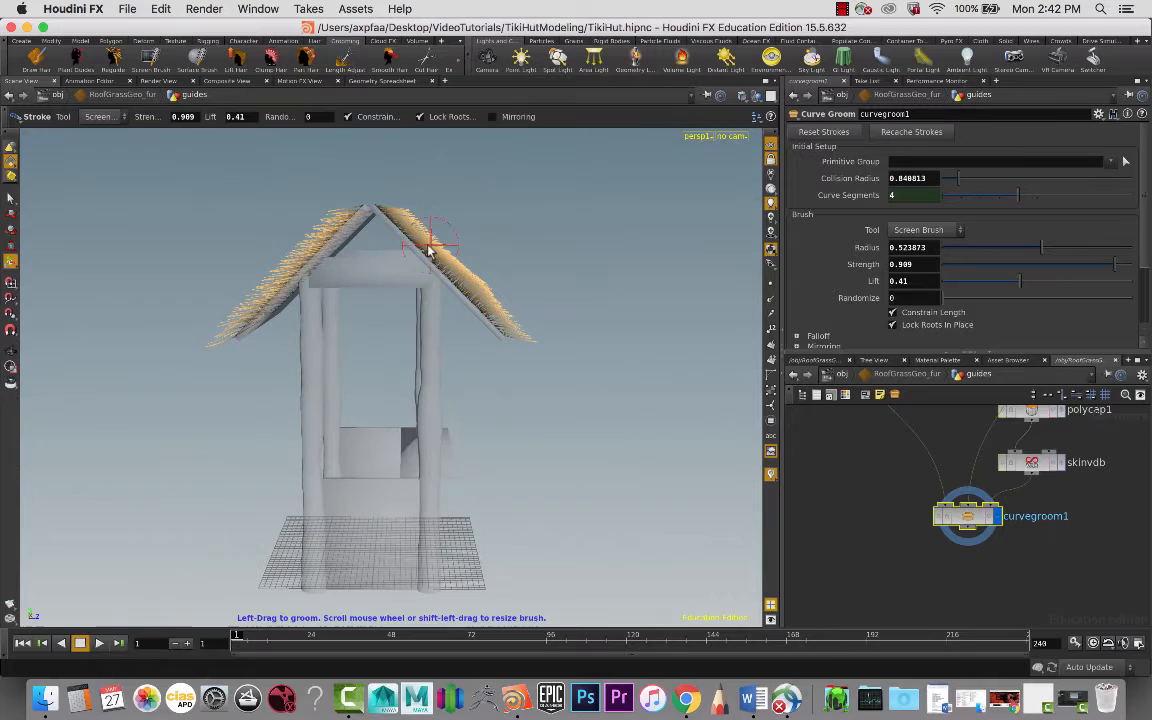
left_click_drag(430, 240, 516, 320)
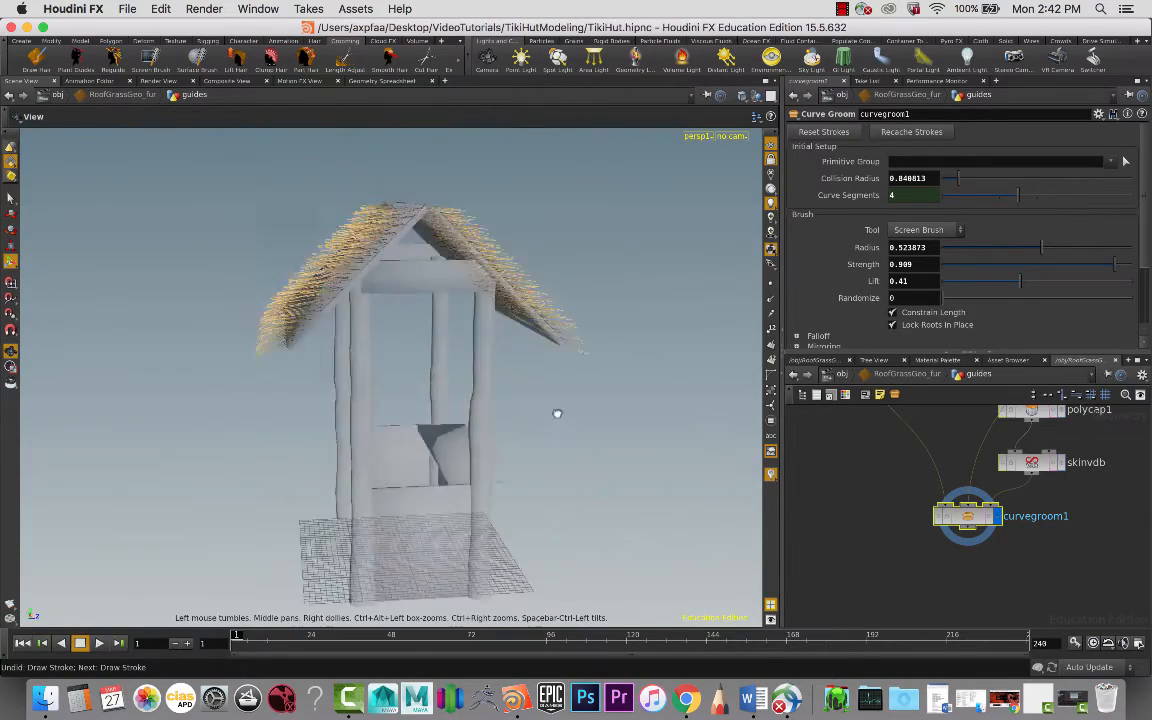
Step: Orbit below the roof and comb guides on its underside and over the edge
left_click_drag(556, 412, 640, 344)
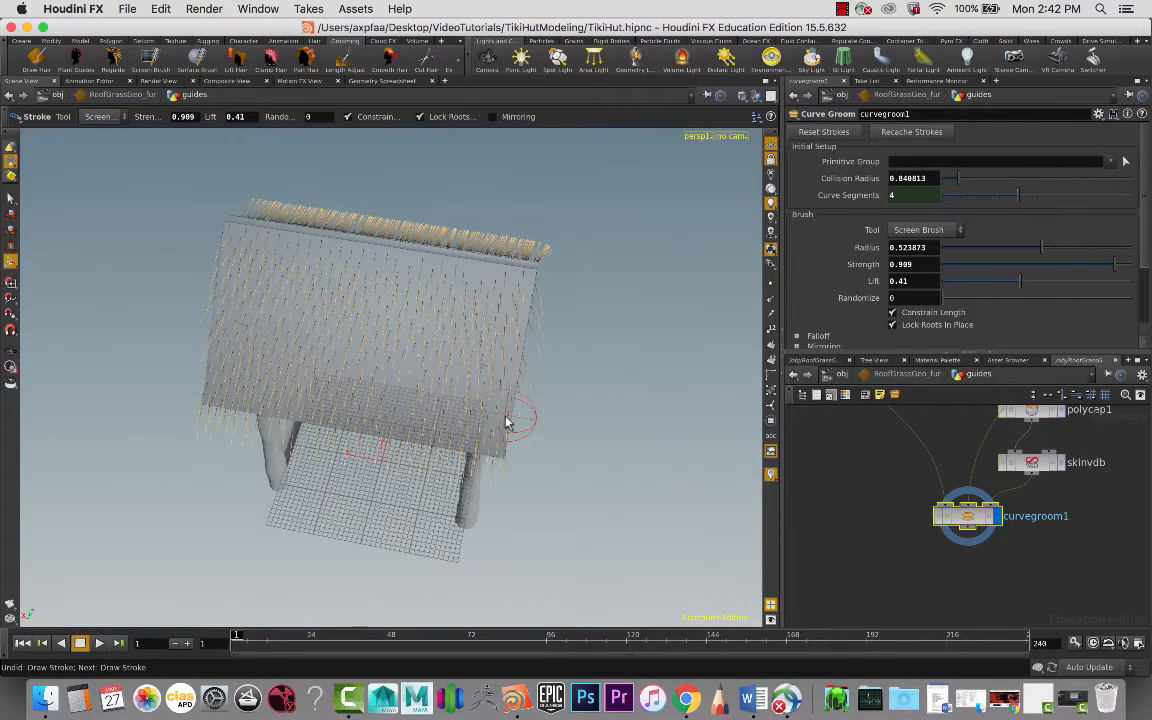
left_click_drag(510, 420, 490, 376)
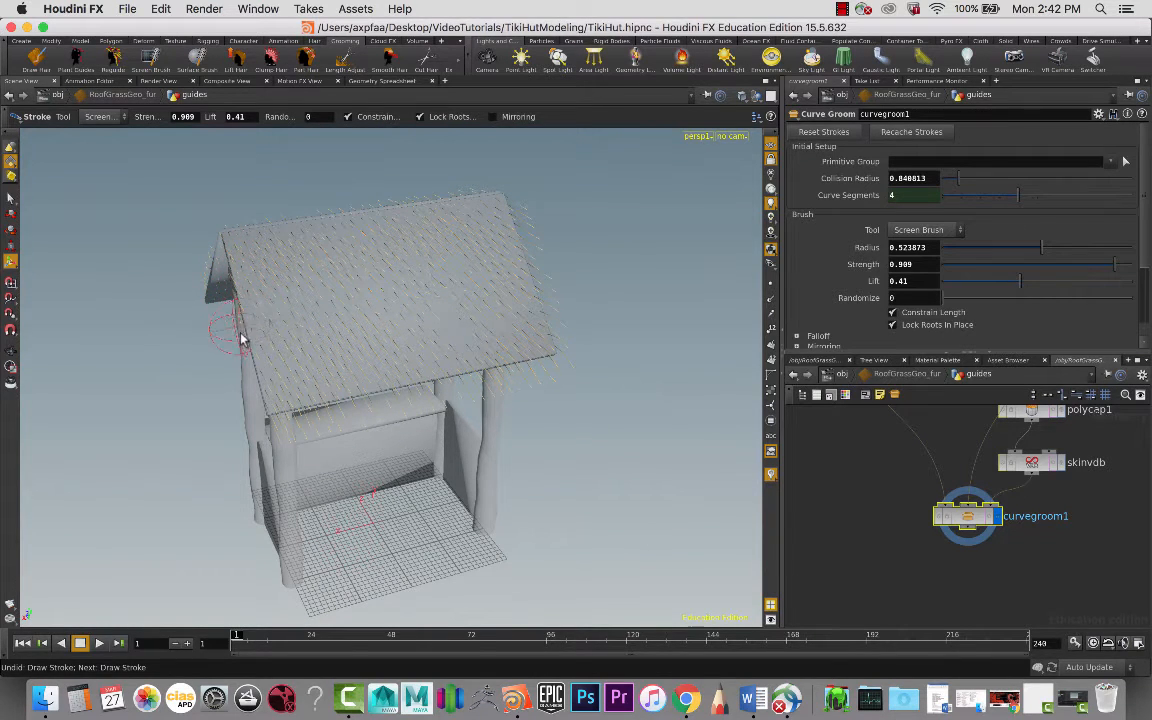
left_click_drag(400, 300, 400, 360)
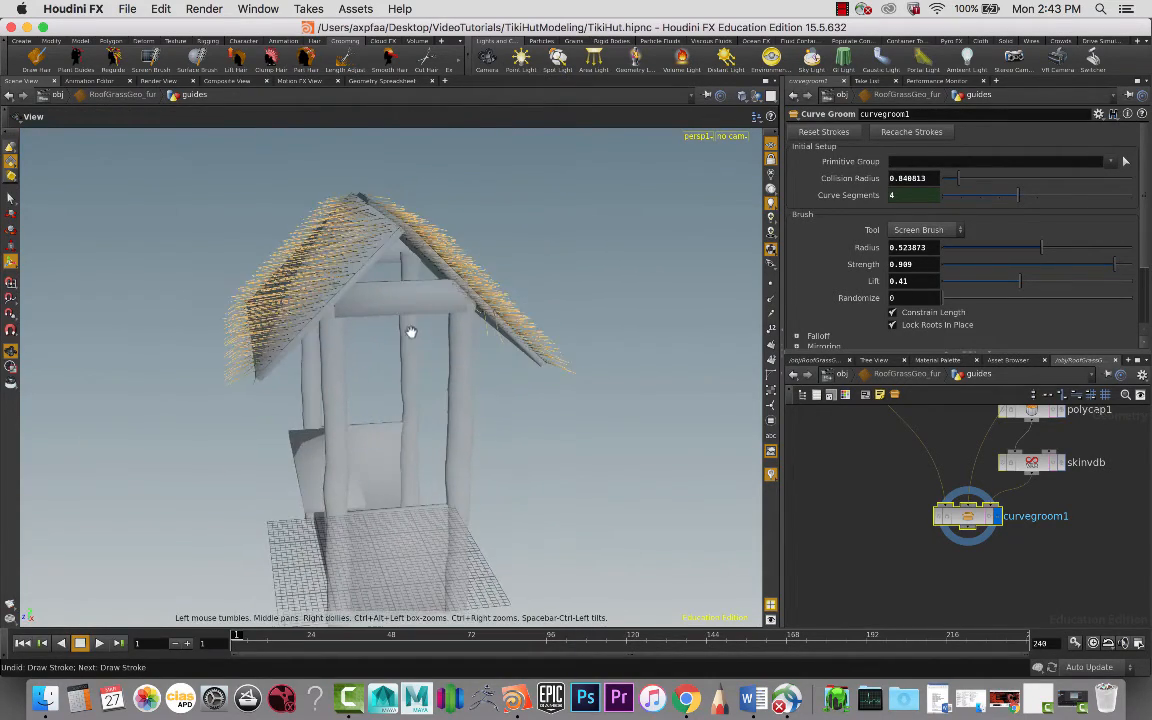
Step: Orbit below, above and back to the whole hut while brushing remaining roof guides flat
left_click_drag(410, 332, 512, 376)
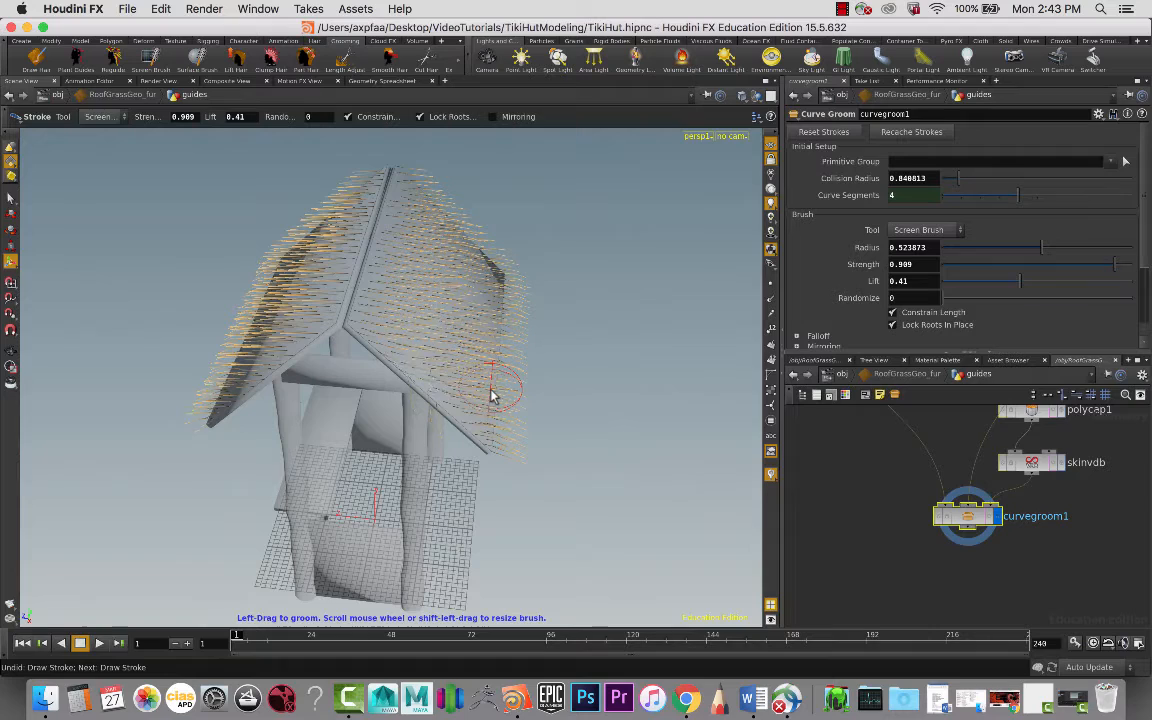
mouse_move(576, 520)
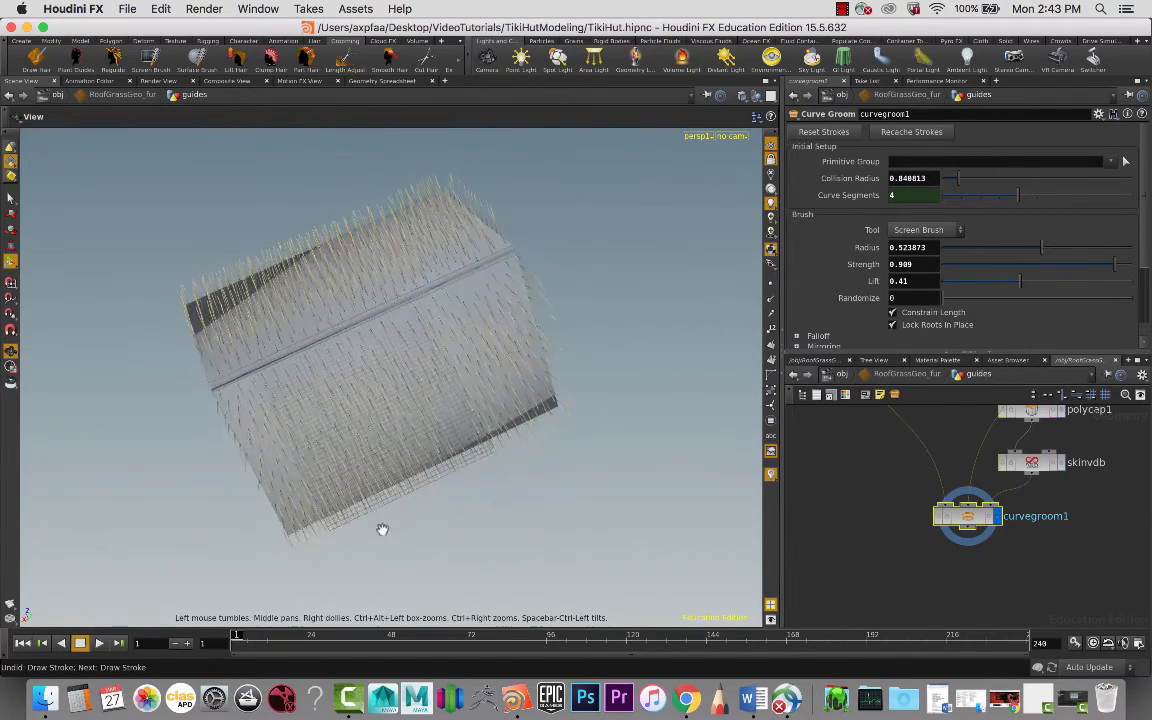
left_click_drag(382, 528, 328, 364)
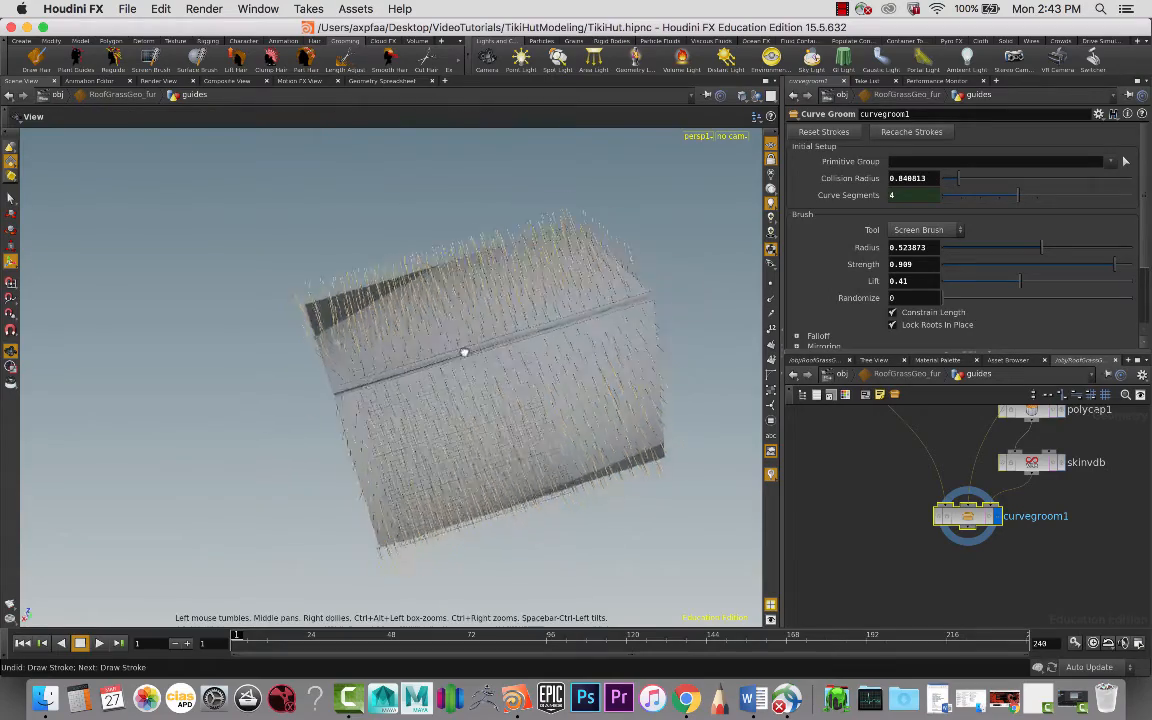
left_click_drag(464, 352, 544, 324)
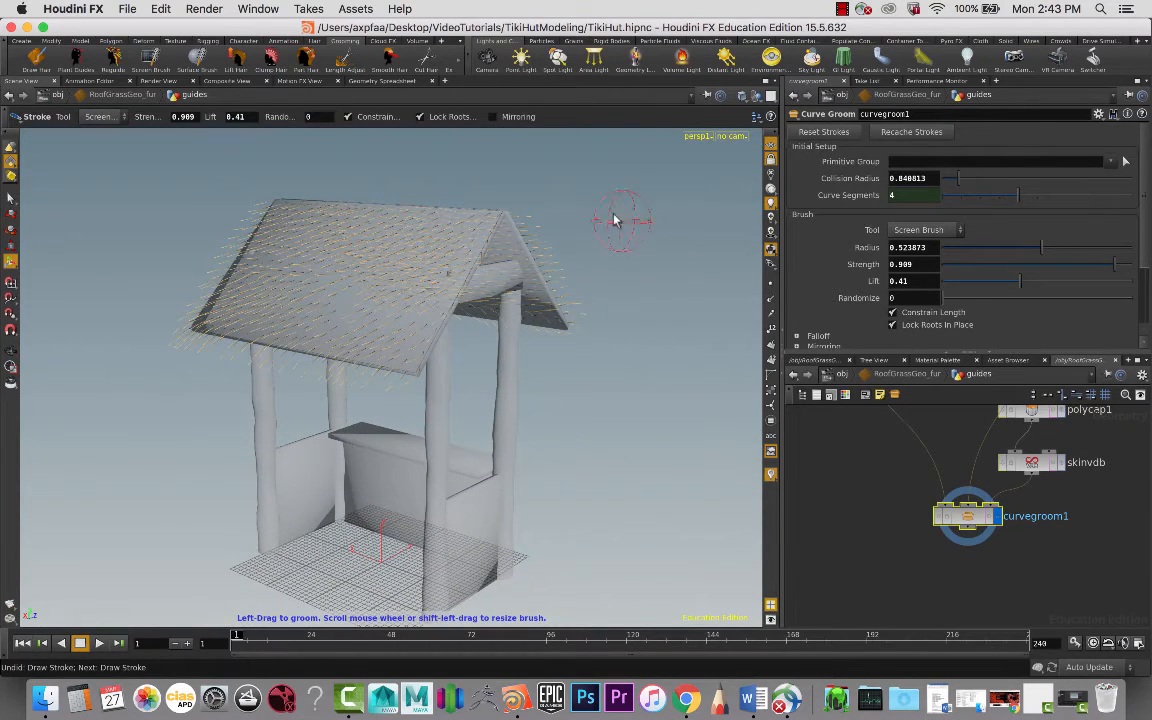
mouse_move(140, 150)
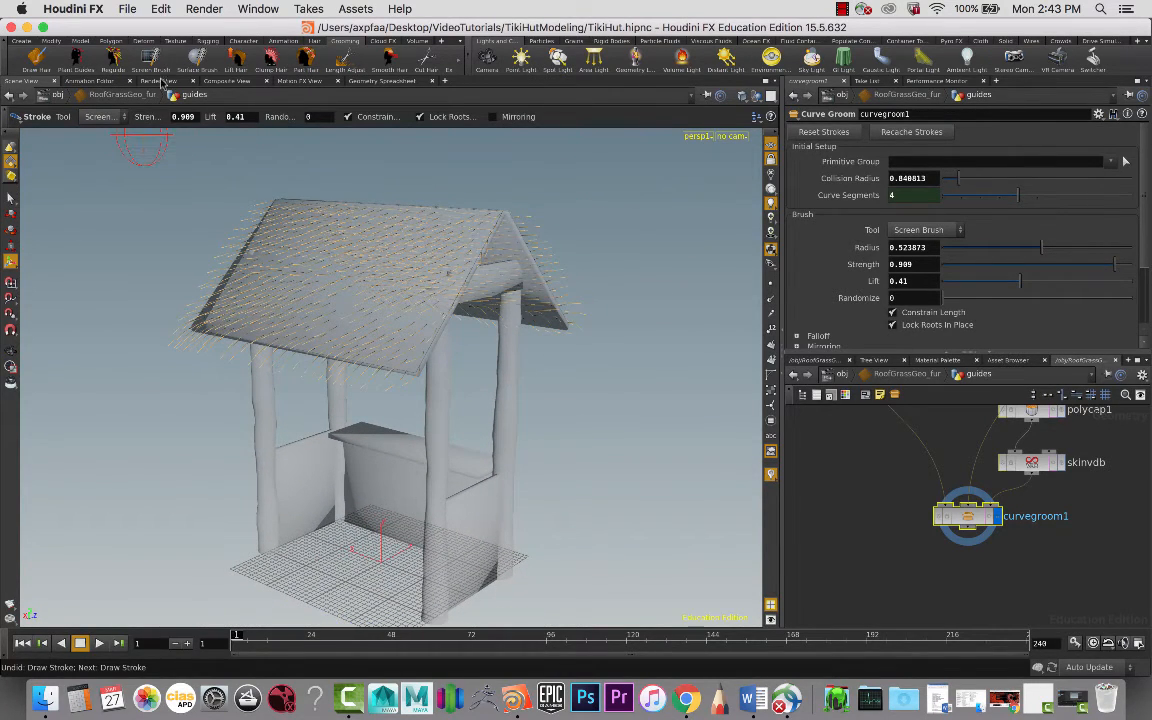
mouse_move(190, 200)
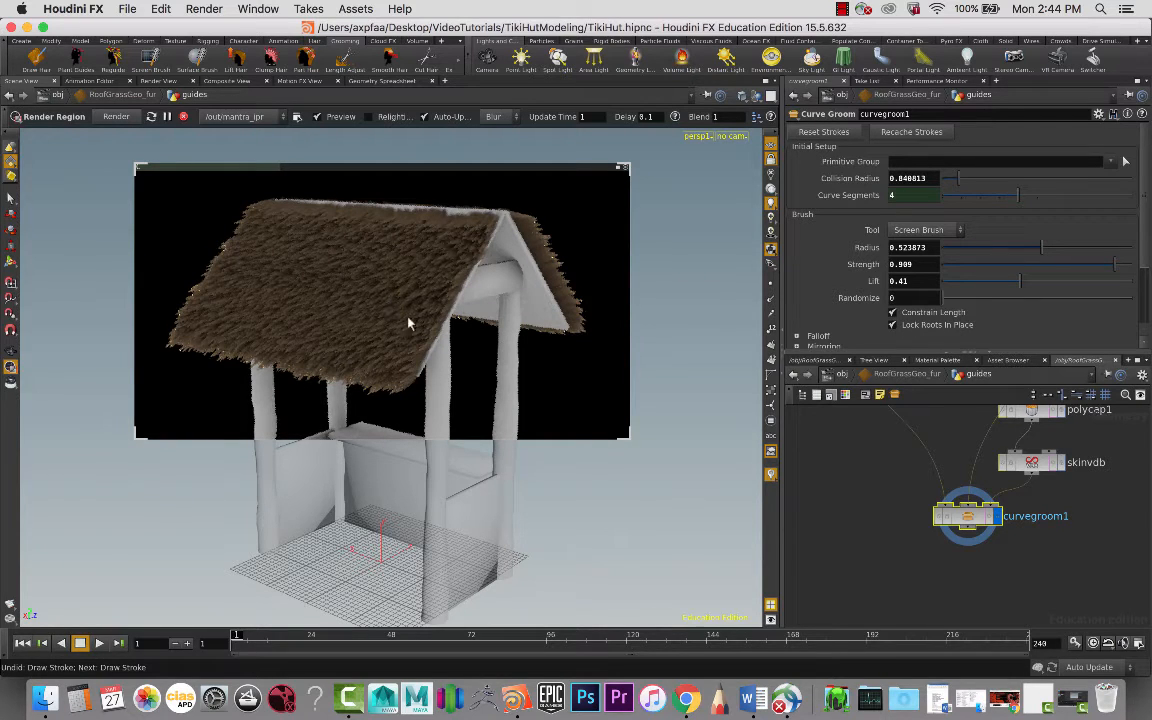
mouse_move(500, 262)
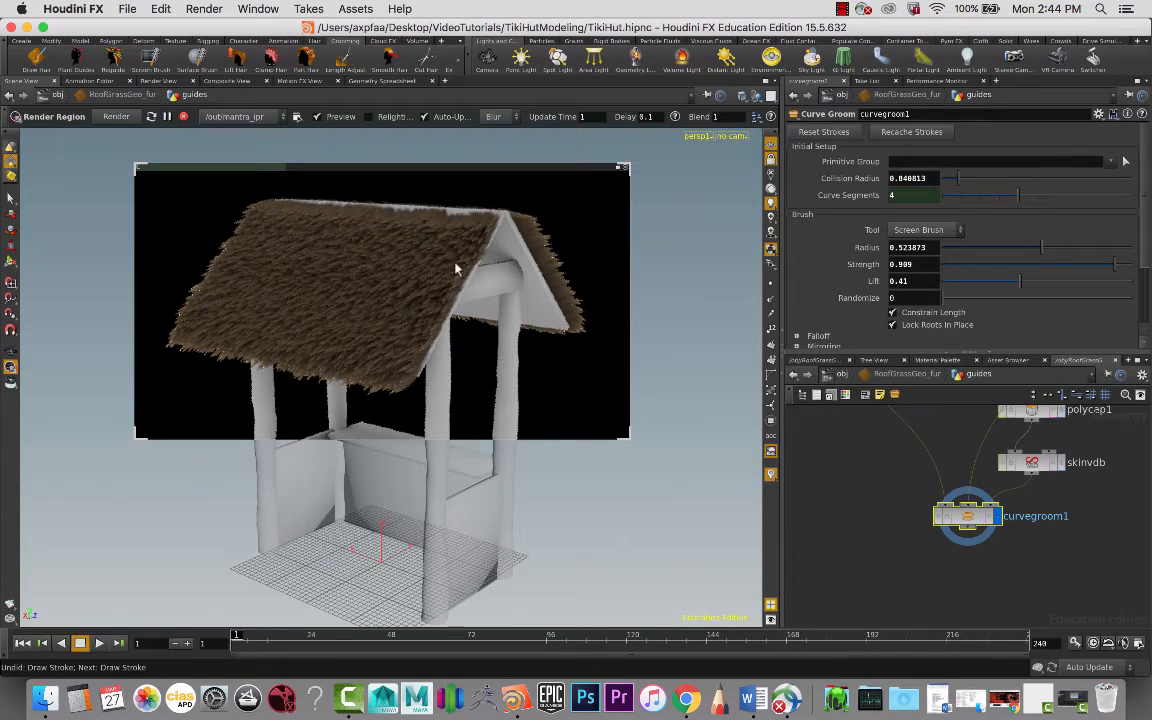
mouse_move(364, 272)
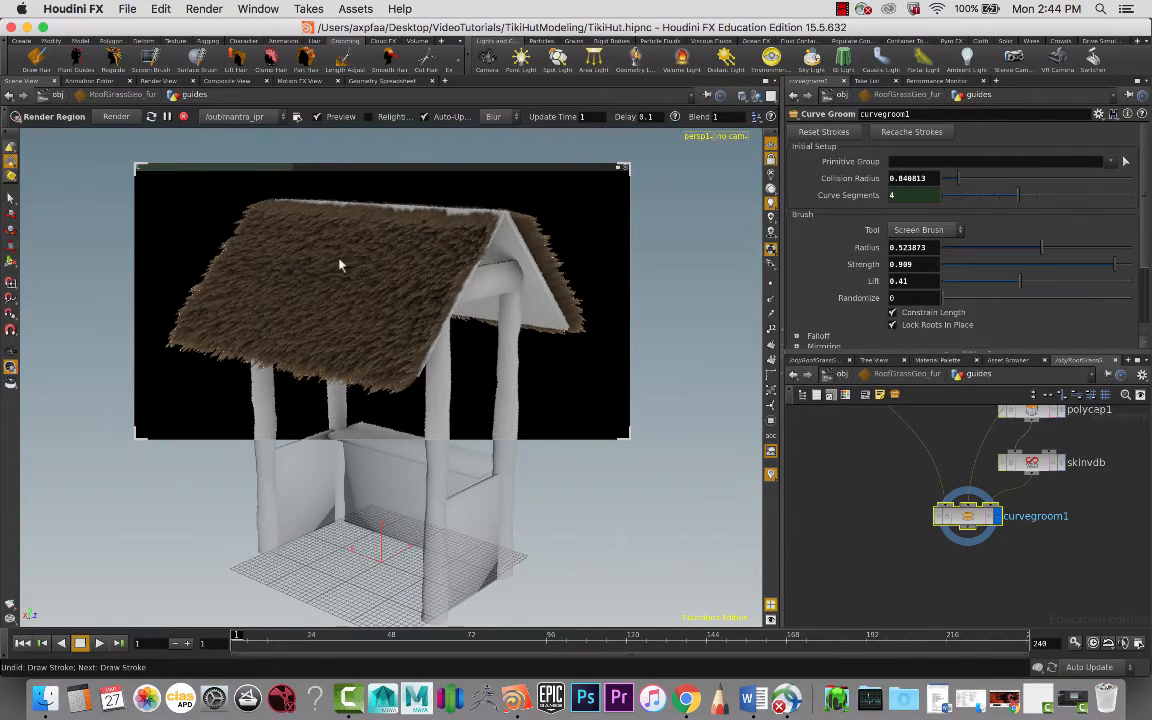
mouse_move(290, 304)
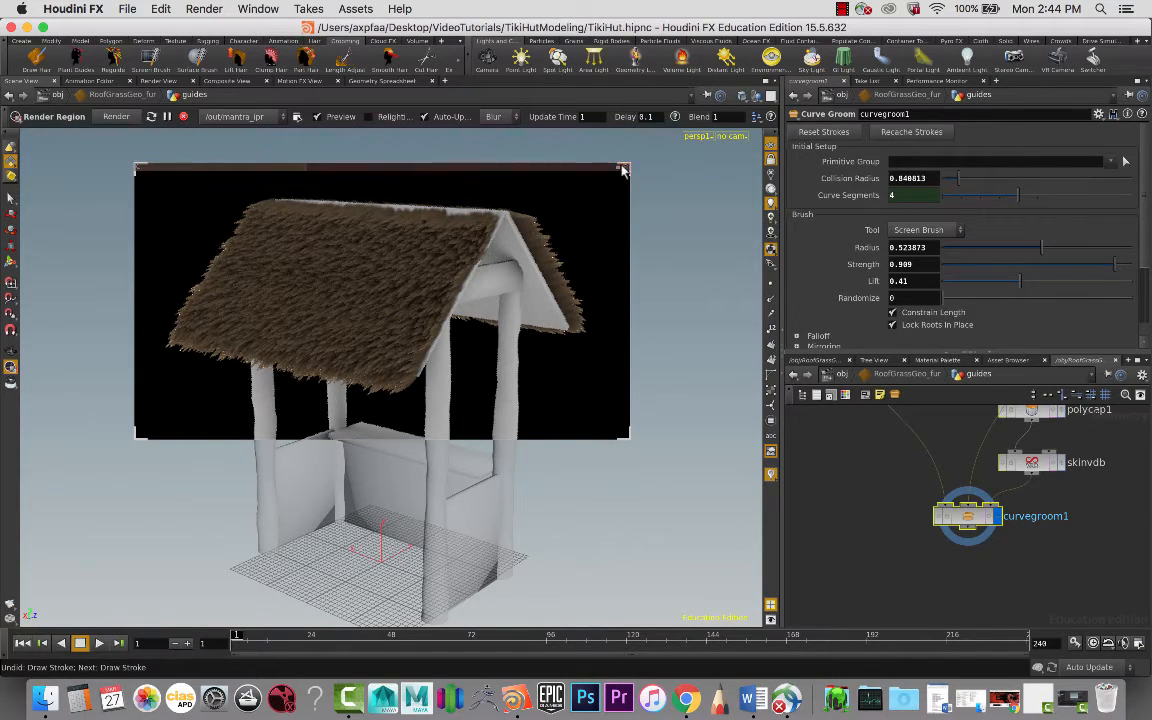
mouse_move(560, 196)
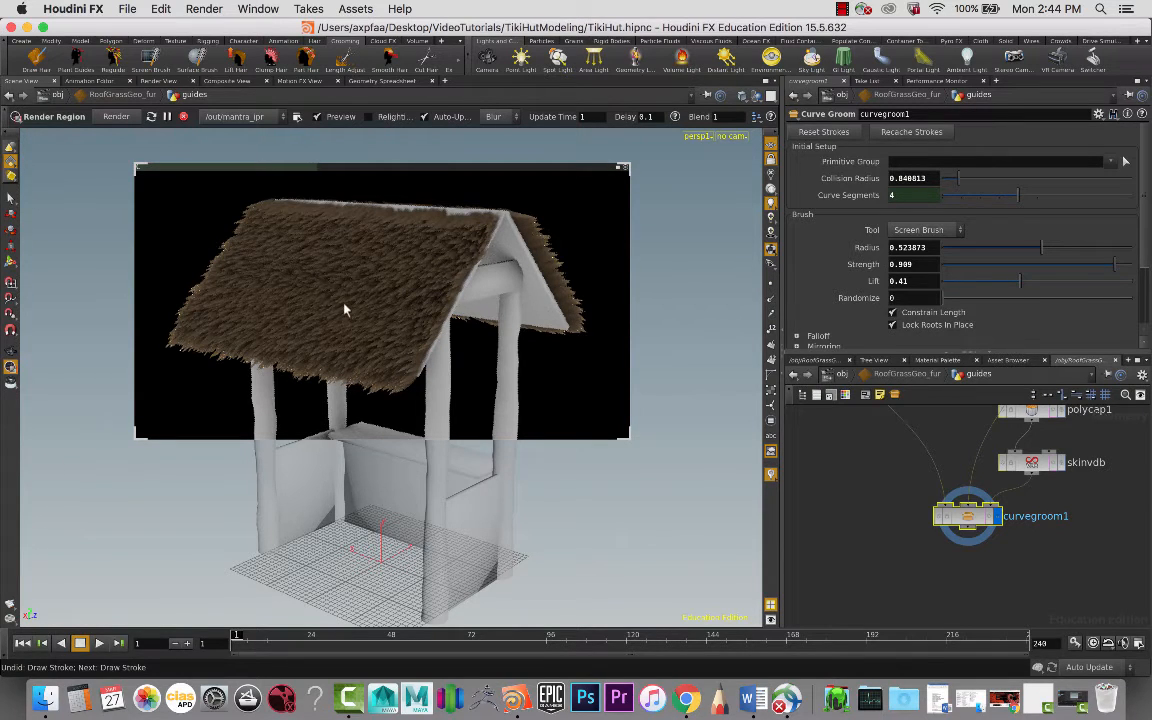
mouse_move(616, 184)
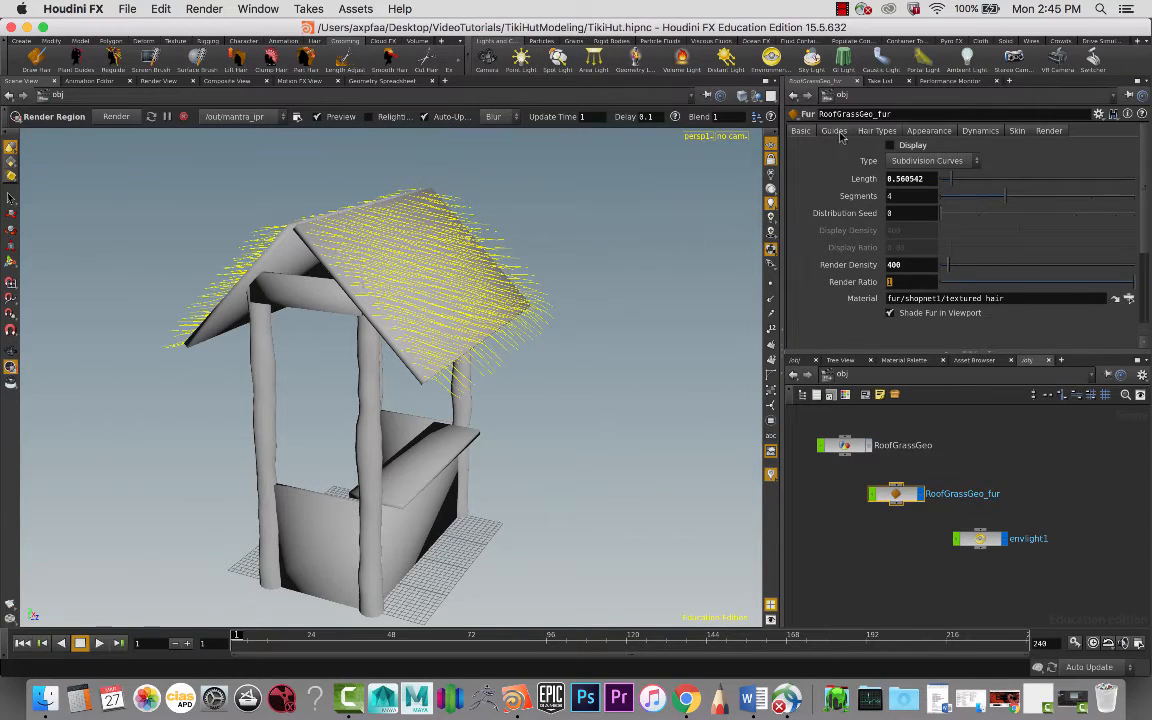
Step: On RoofGrassGeo_fur, toggle display and raise Length to about 2.29, adjusting Length Scale
left_click(834, 130)
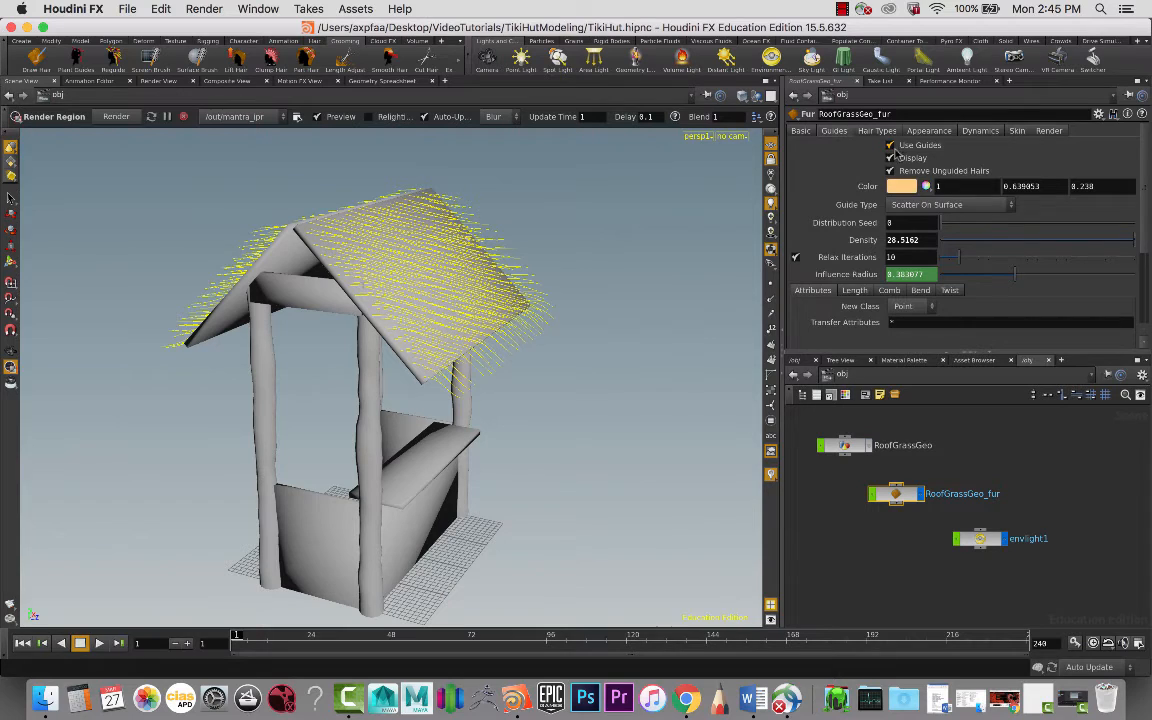
left_click(888, 158)
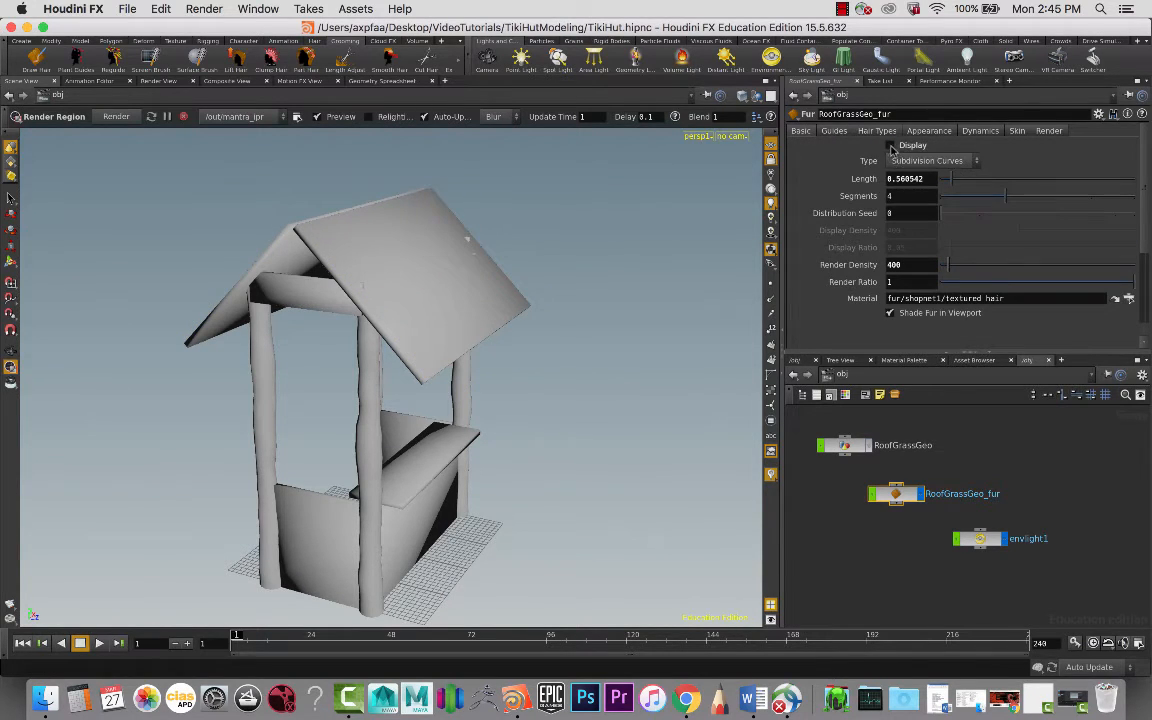
left_click(888, 144)
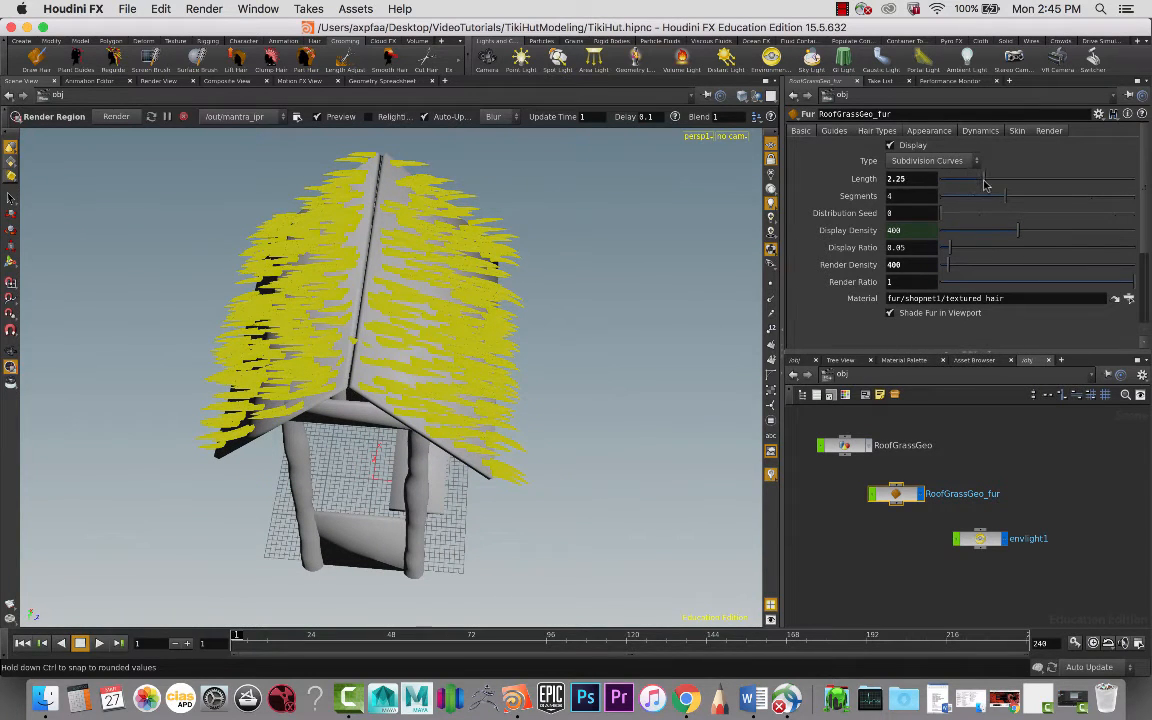
left_click_drag(970, 184, 1024, 184)
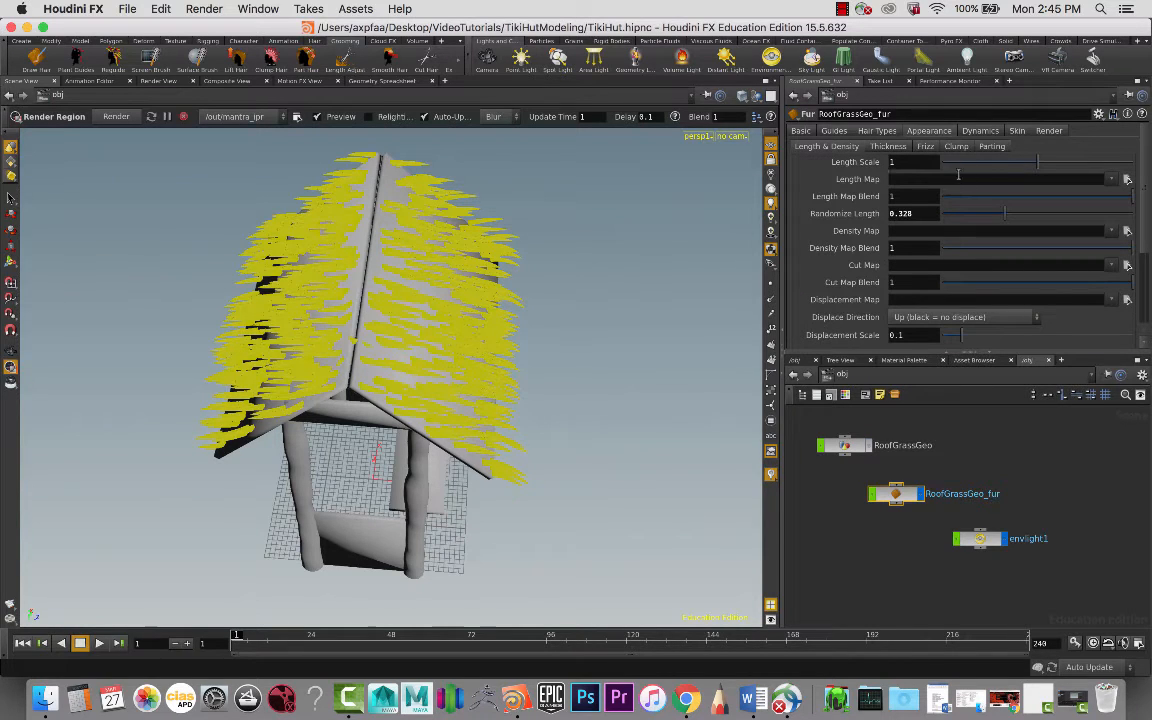
left_click_drag(944, 162, 1044, 162)
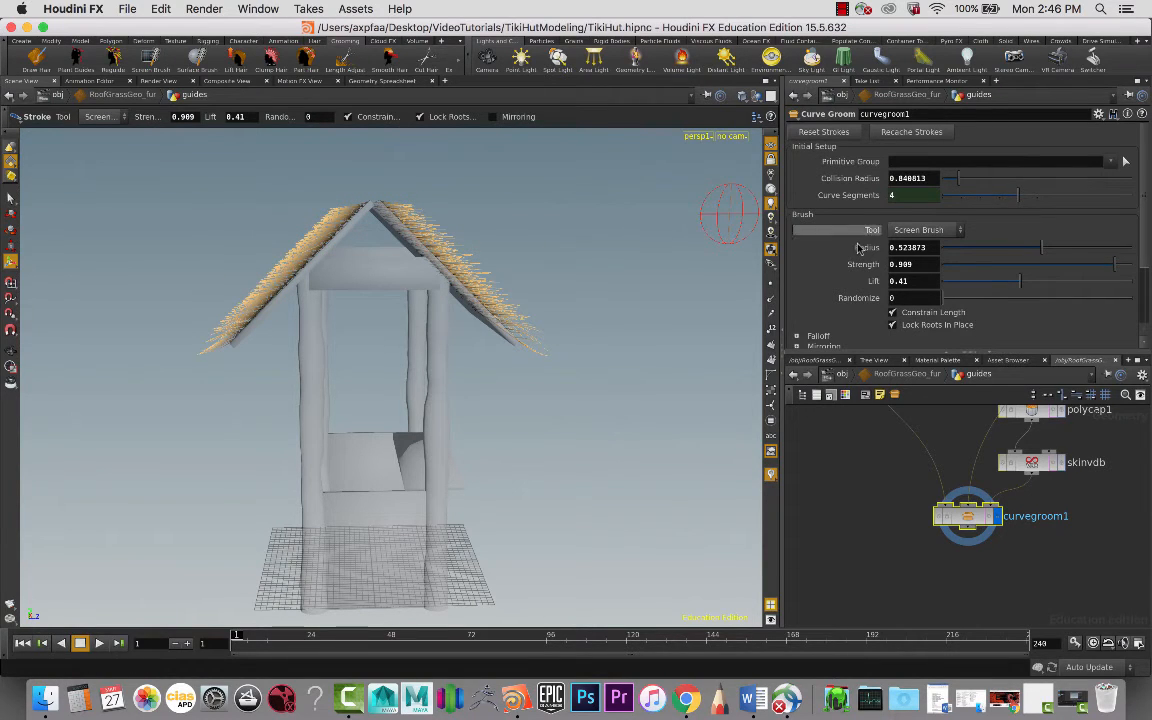
Step: Lower the Curve Groom brush Lift to about 0.118 for combing along the slopes
left_click_drag(1020, 280, 980, 280)
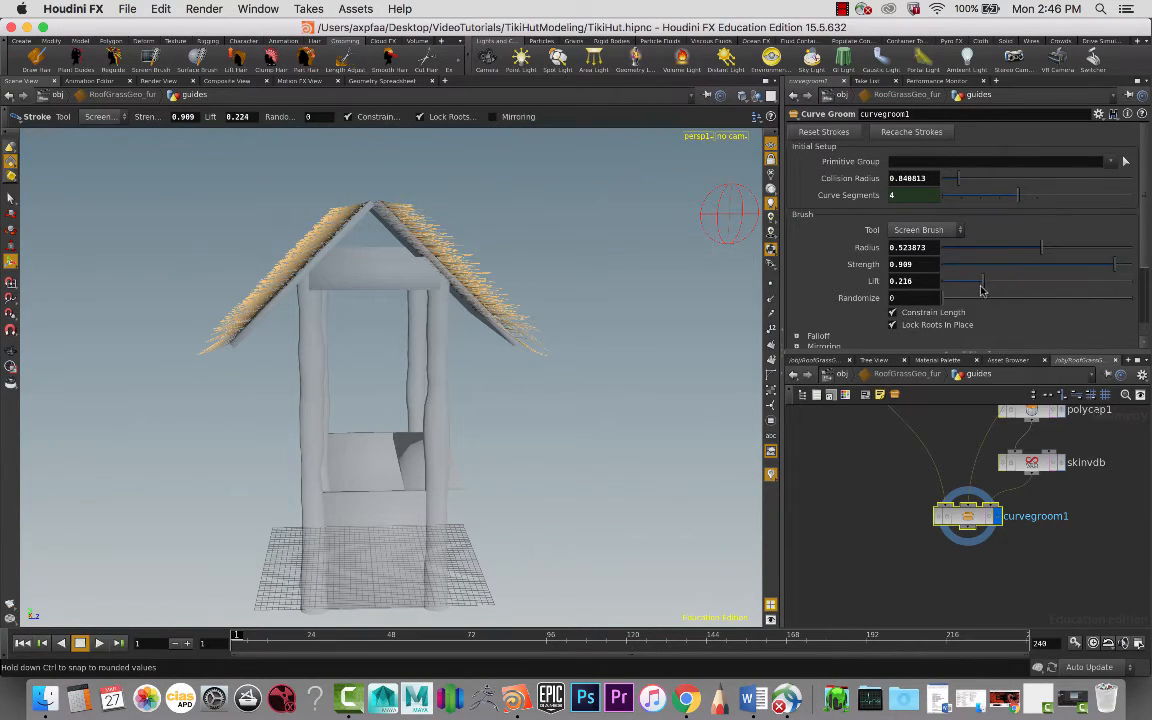
left_click_drag(1000, 280, 980, 280)
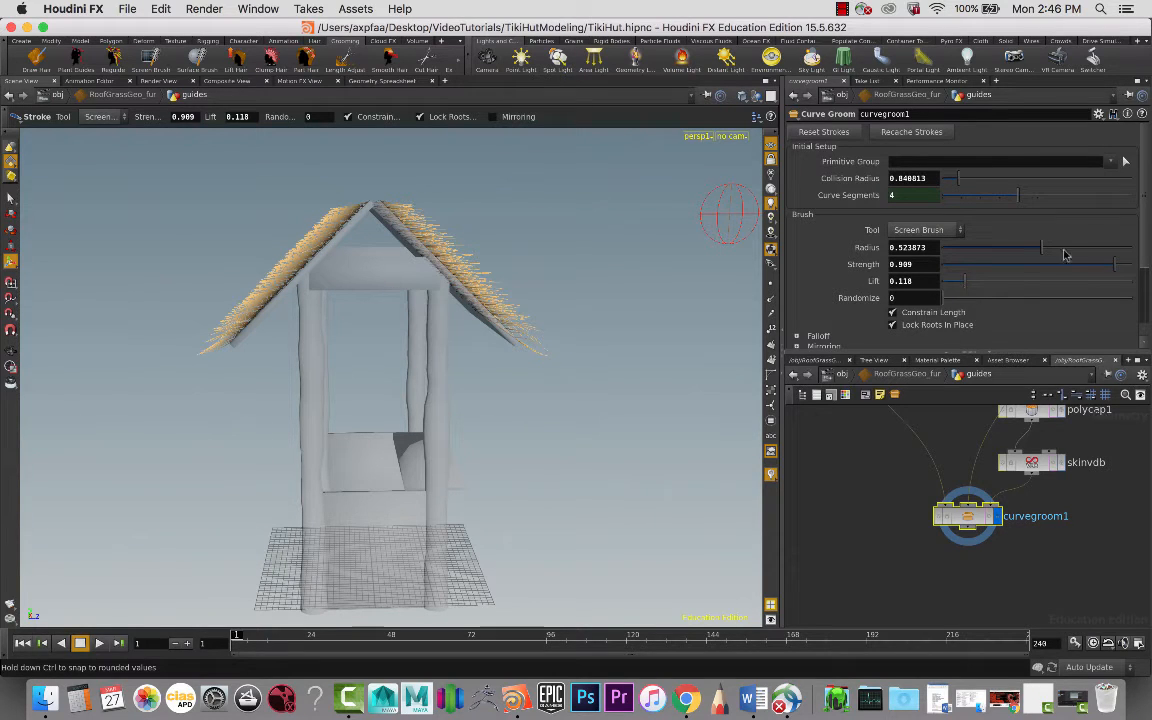
mouse_move(330, 216)
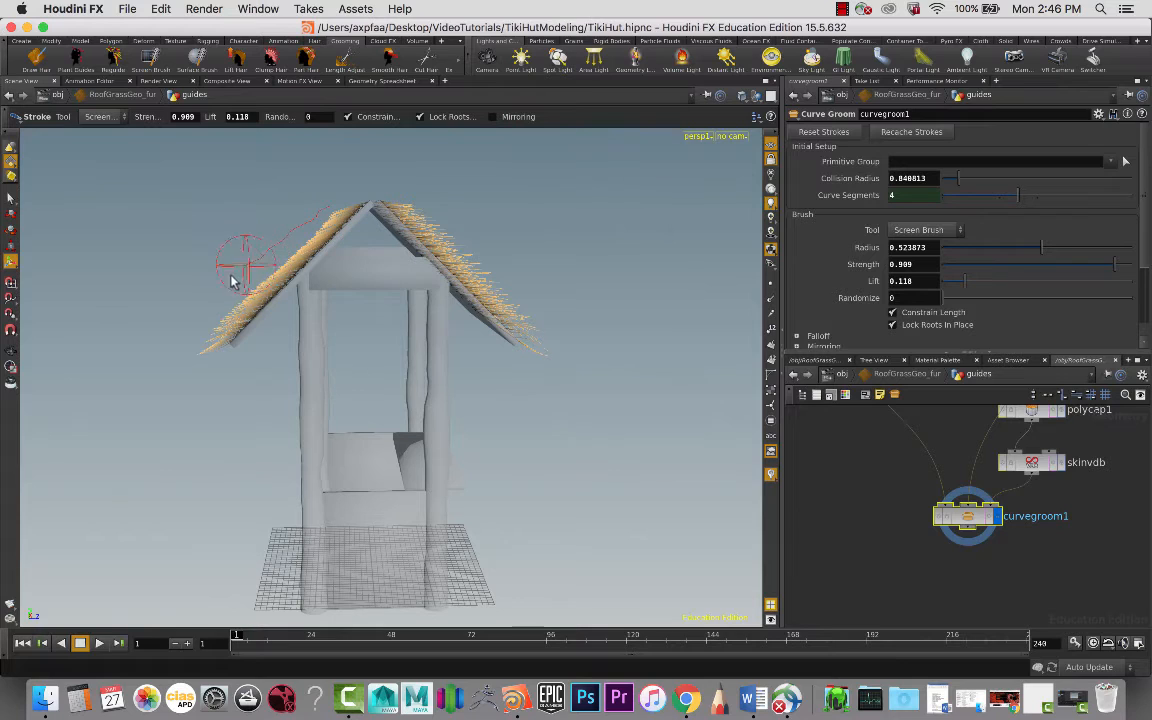
mouse_move(476, 164)
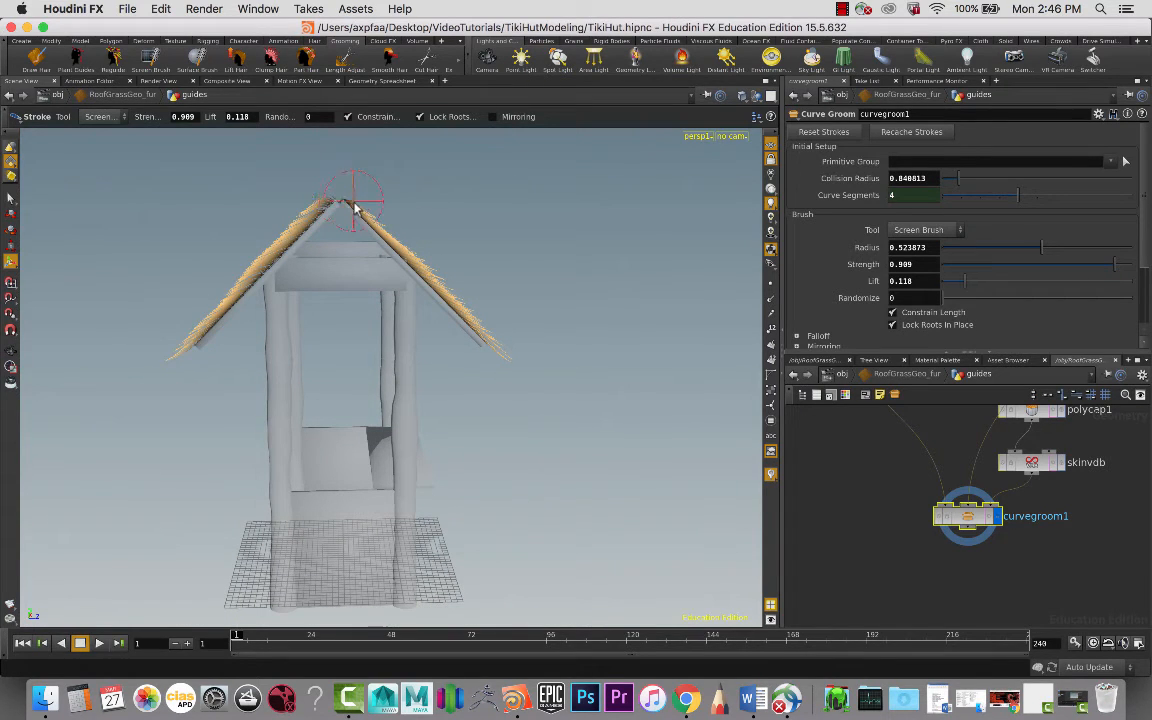
mouse_move(348, 190)
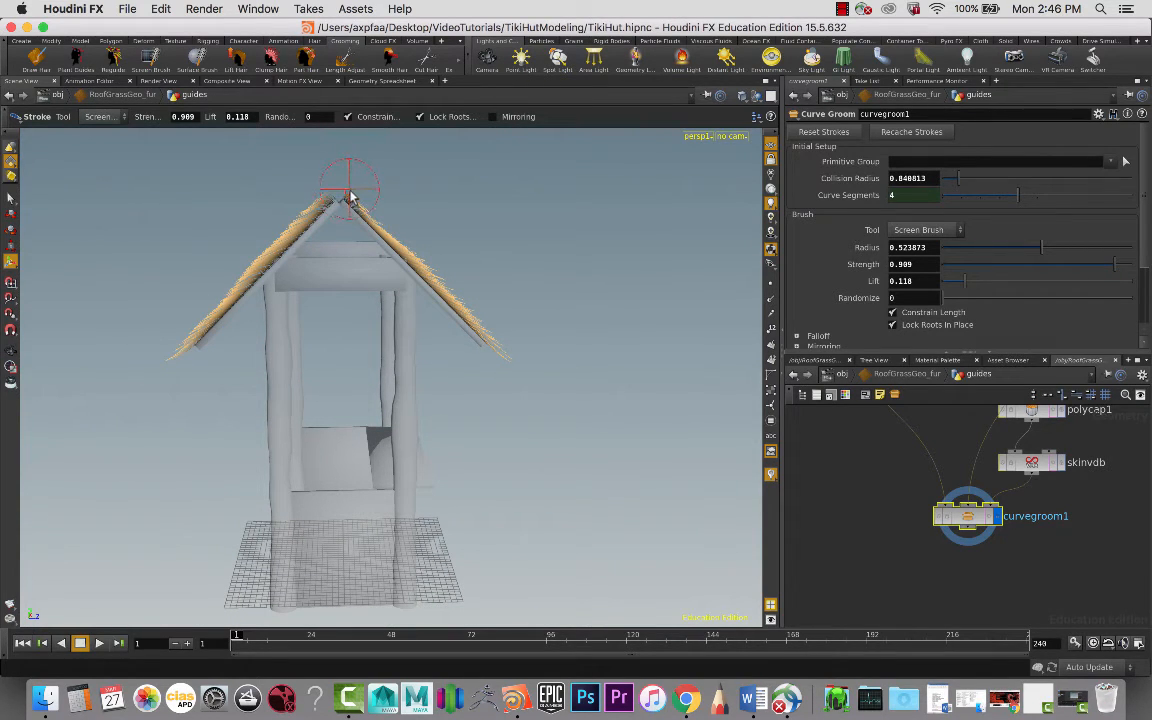
mouse_move(336, 200)
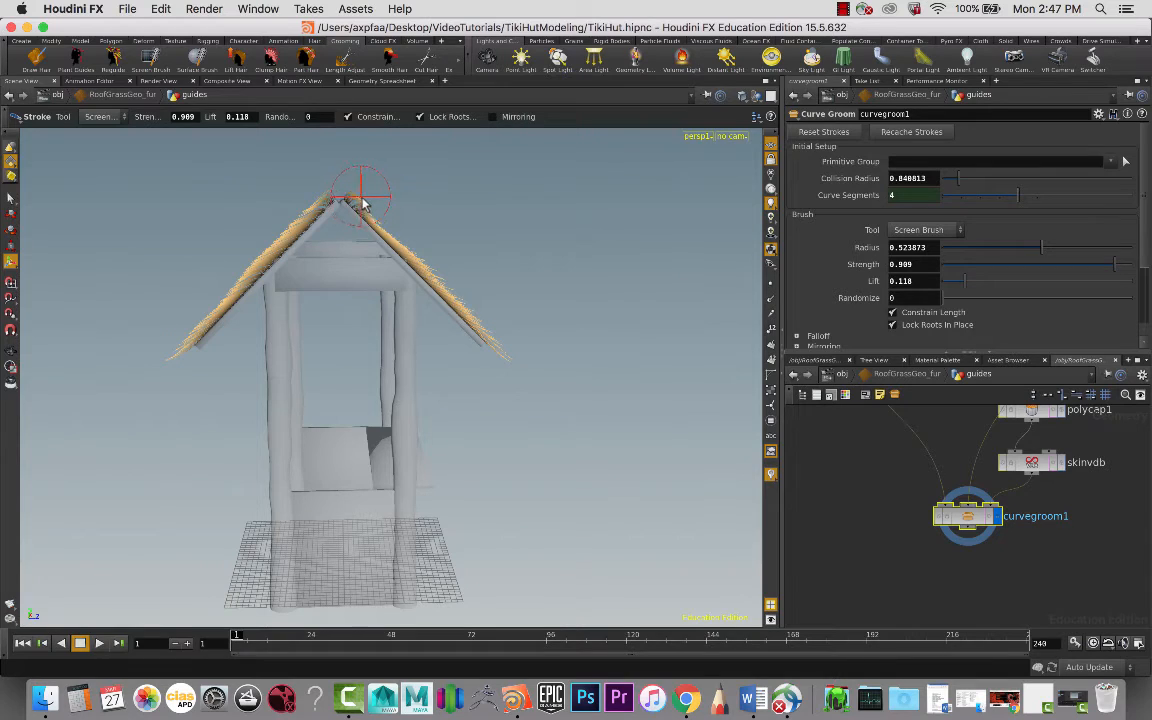
mouse_move(336, 190)
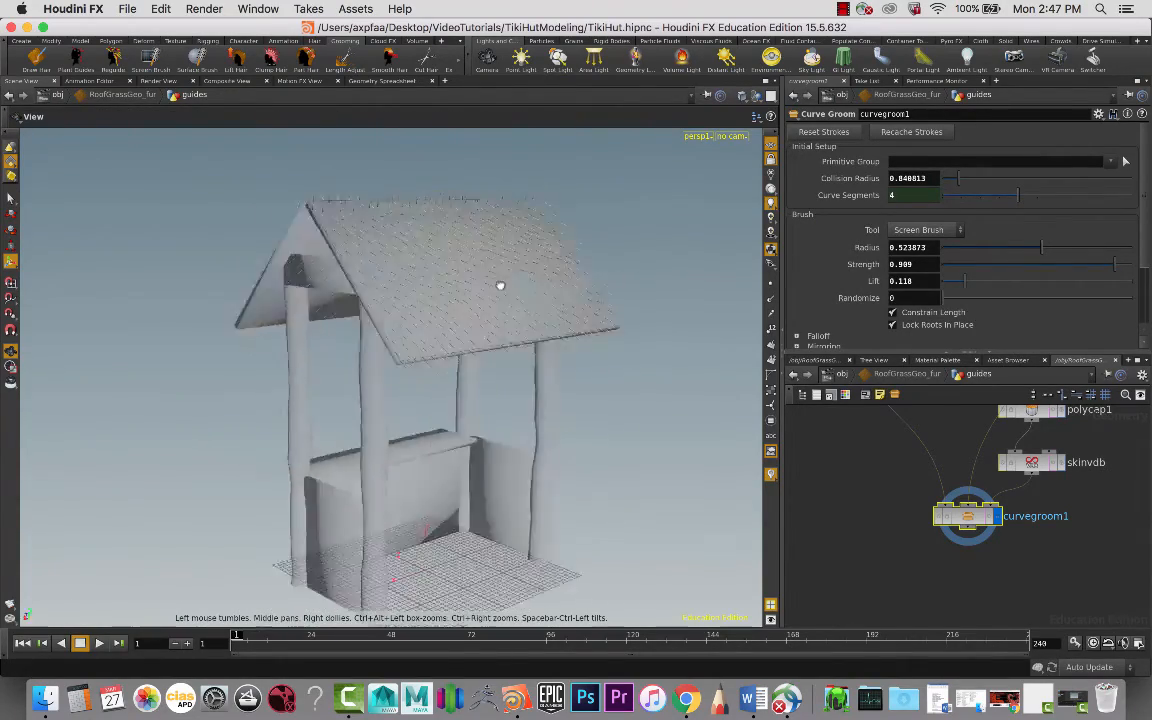
Step: Orbit the hut with Length 5.35 thatch rendered, then jump to the fur's hair material
left_click_drag(500, 284, 412, 264)
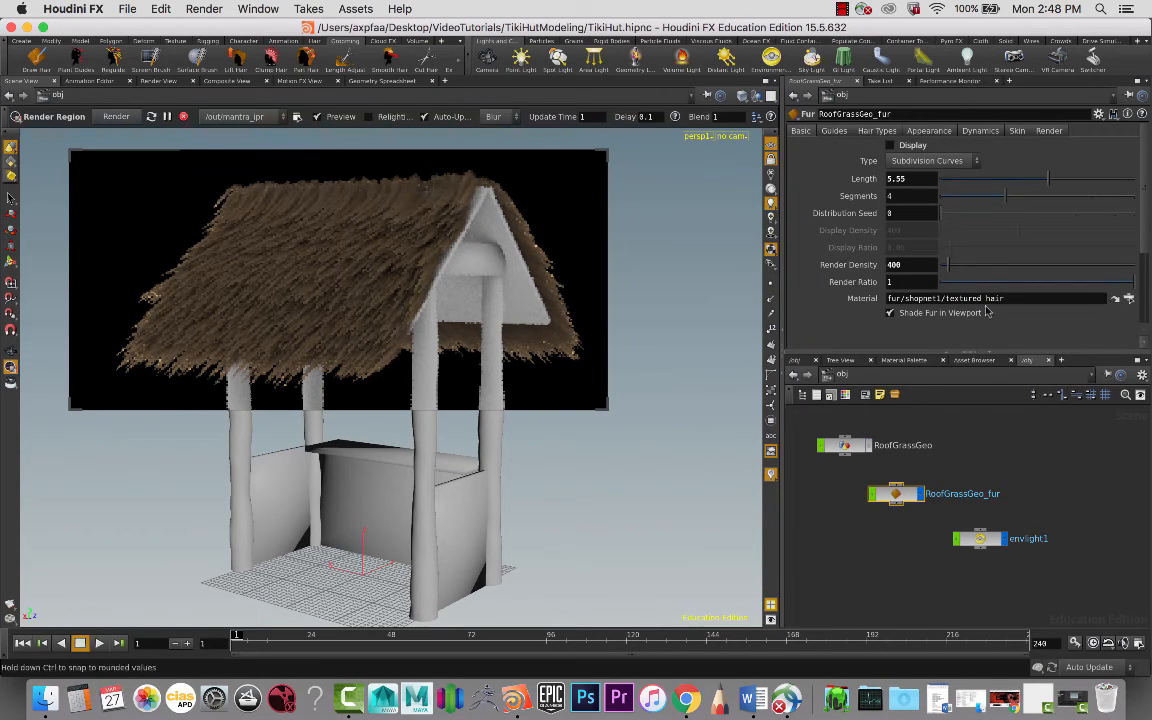
left_click(1116, 298)
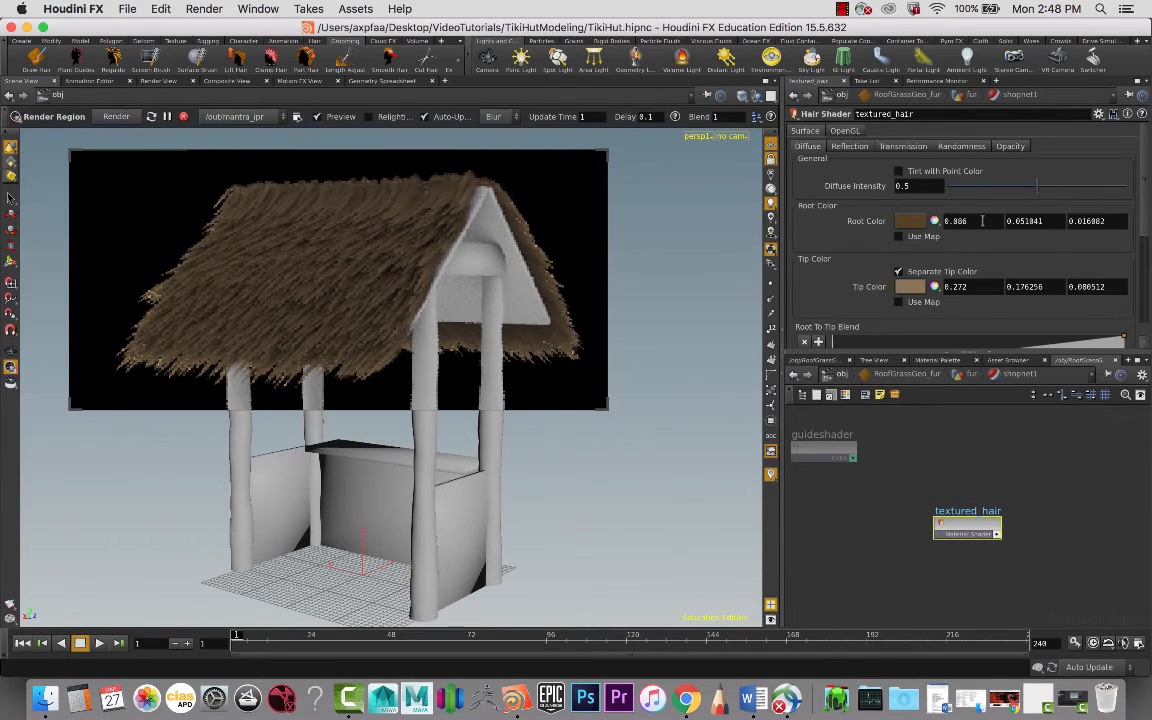
Step: Pick and fine-tune a golden Root Color for the textured_hair shader
left_click(910, 220)
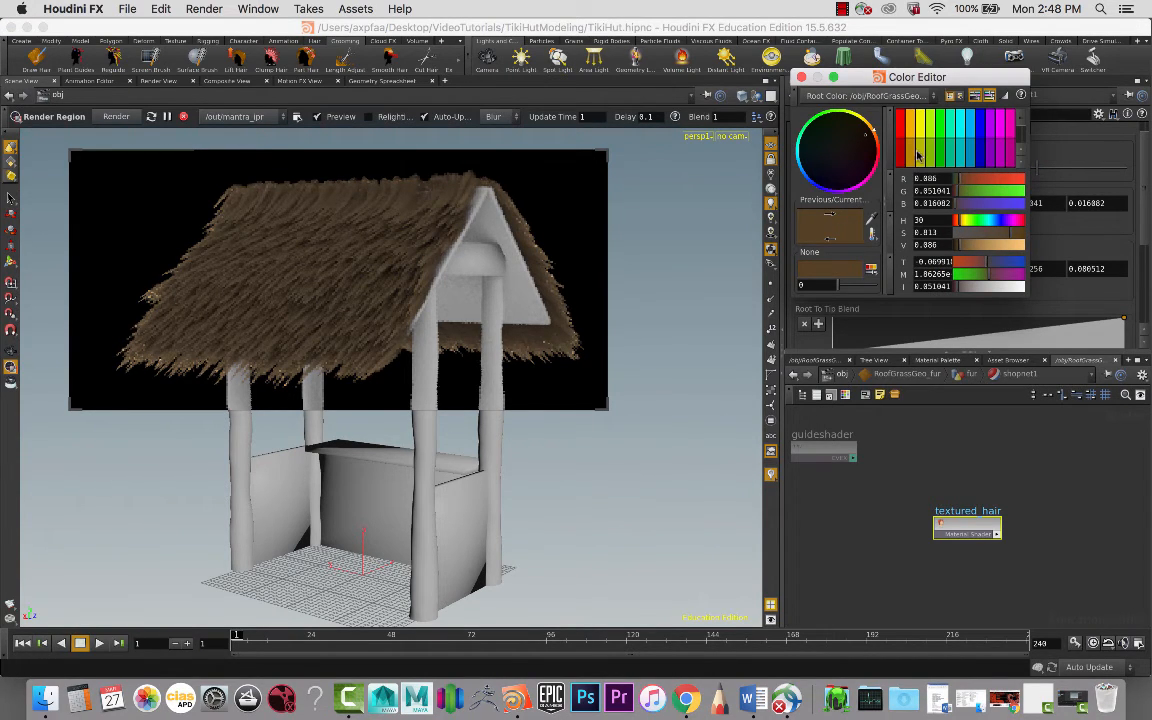
left_click(886, 168)
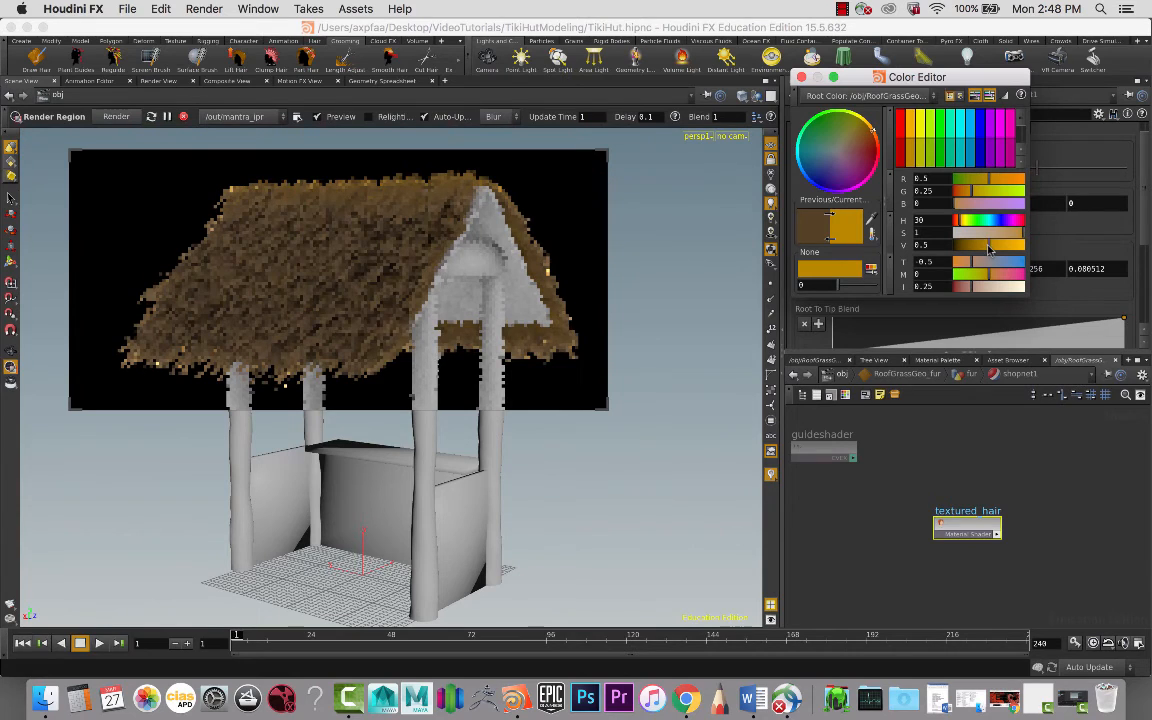
left_click_drag(990, 244, 1020, 244)
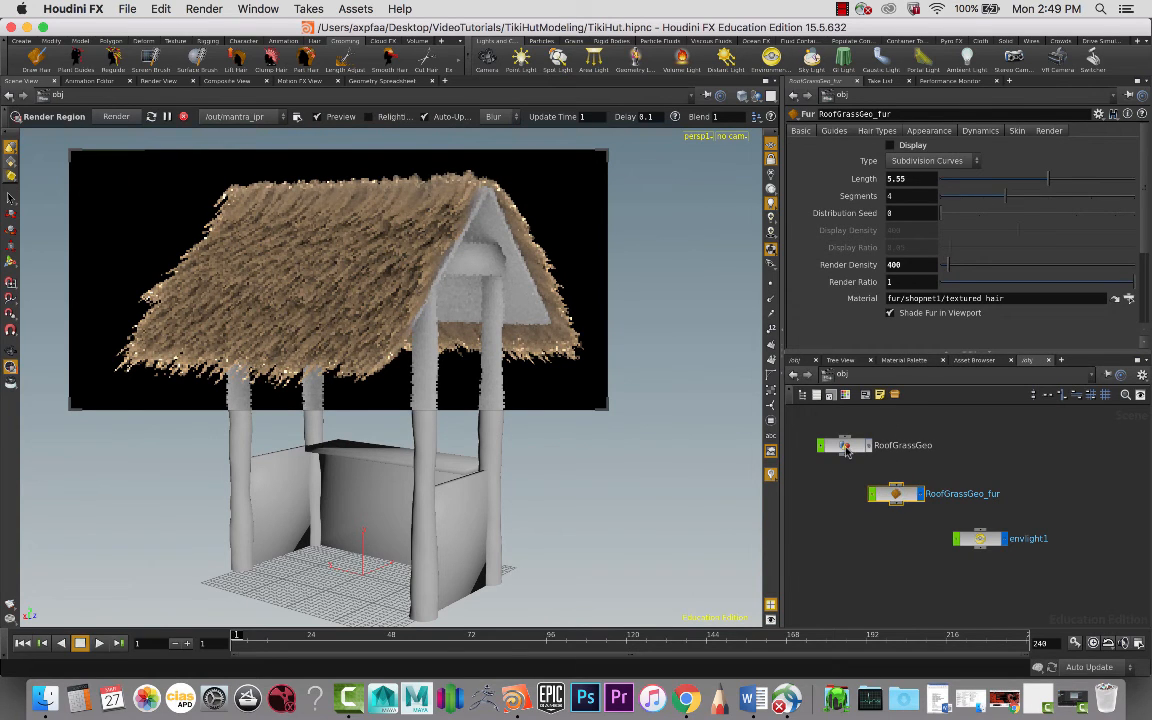
Step: Set RoofGrassGeo's Scale X to 1.1, then 1.3, in the Transform tab
left_click(844, 444)
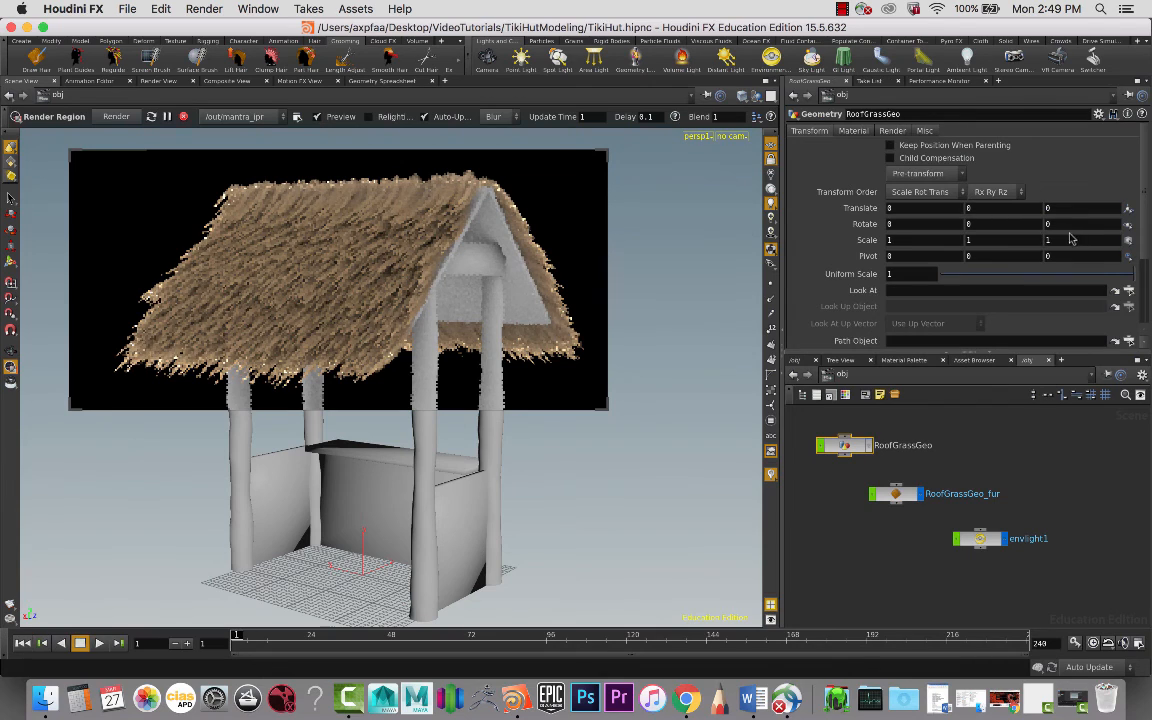
mouse_move(510, 518)
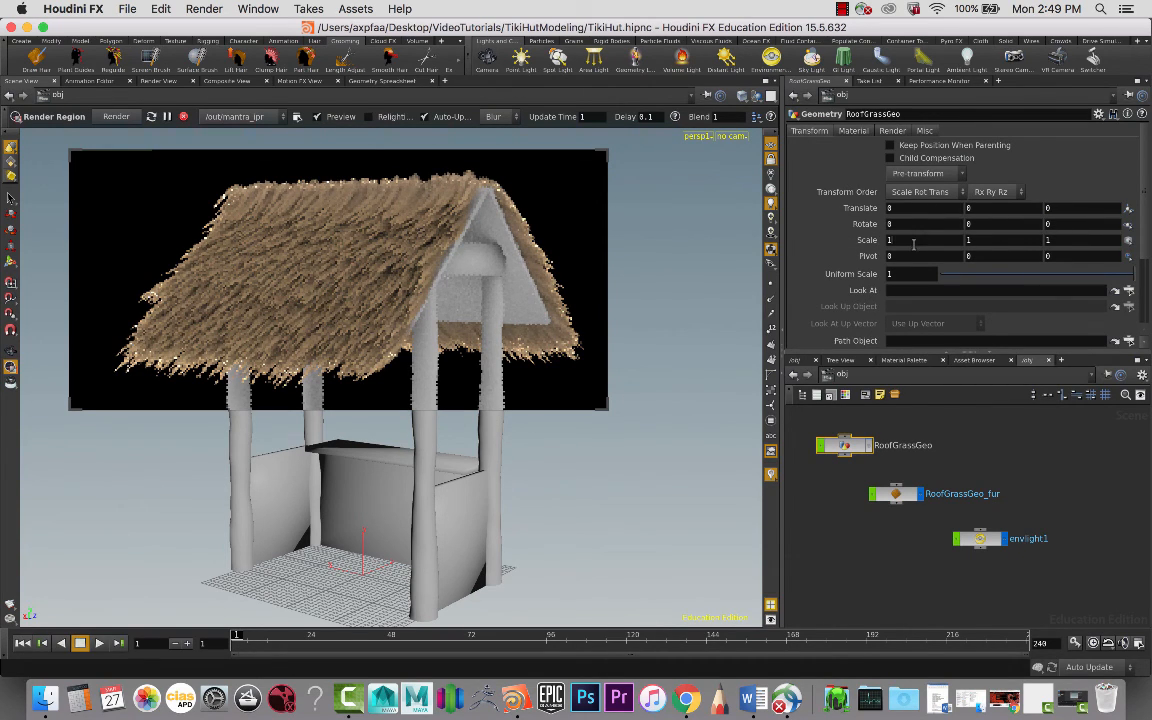
mouse_move(888, 240)
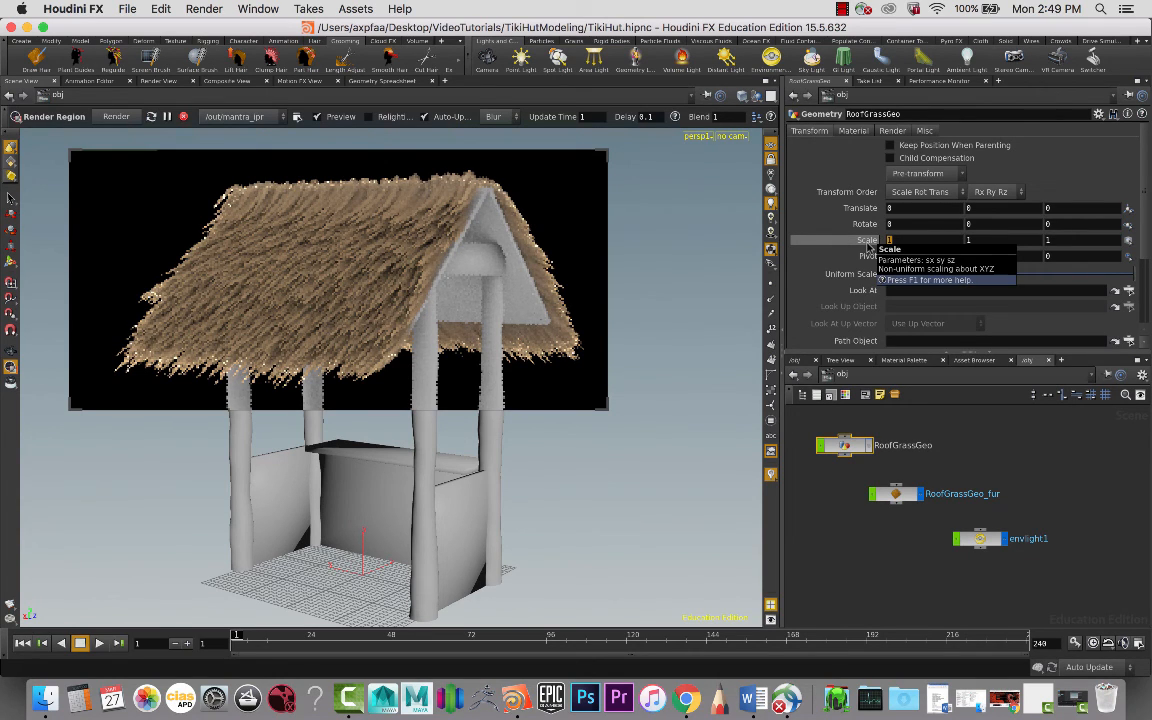
type("1.1")
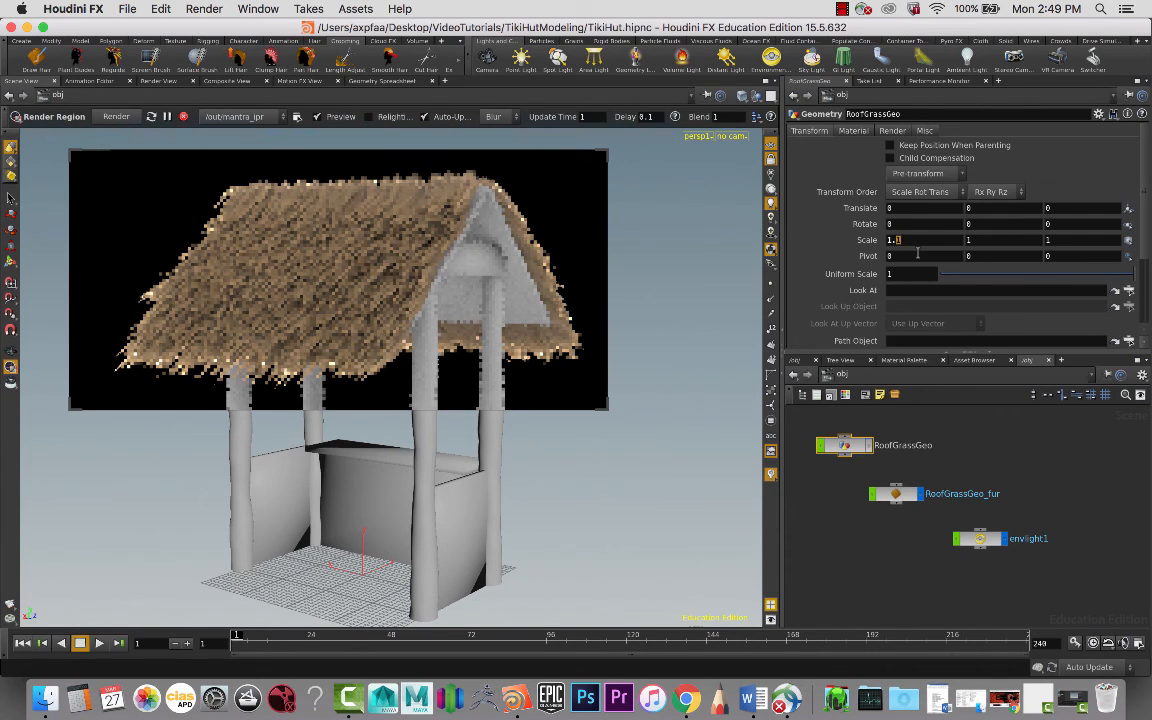
type("1.3")
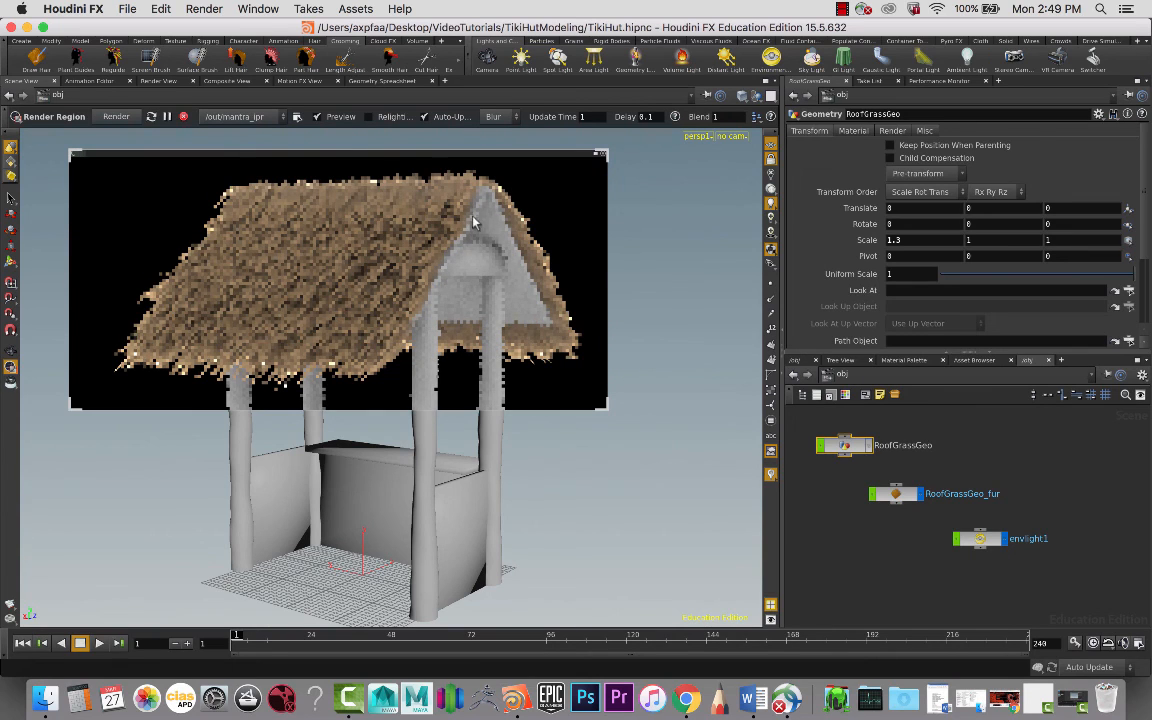
mouse_move(546, 182)
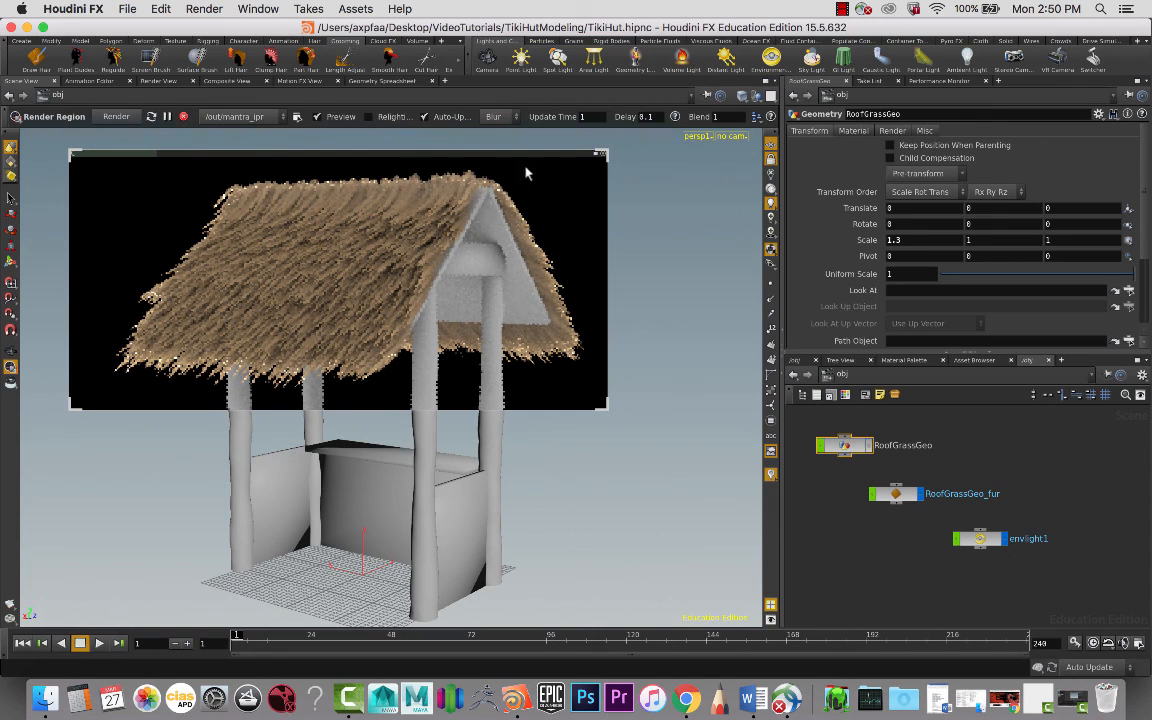
mouse_move(524, 326)
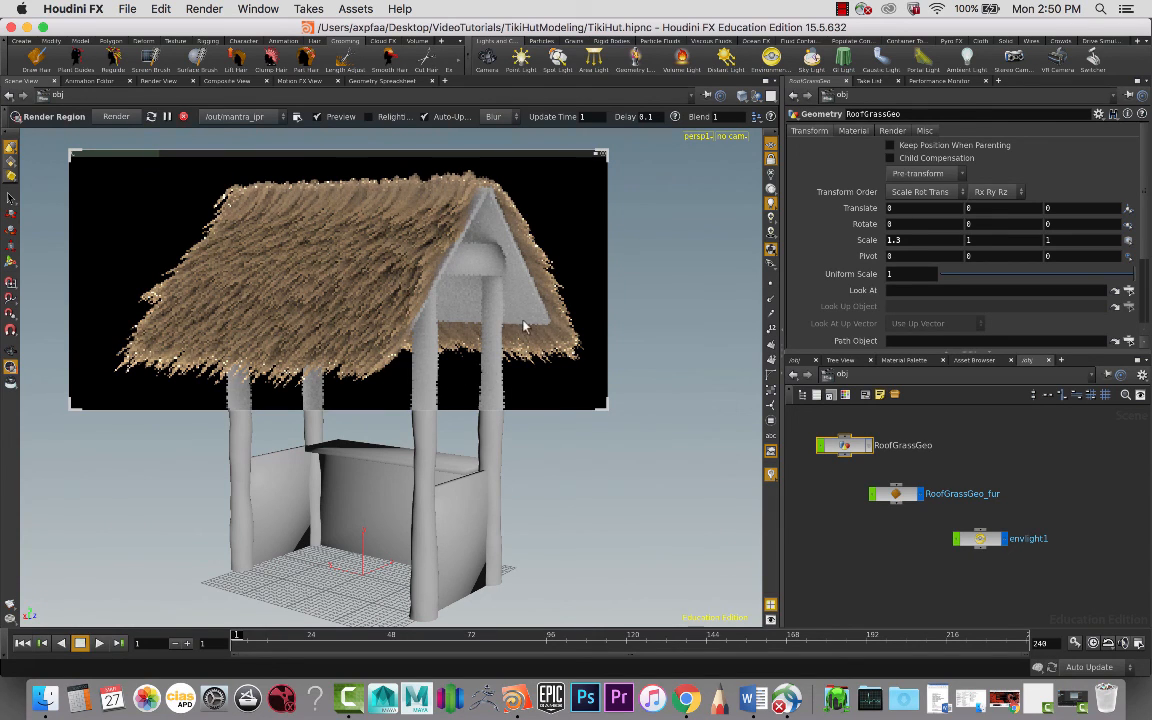